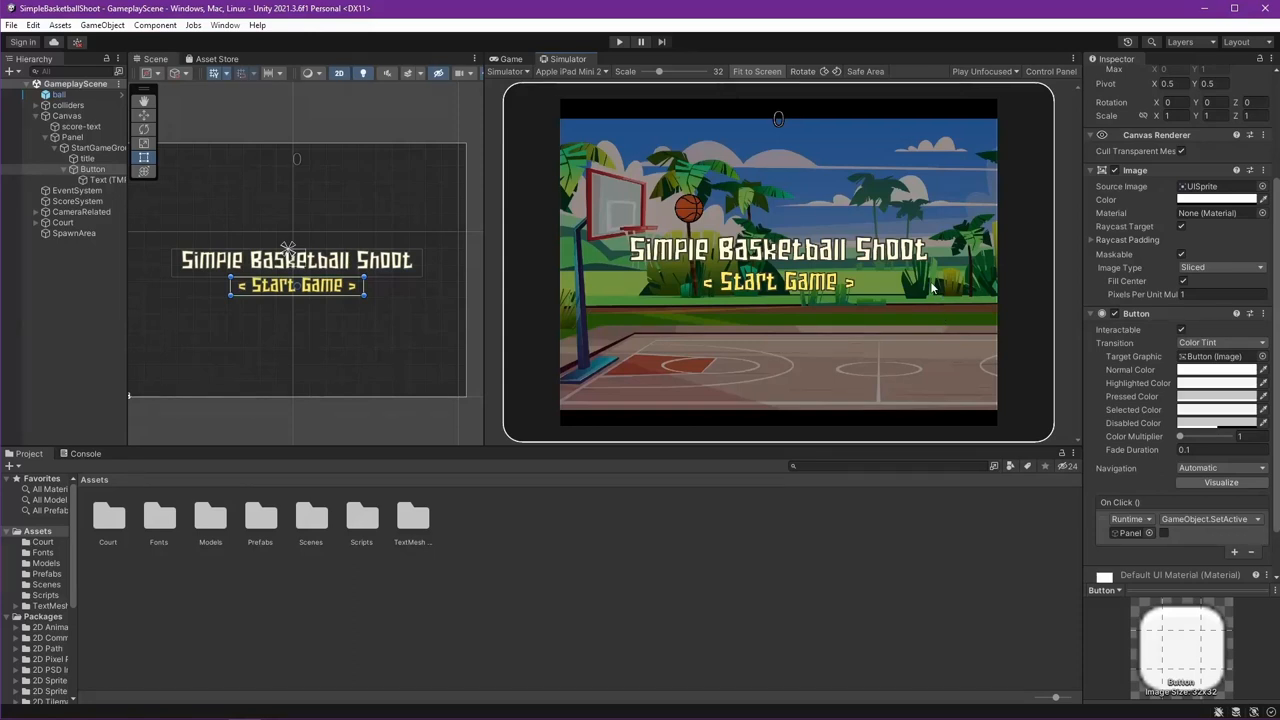
{"action": "mouse_move", "coordinate": [840, 300]}
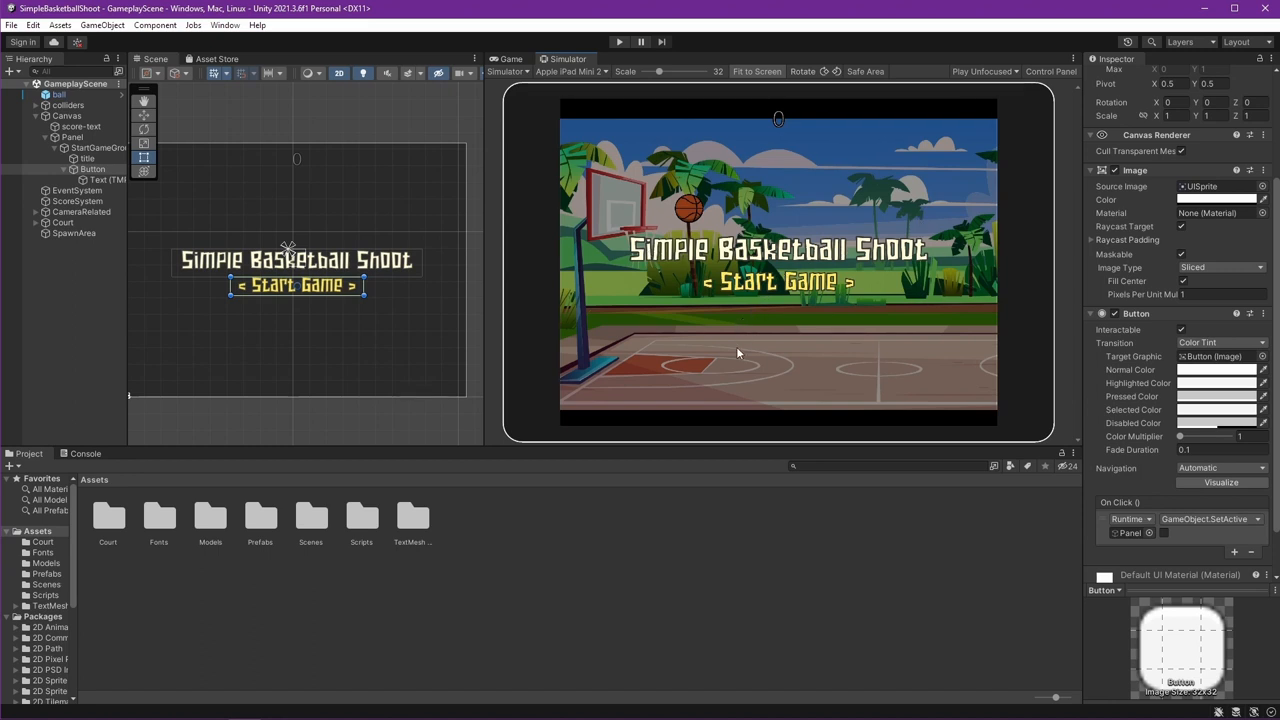
{"action": "mouse_move", "coordinate": [698, 309]}
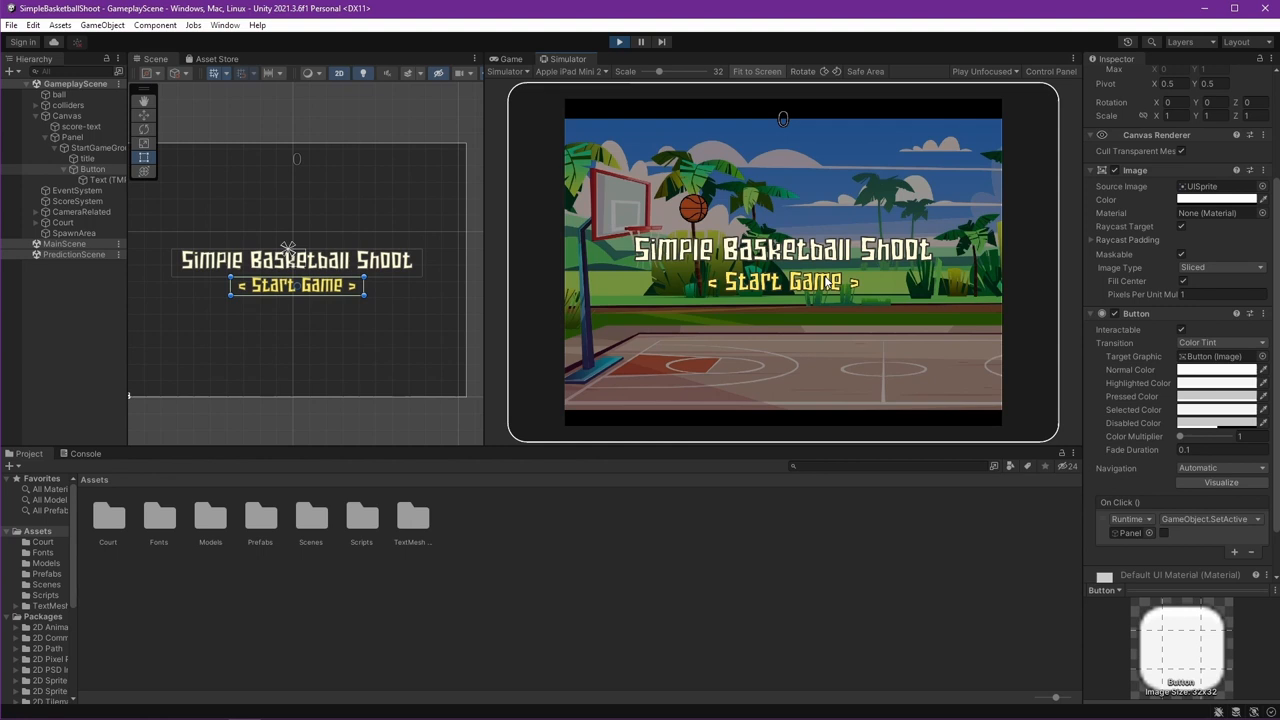
{"action": "mouse_move", "coordinate": [737, 65]}
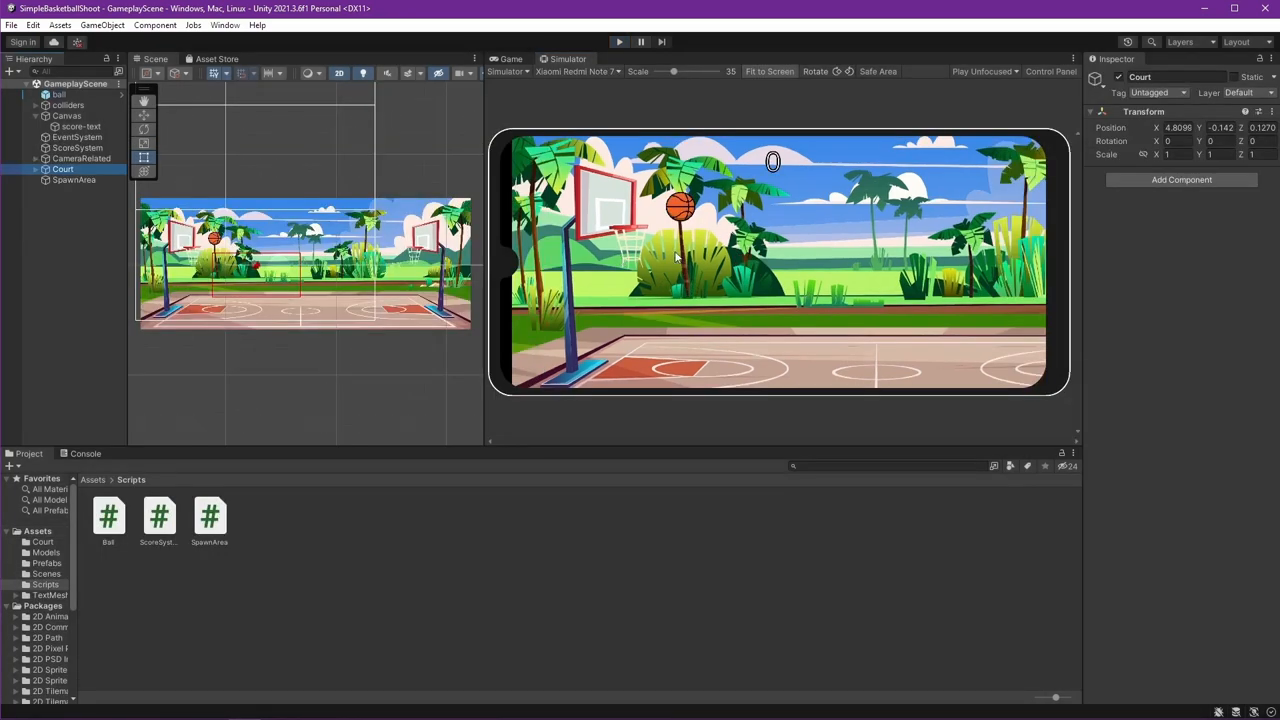
{"action": "mouse_move", "coordinate": [662, 257]}
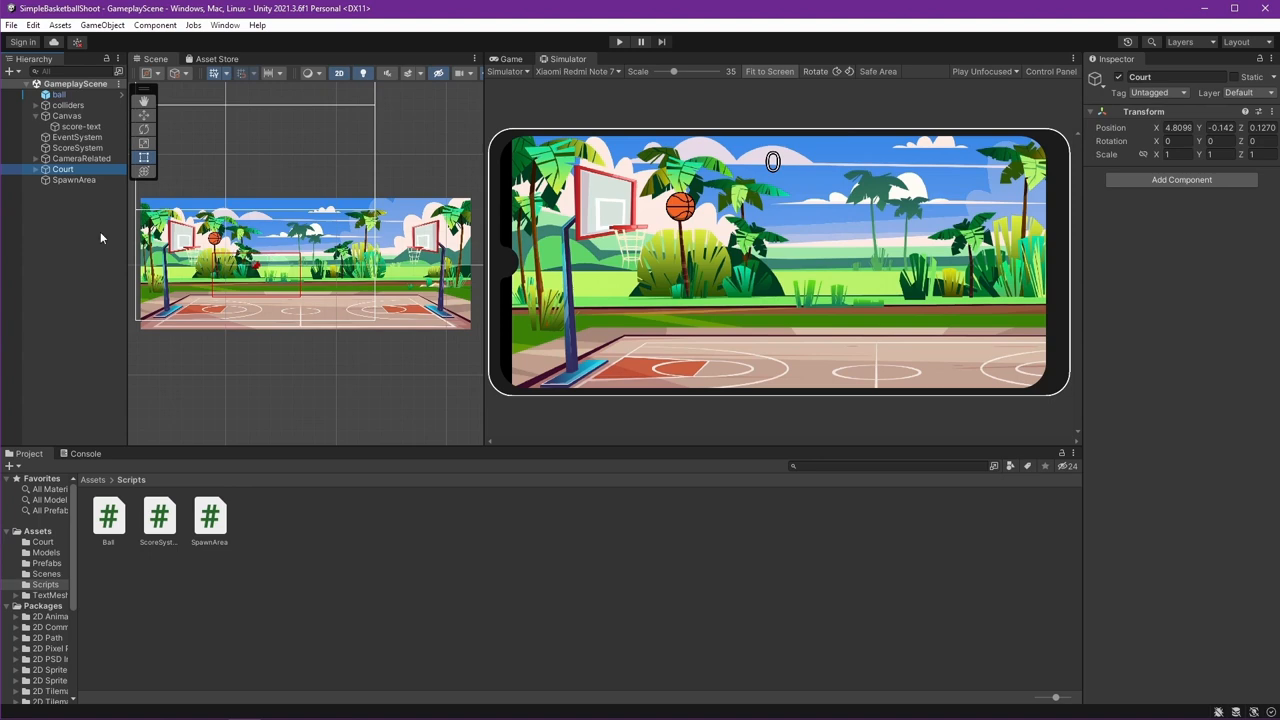
Step: Add a TextMeshPro text object named title under the Canvas
{"action": "left_click", "coordinate": [67, 116]}
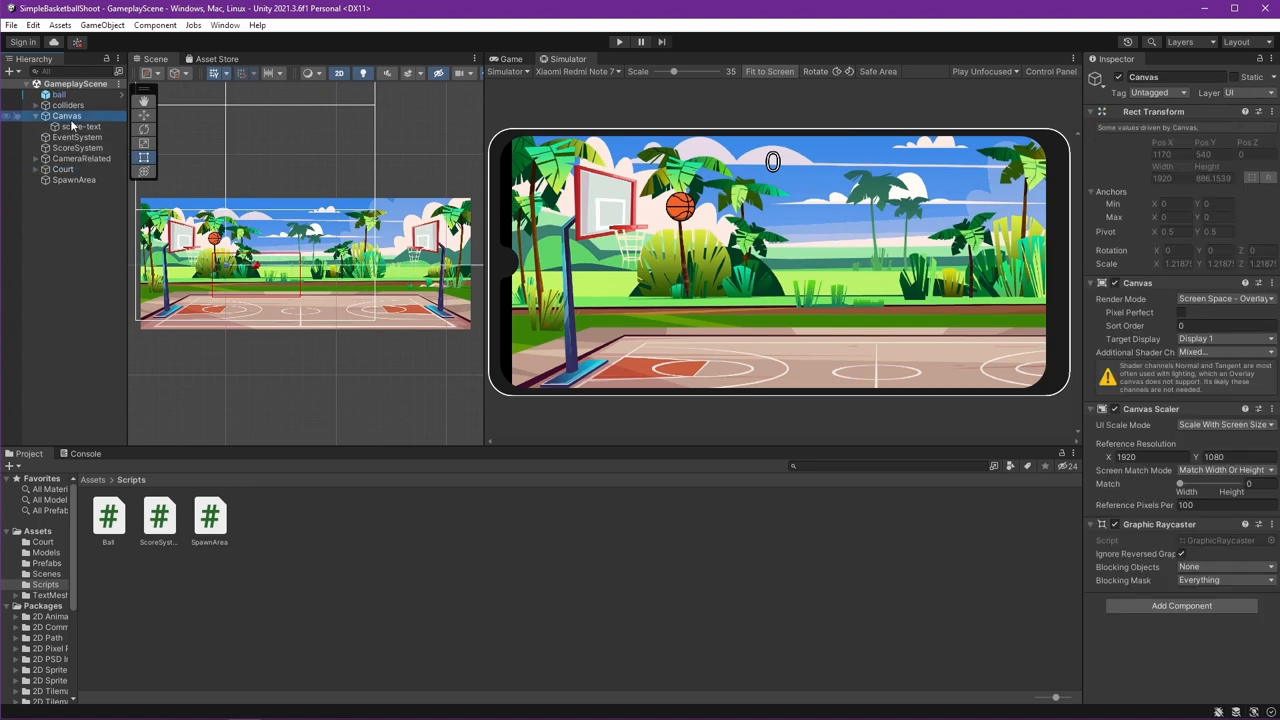
{"action": "right_click", "coordinate": [67, 116]}
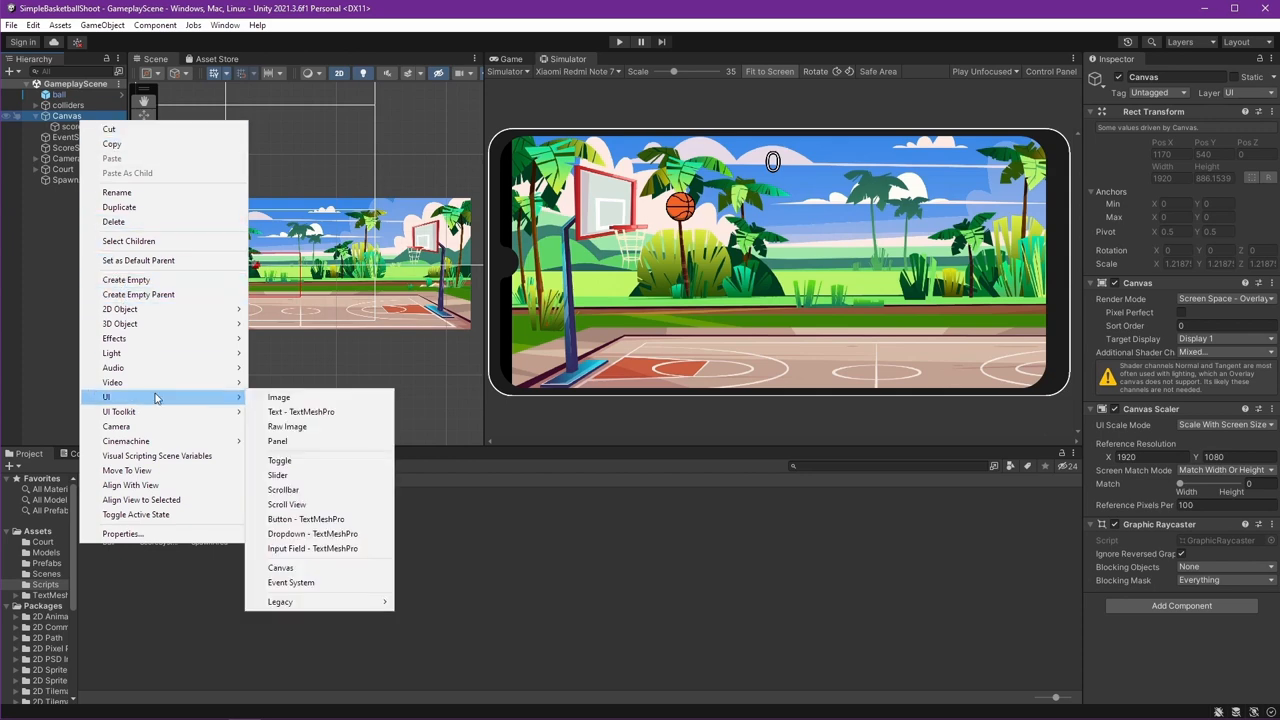
{"action": "left_click", "coordinate": [301, 411]}
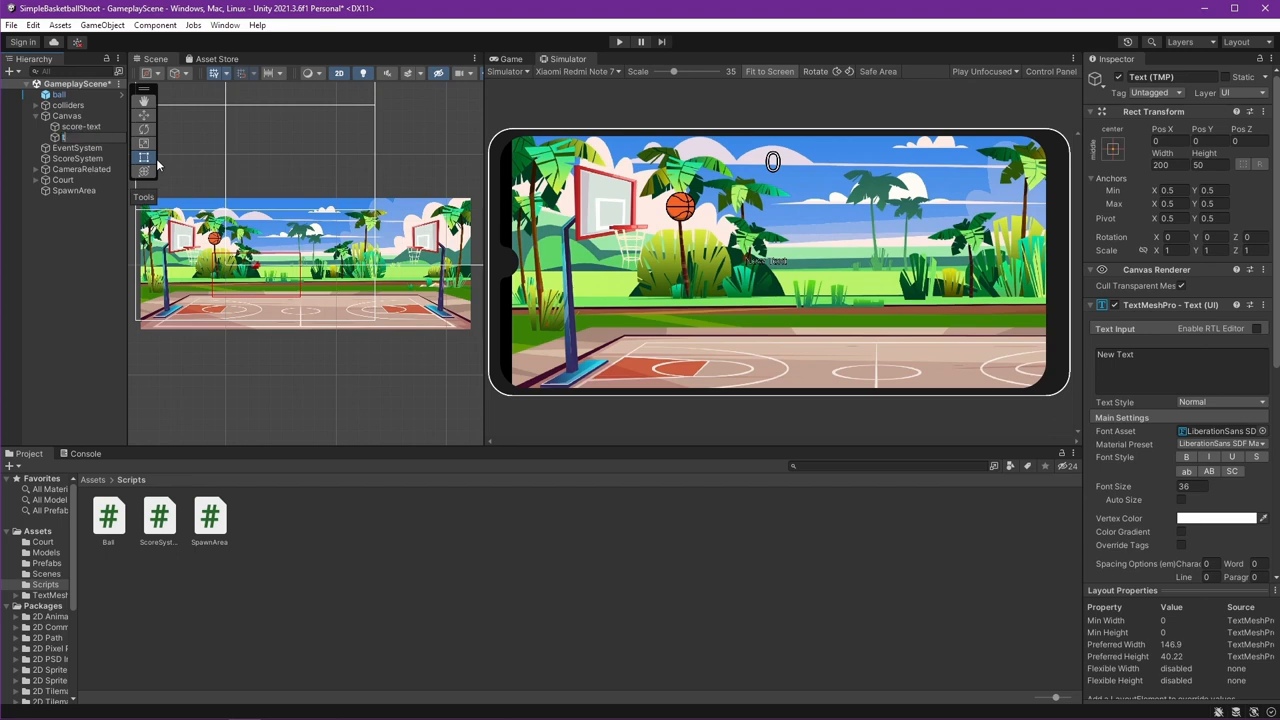
{"action": "left_click", "coordinate": [70, 137]}
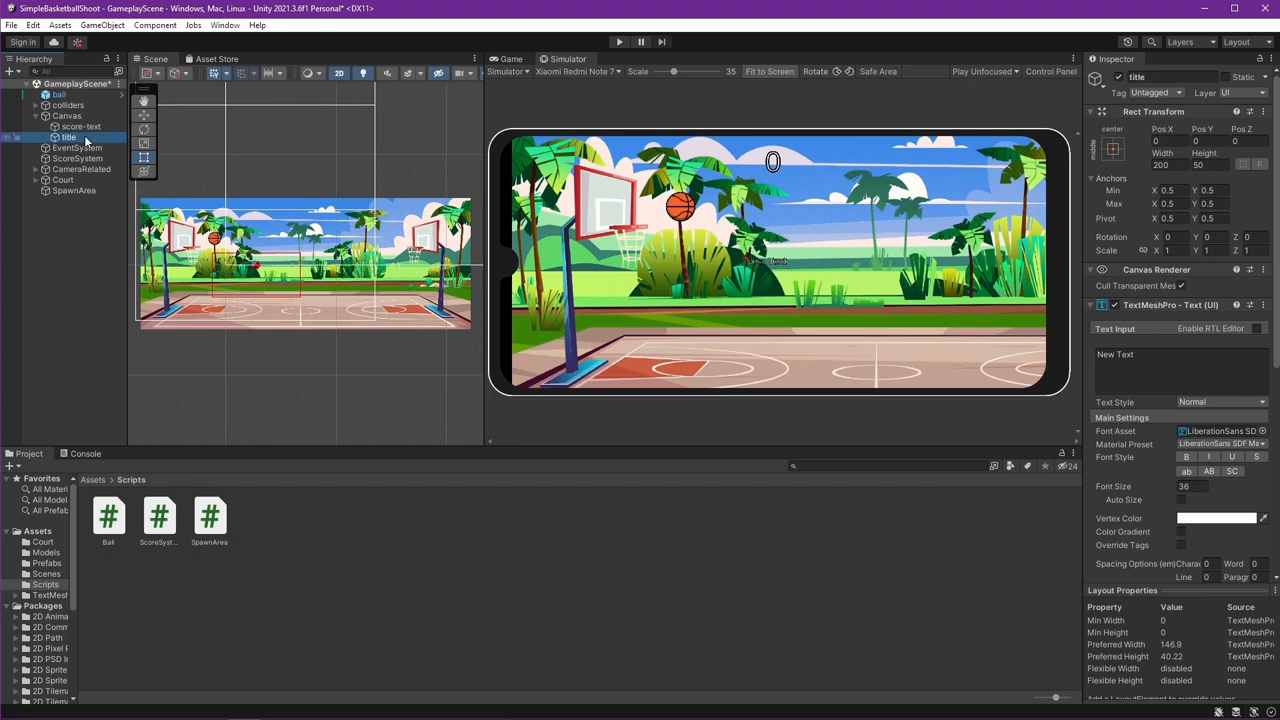
{"action": "left_click", "coordinate": [68, 137]}
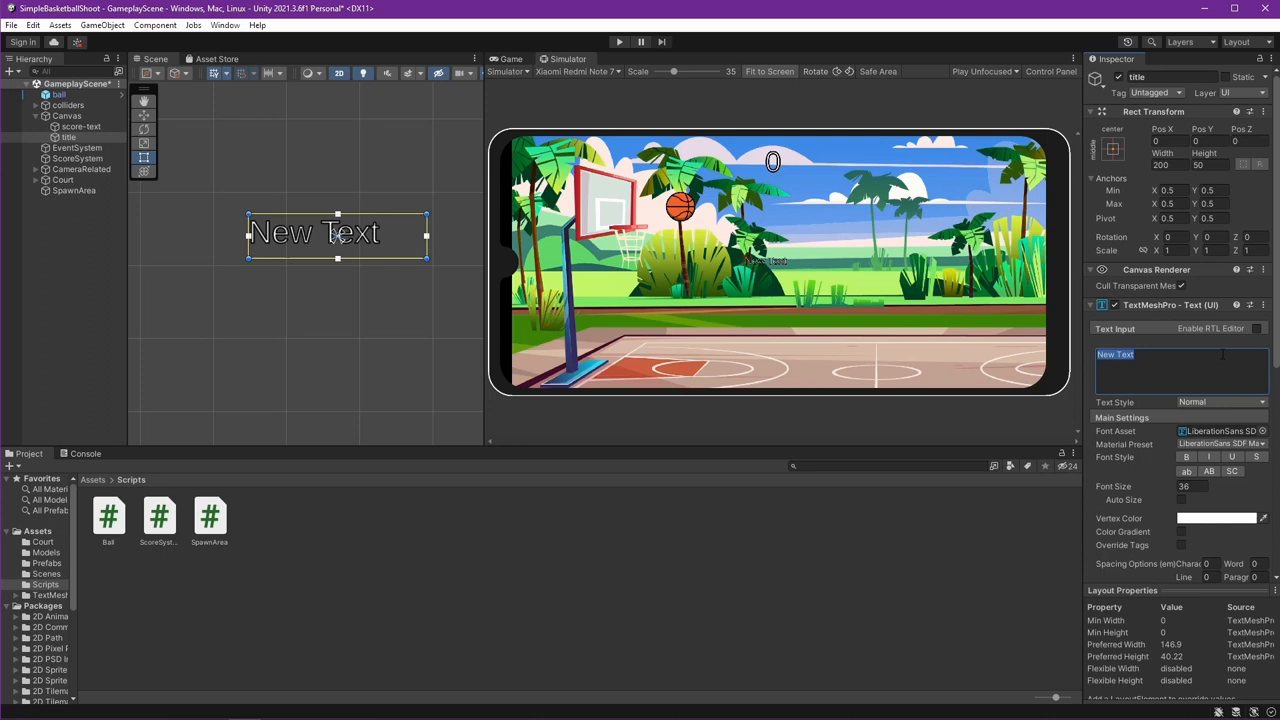
Step: Set the title text to 'Simple Basketball Shoot' at font size 120, centred near the top
{"action": "type", "text": "Simple Basketball Shoot"}
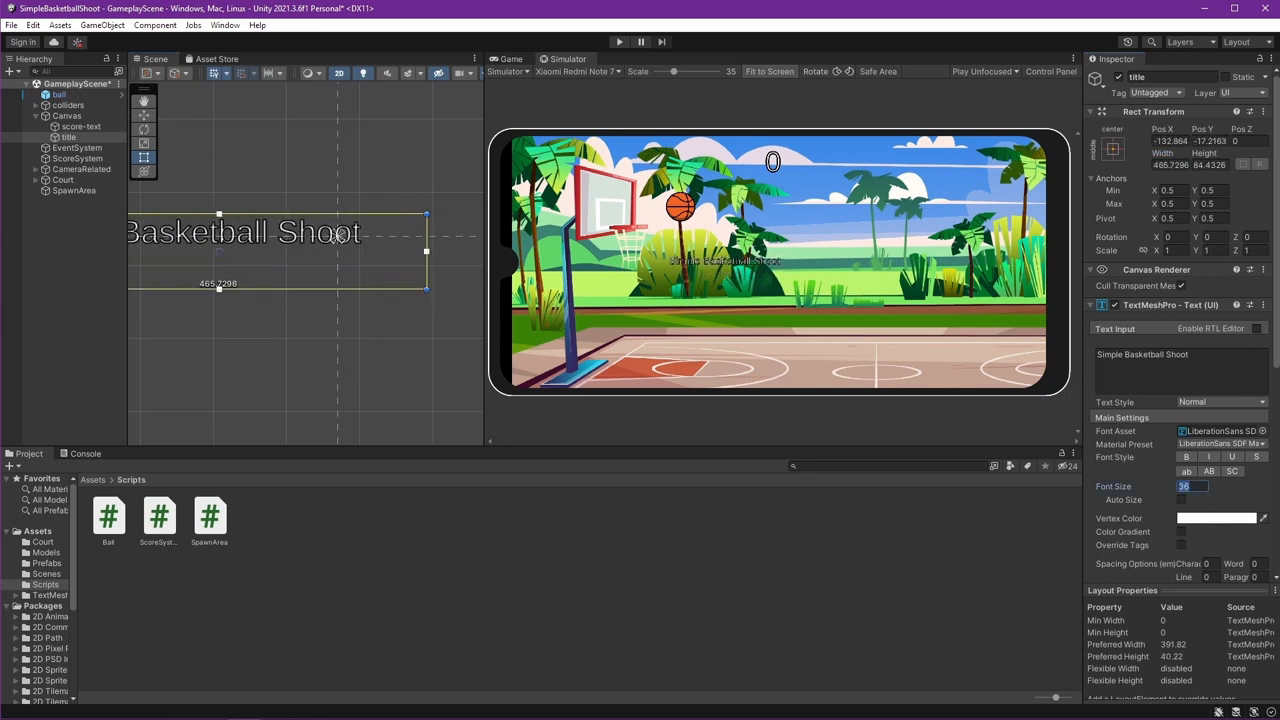
{"action": "type", "text": "120"}
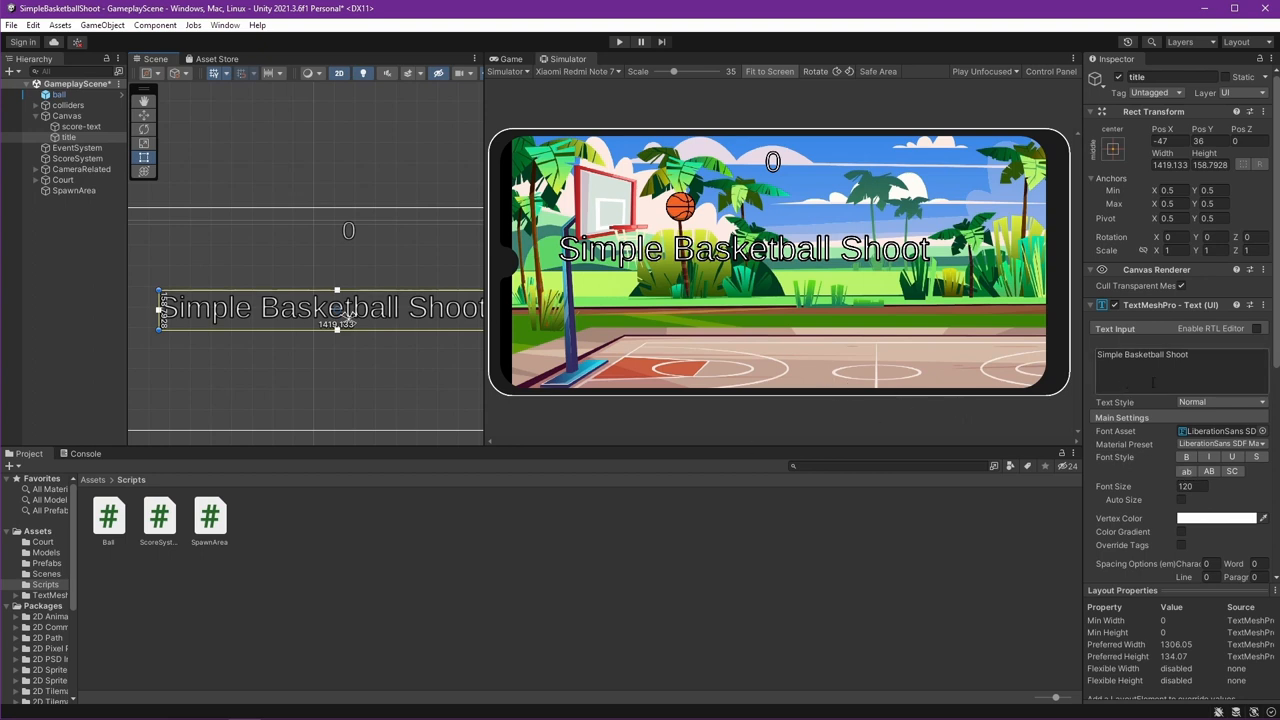
{"action": "scroll", "scroll_direction": "down", "scroll_amount": 3}
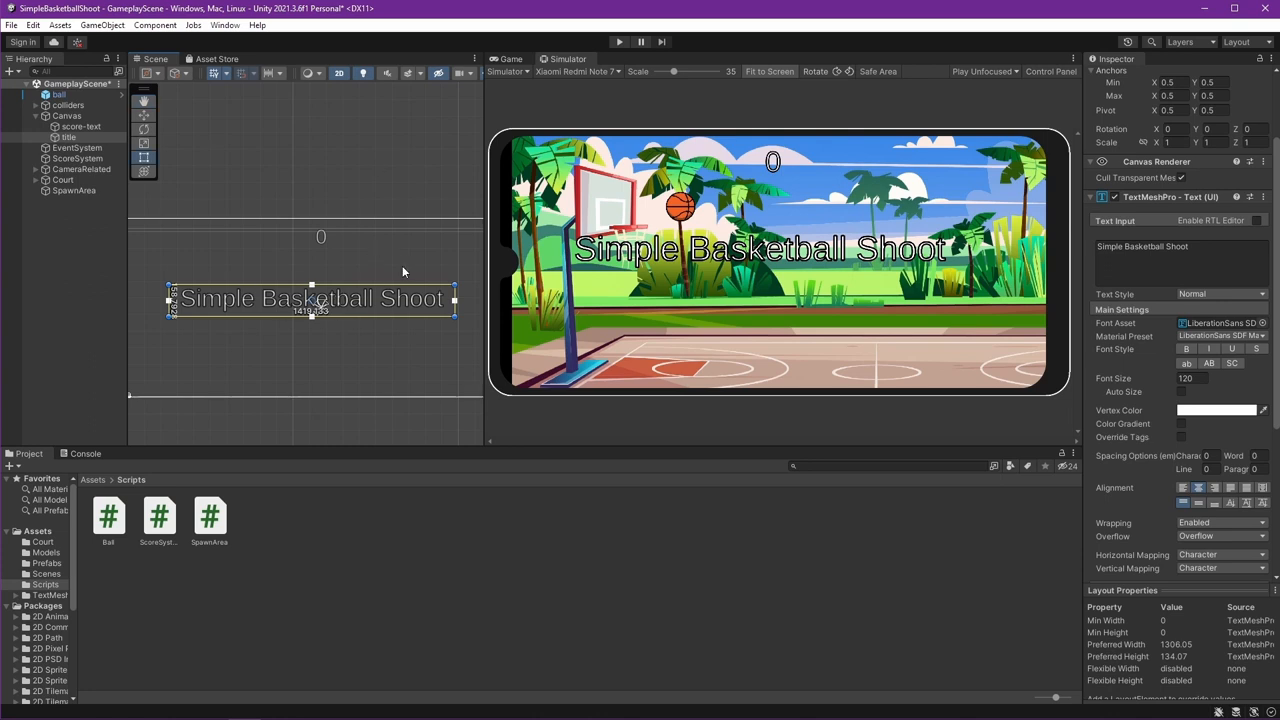
{"action": "mouse_move", "coordinate": [380, 288]}
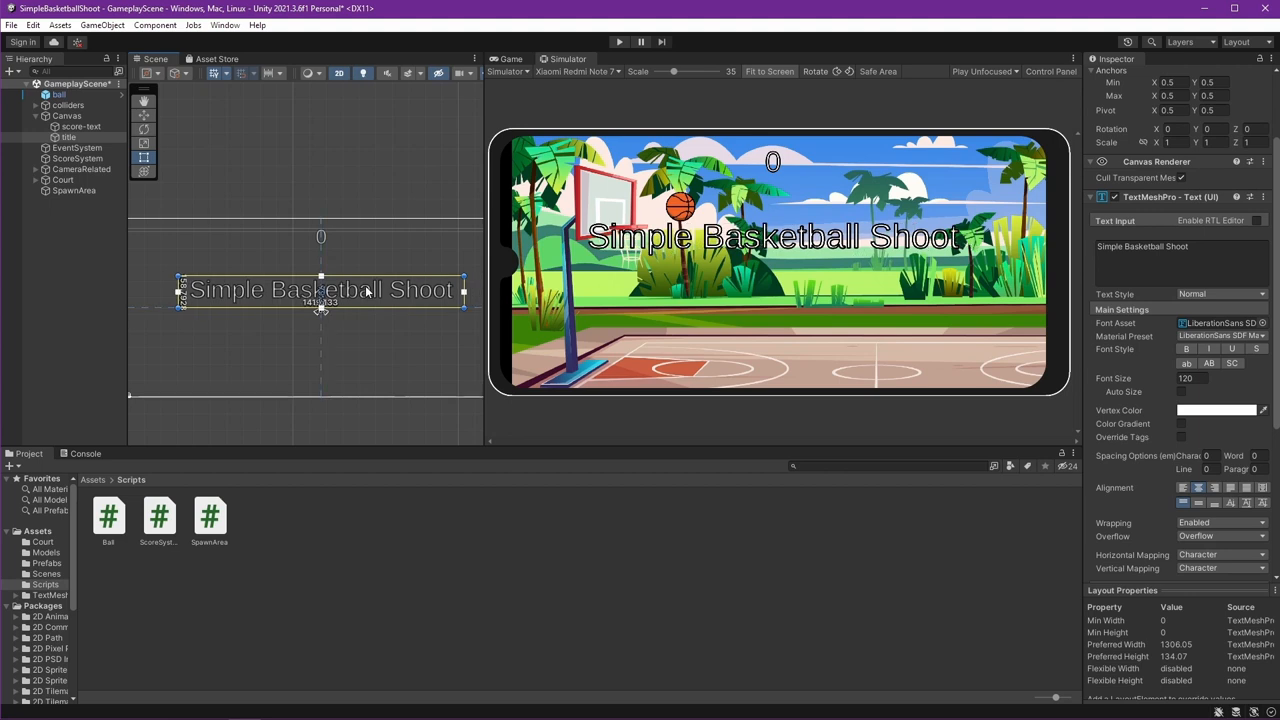
{"action": "mouse_move", "coordinate": [243, 338]}
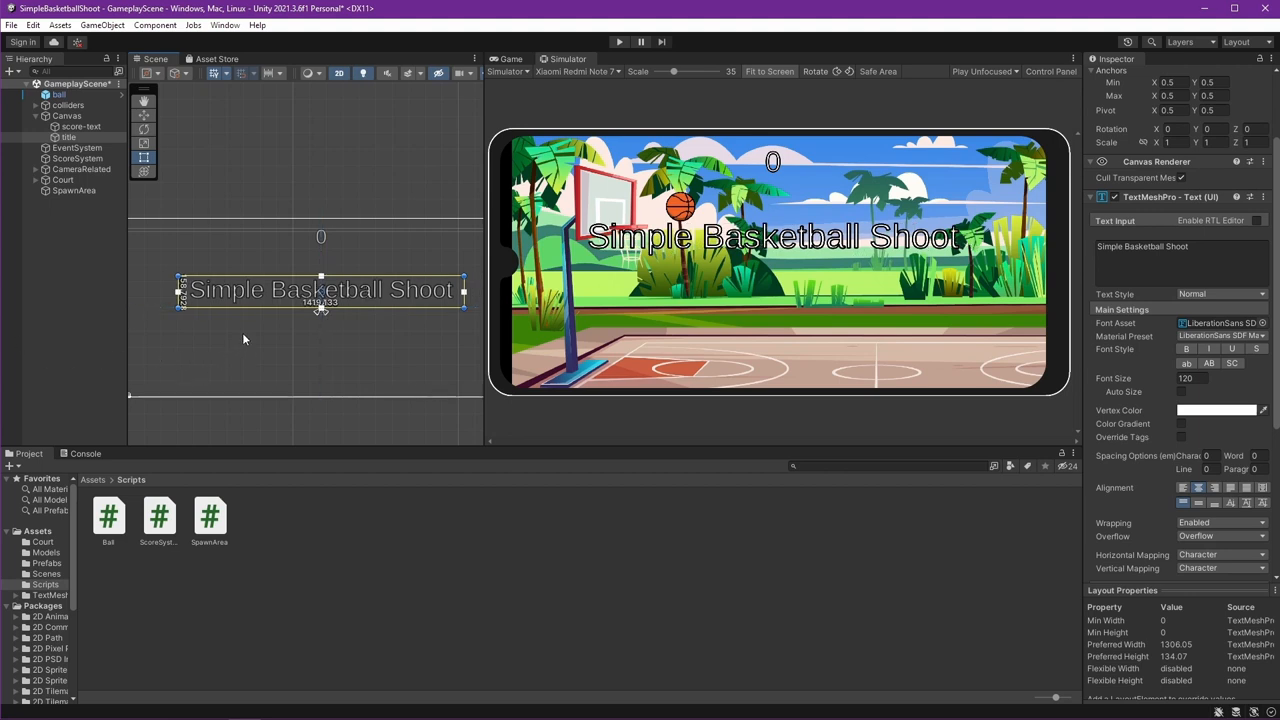
Step: Add a TextMeshPro button under the Canvas labelled 'Start Game' with font size 50
{"action": "right_click", "coordinate": [67, 116]}
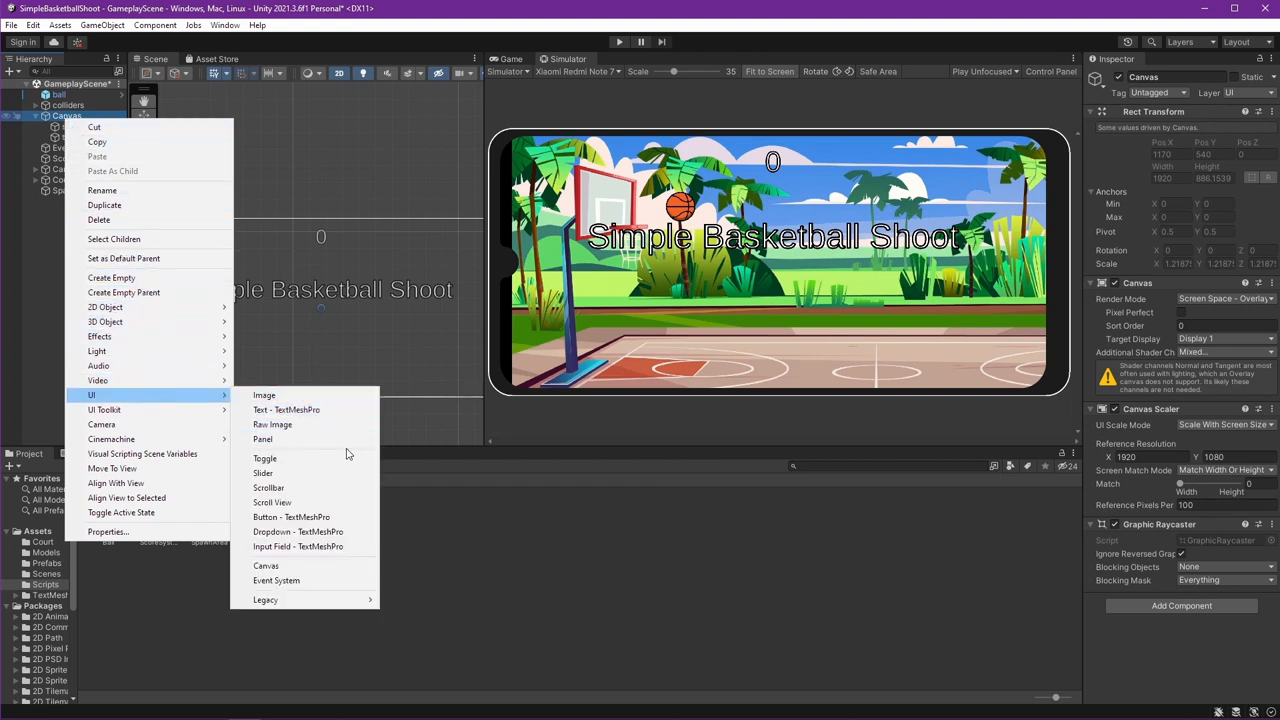
{"action": "mouse_move", "coordinate": [291, 517]}
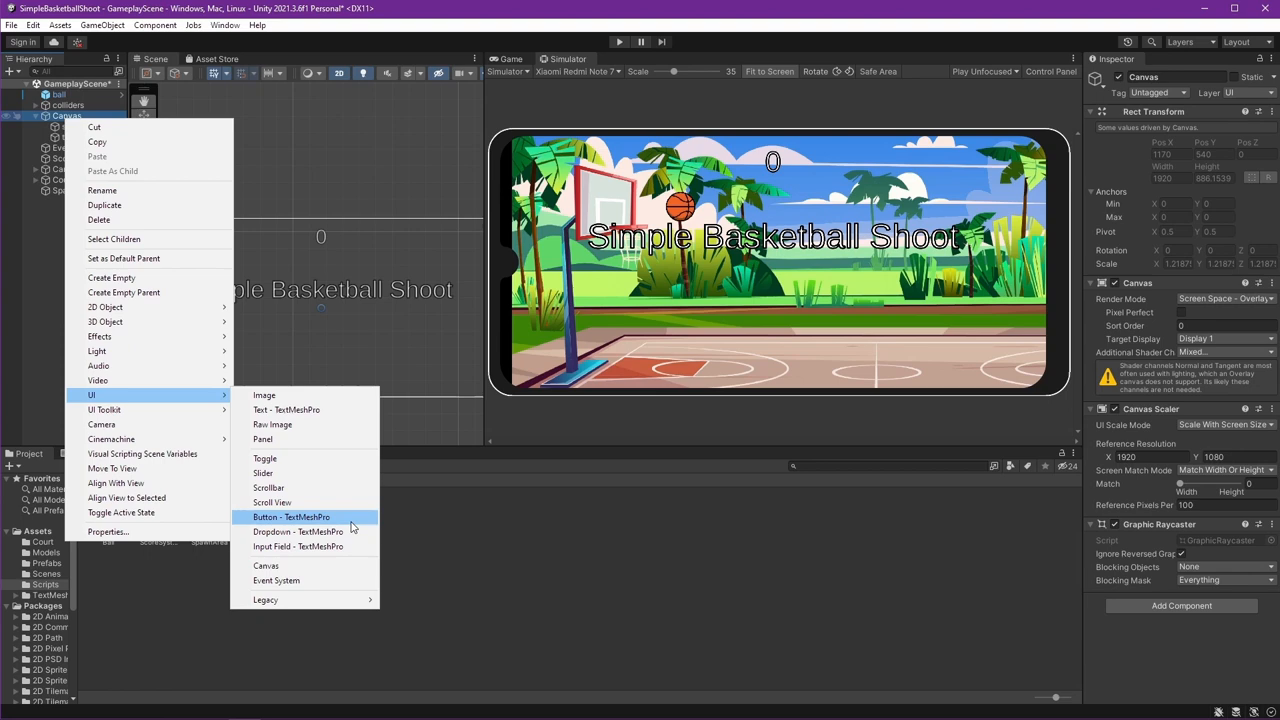
{"action": "left_click", "coordinate": [291, 517]}
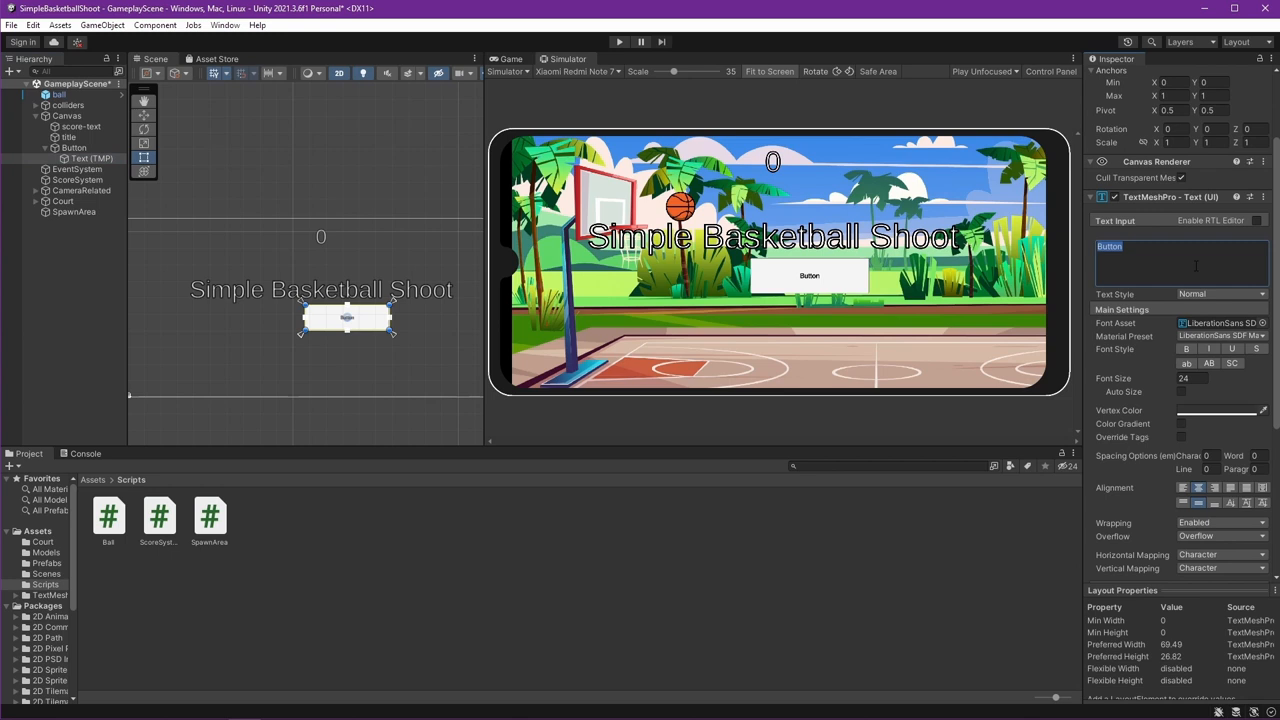
{"action": "type", "text": "Start Game"}
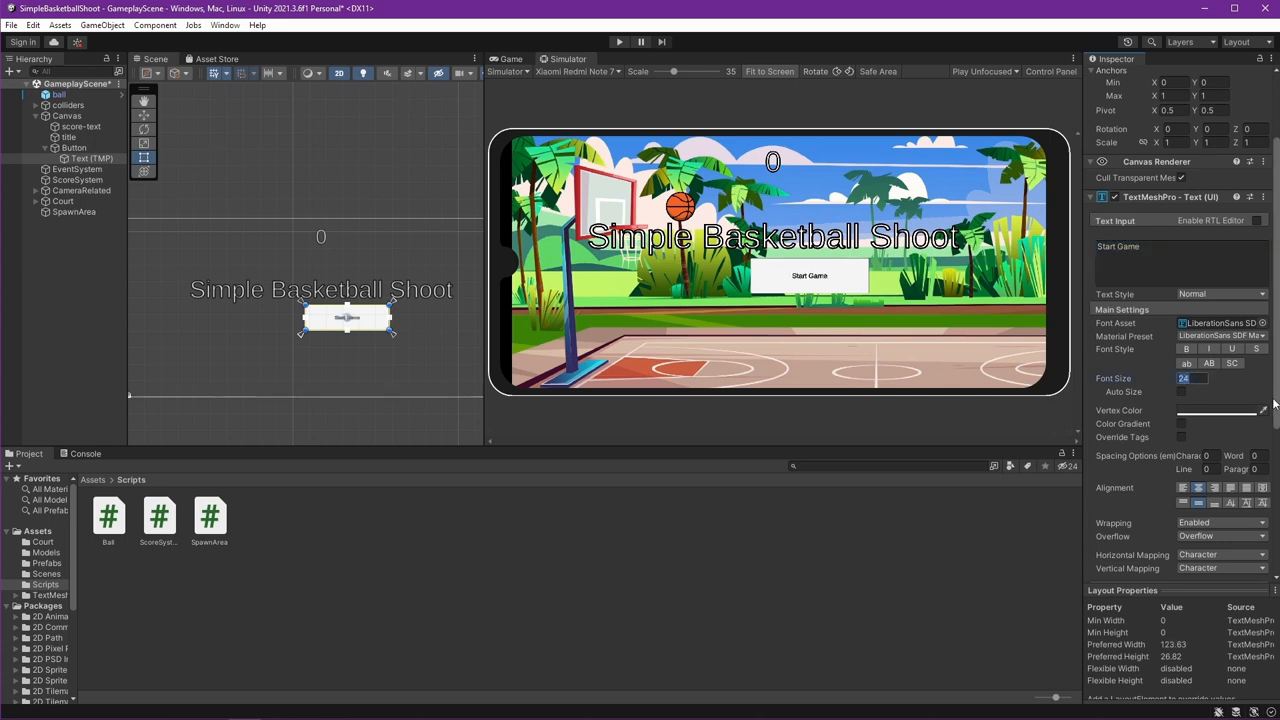
{"action": "type", "text": "50"}
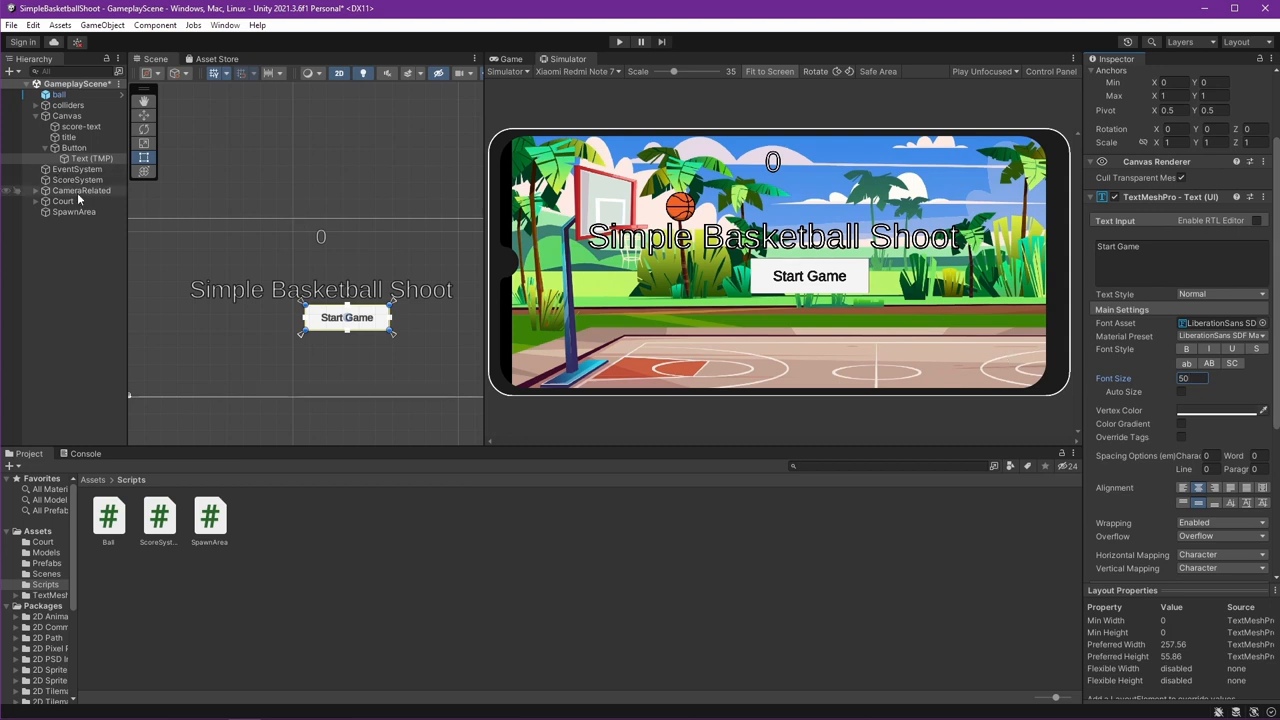
{"action": "left_click", "coordinate": [73, 147]}
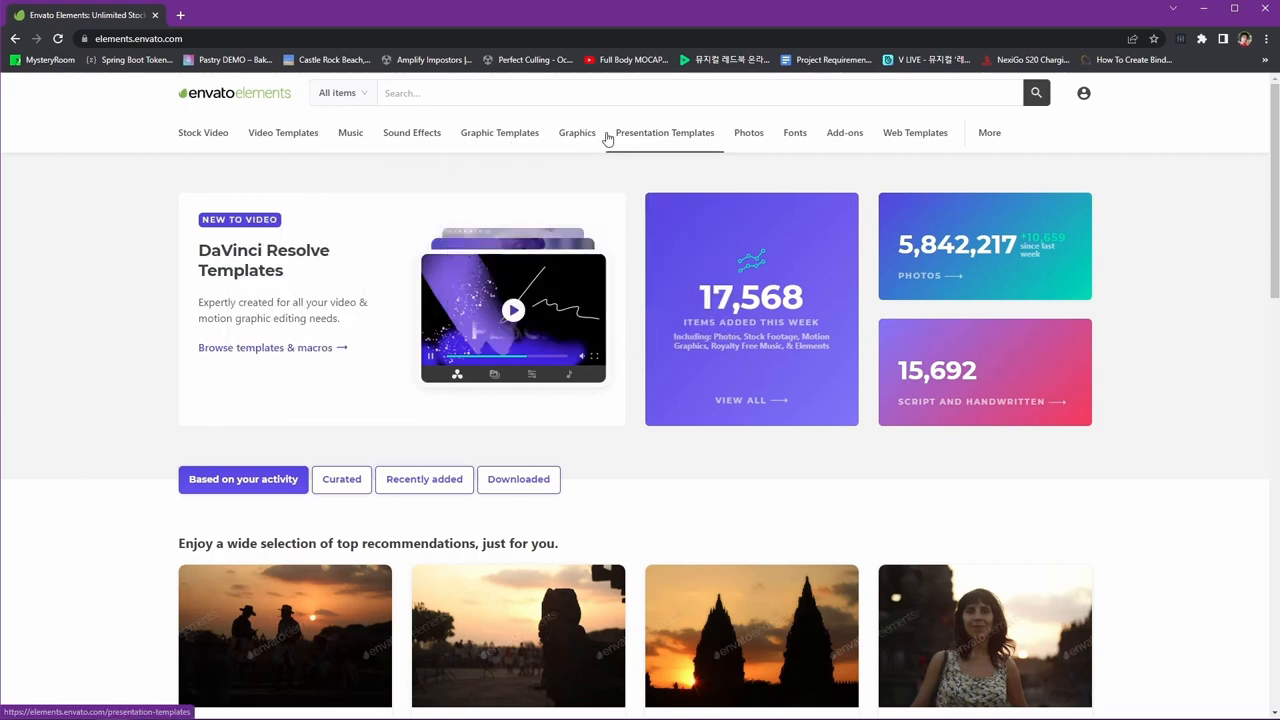
{"action": "mouse_move", "coordinate": [844, 132]}
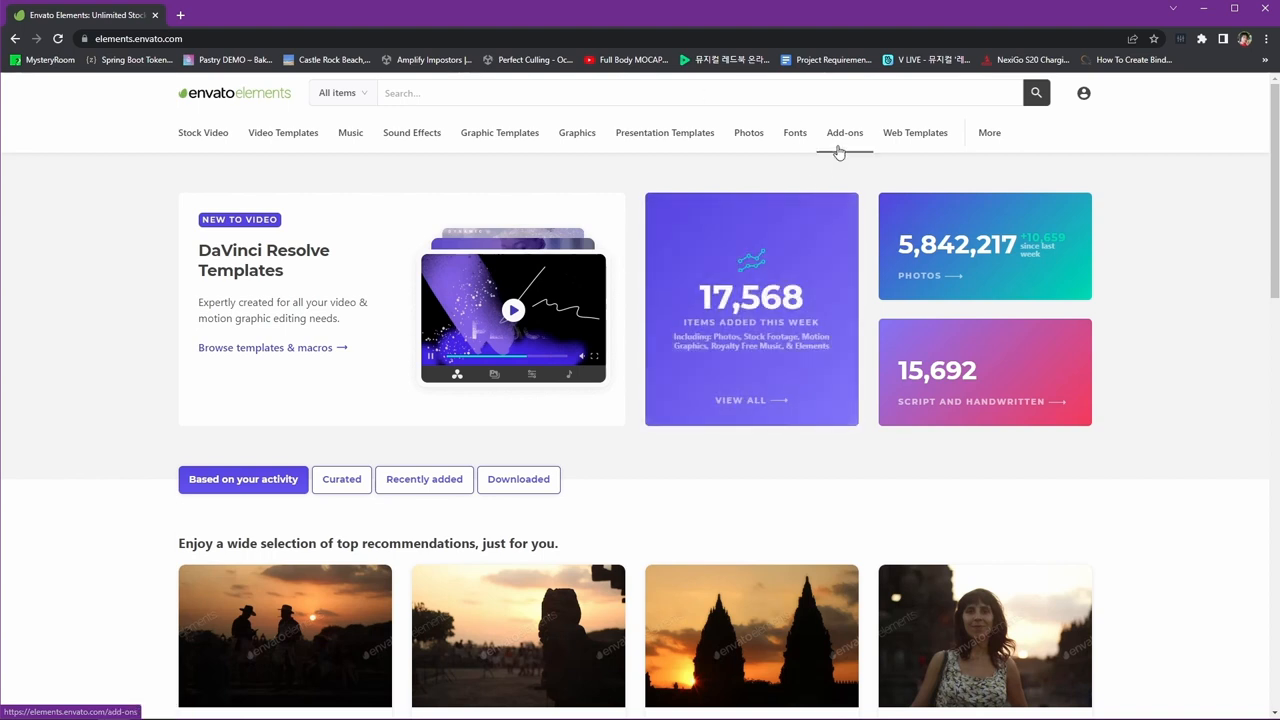
Step: Open All Fonts from the Fonts menu in Envato Elements
{"action": "left_click", "coordinate": [795, 132]}
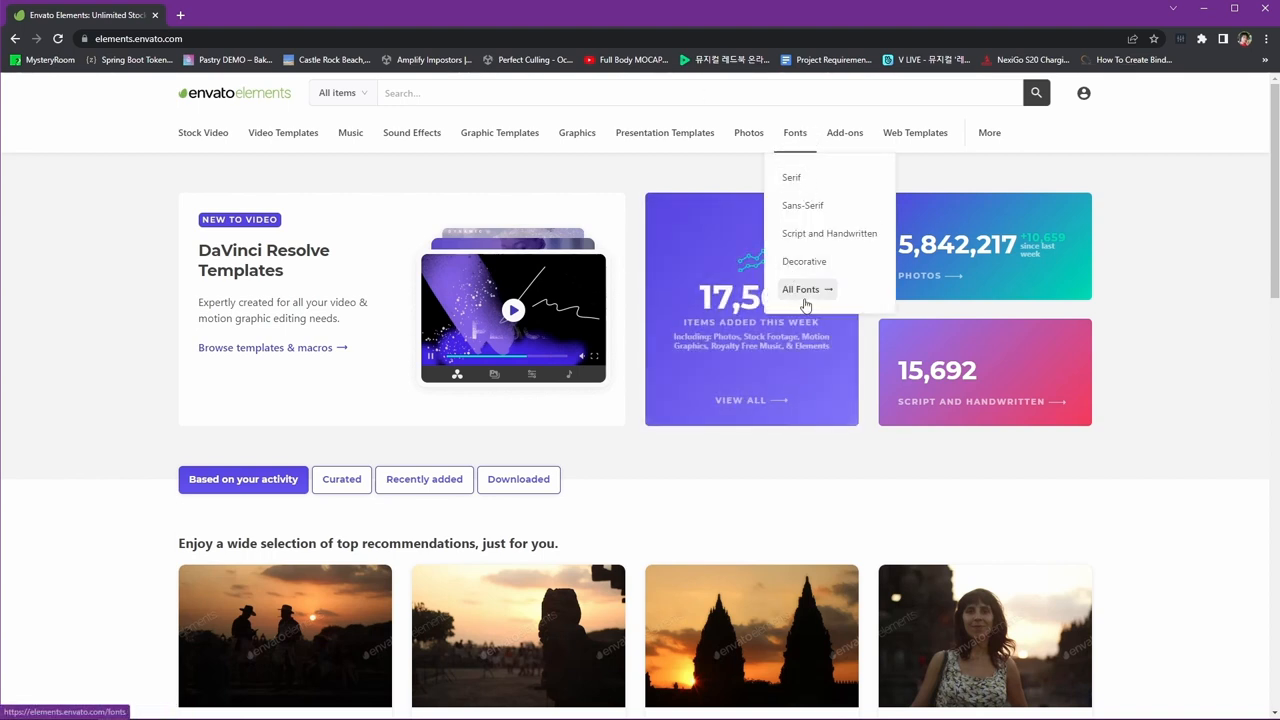
{"action": "left_click", "coordinate": [800, 289]}
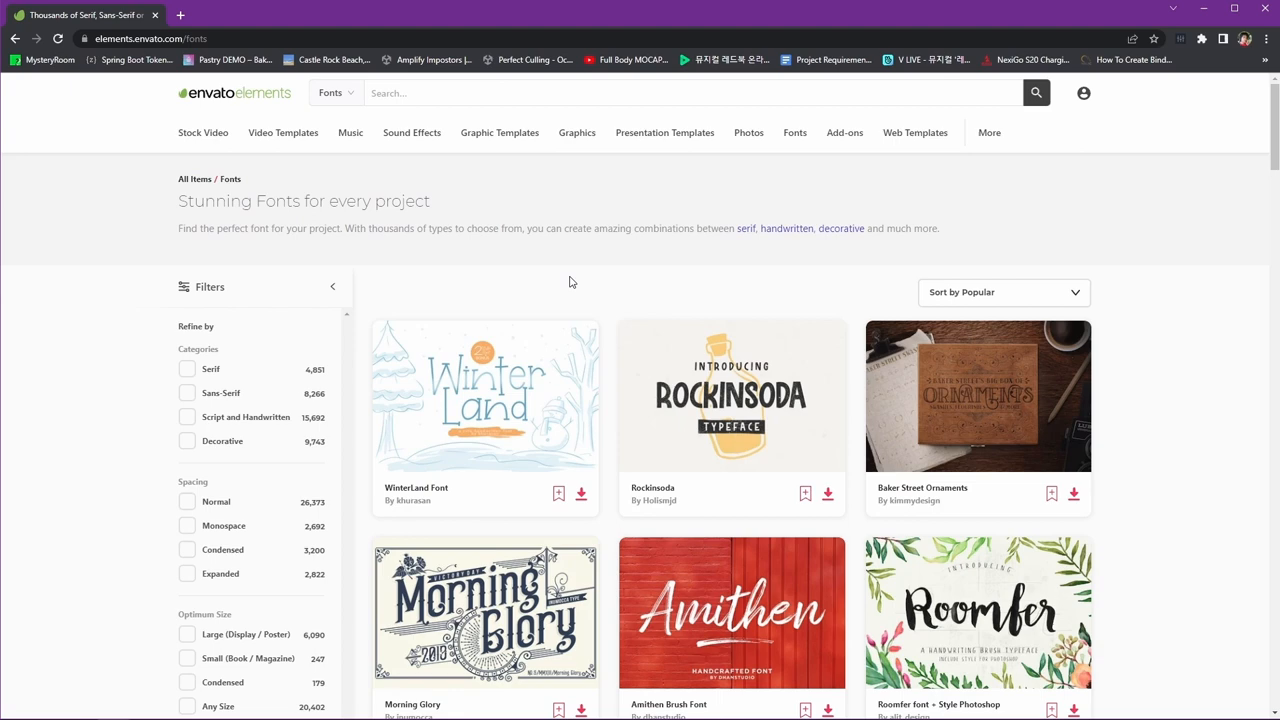
Step: Search fonts for 'game' and open the Good Game - Gaming Kids Font page
{"action": "type", "text": "game"}
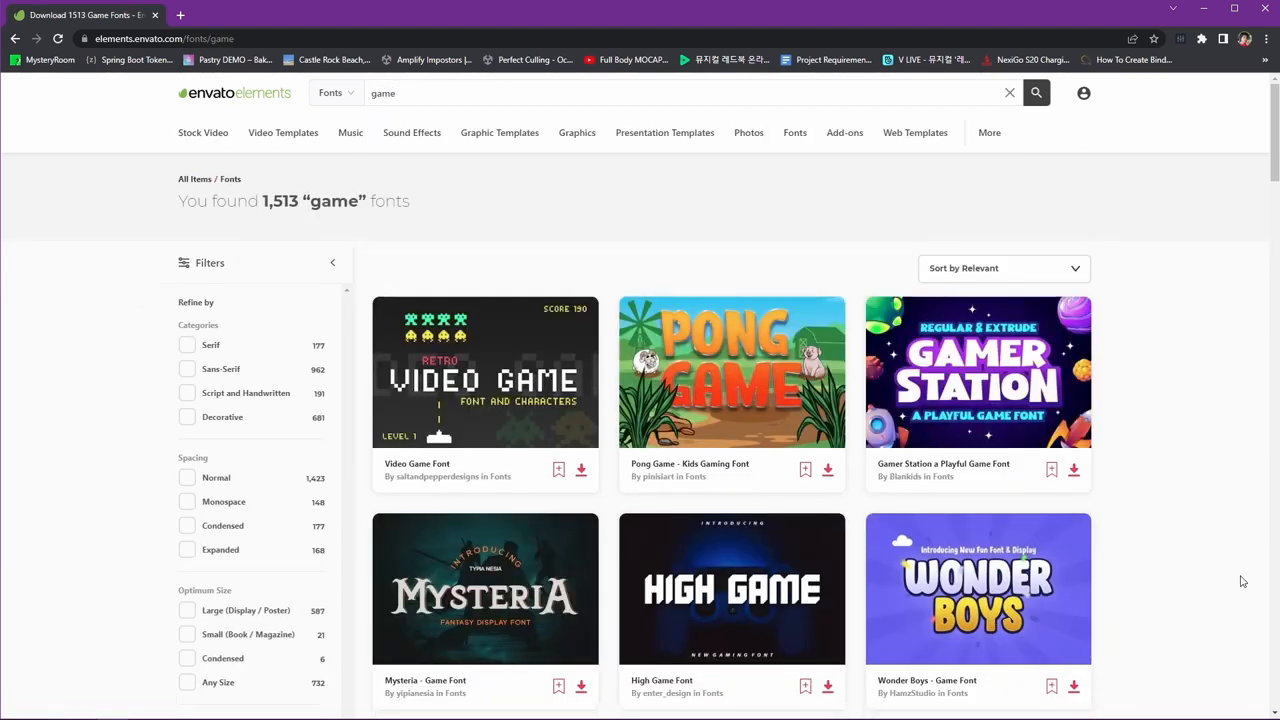
{"action": "mouse_move", "coordinate": [714, 370]}
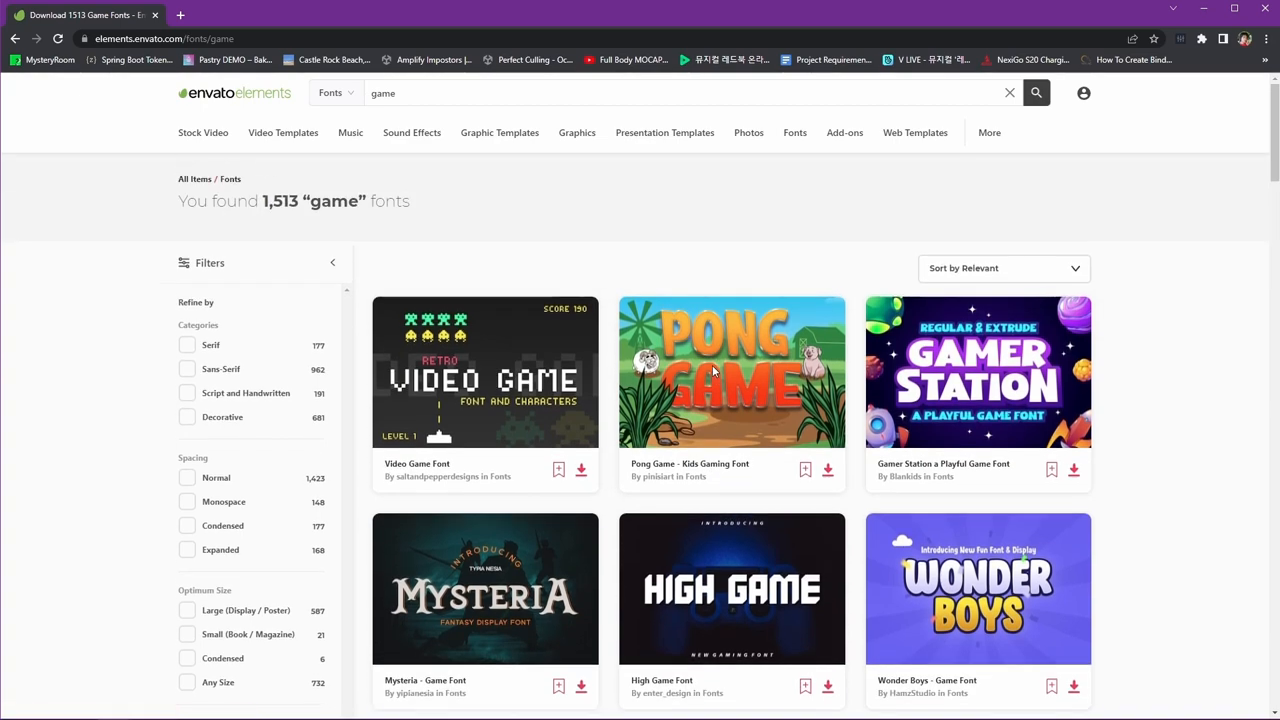
{"action": "scroll", "scroll_direction": "down", "scroll_amount": 3}
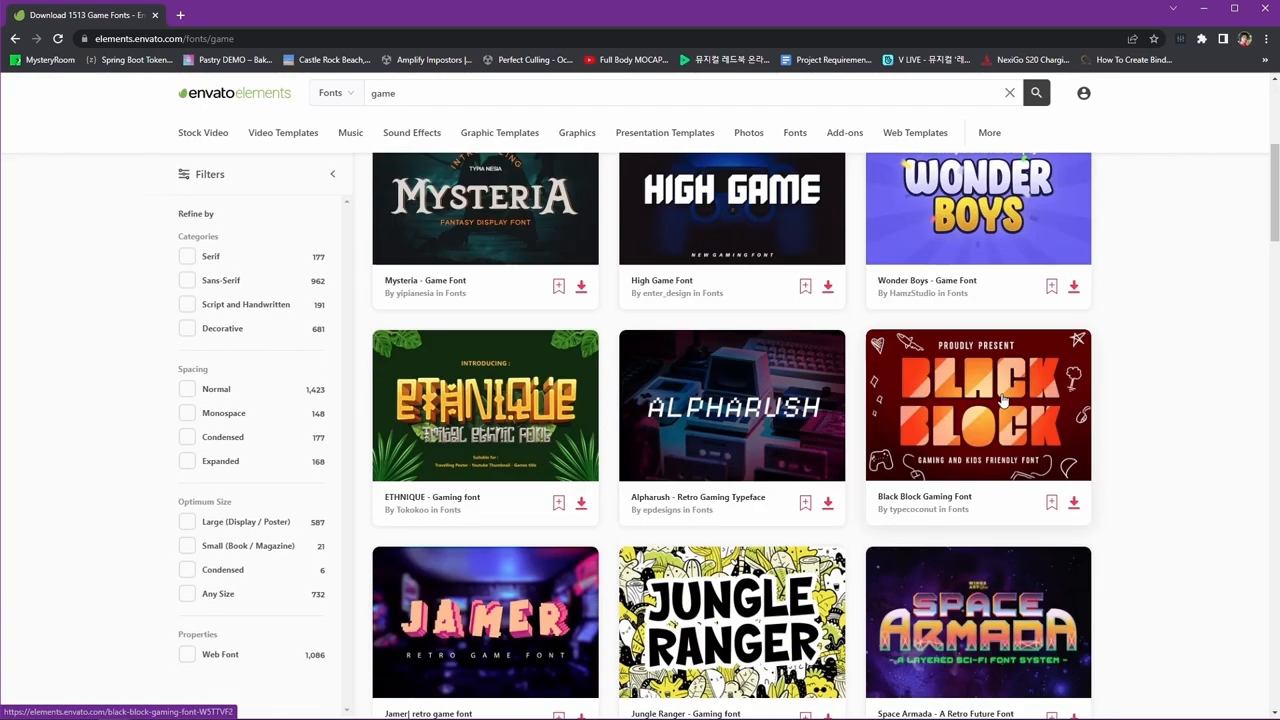
{"action": "scroll", "scroll_direction": "down", "scroll_amount": 3}
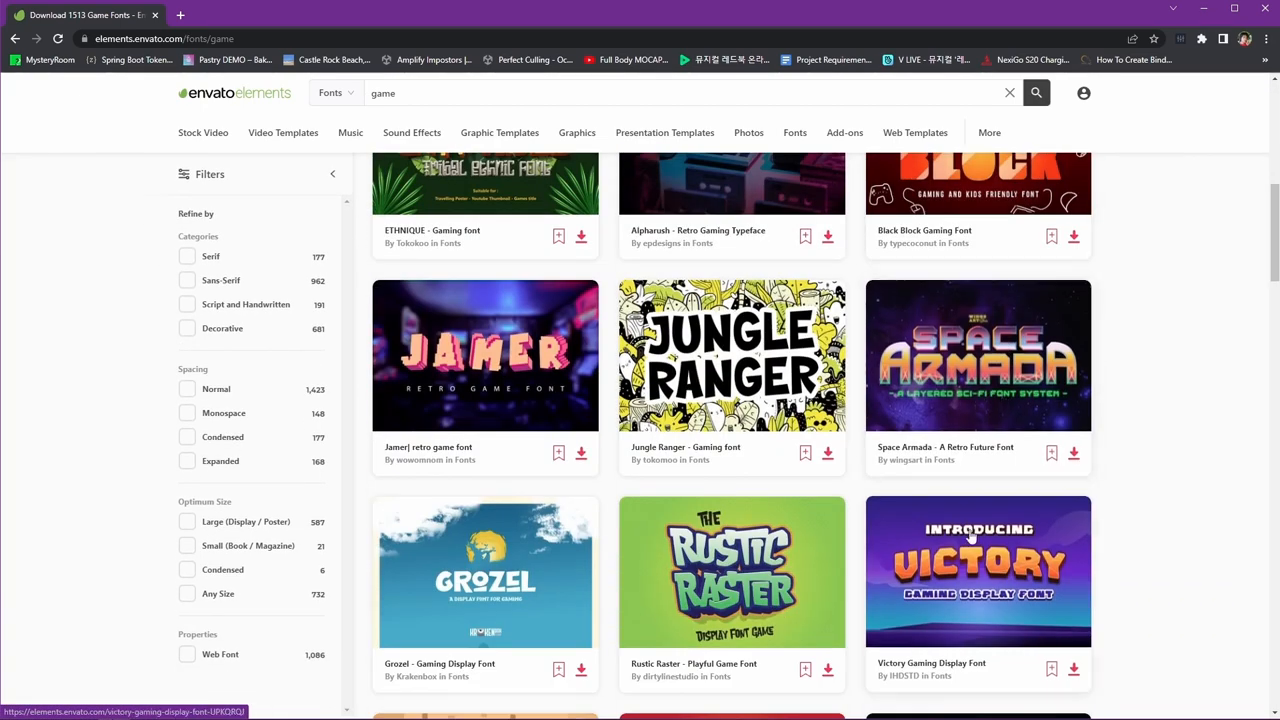
{"action": "scroll", "scroll_direction": "down", "scroll_amount": 3}
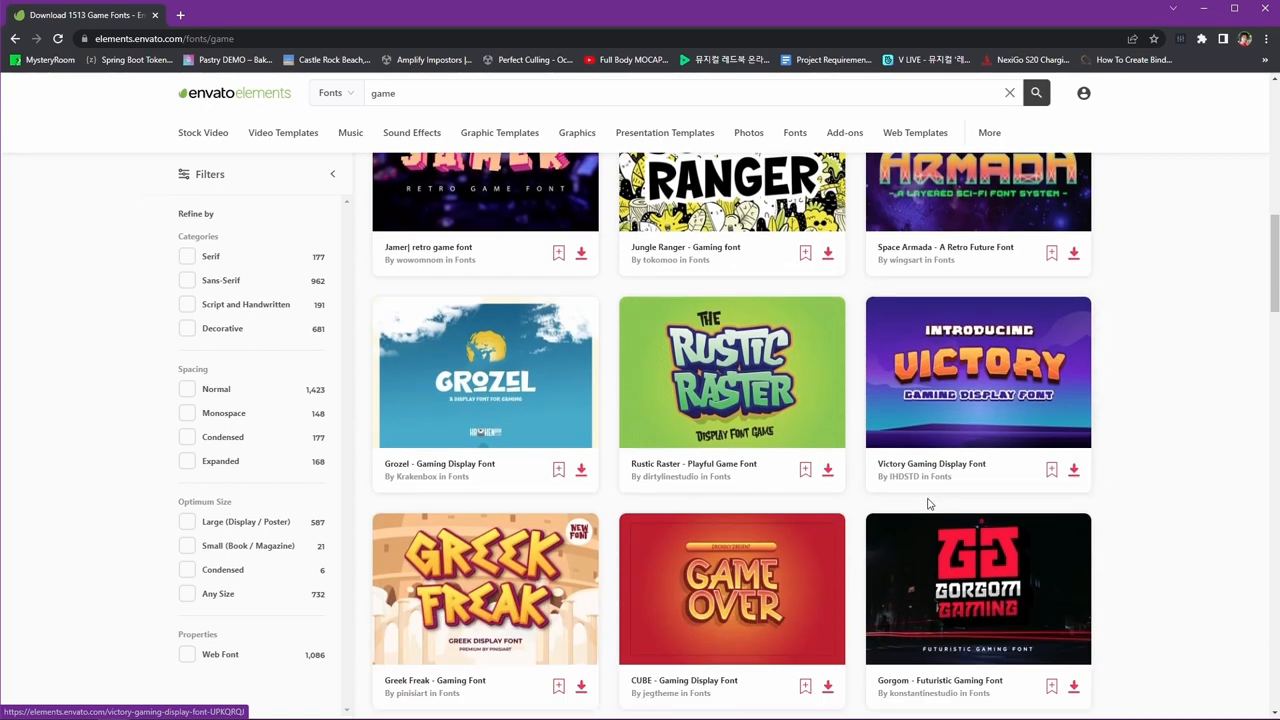
{"action": "mouse_move", "coordinate": [990, 495]}
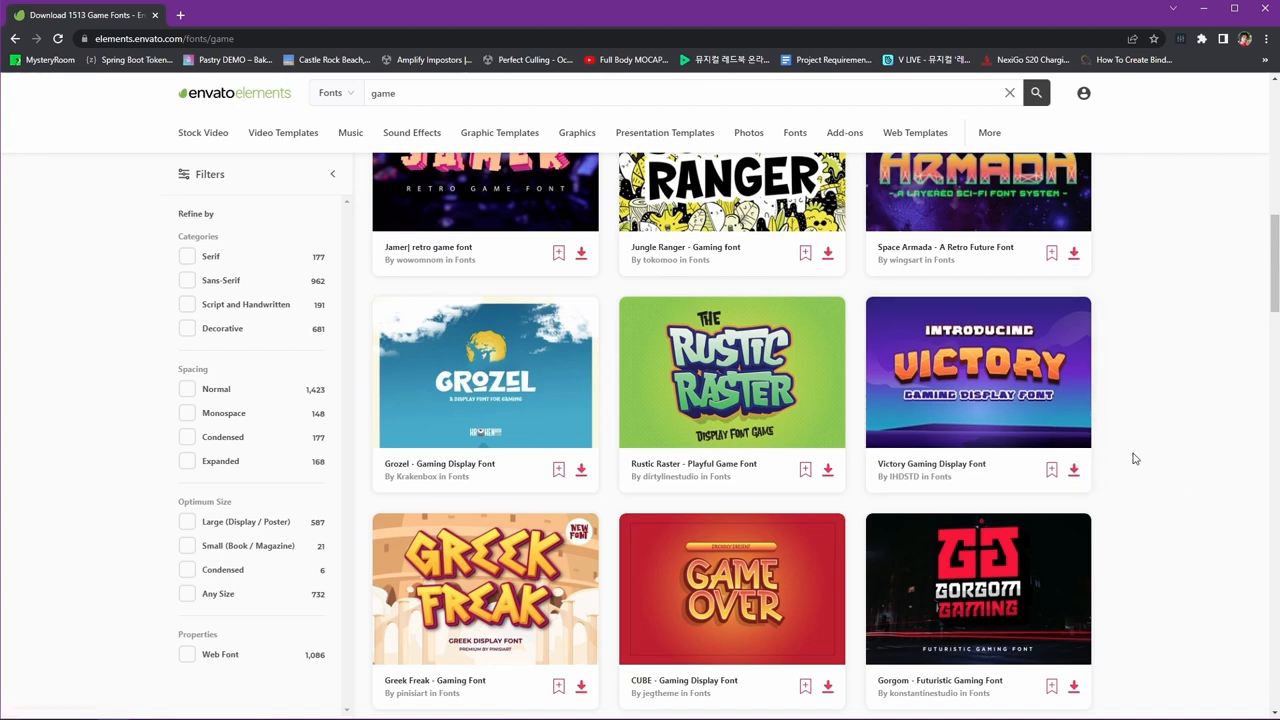
{"action": "scroll", "scroll_direction": "down", "scroll_amount": 3}
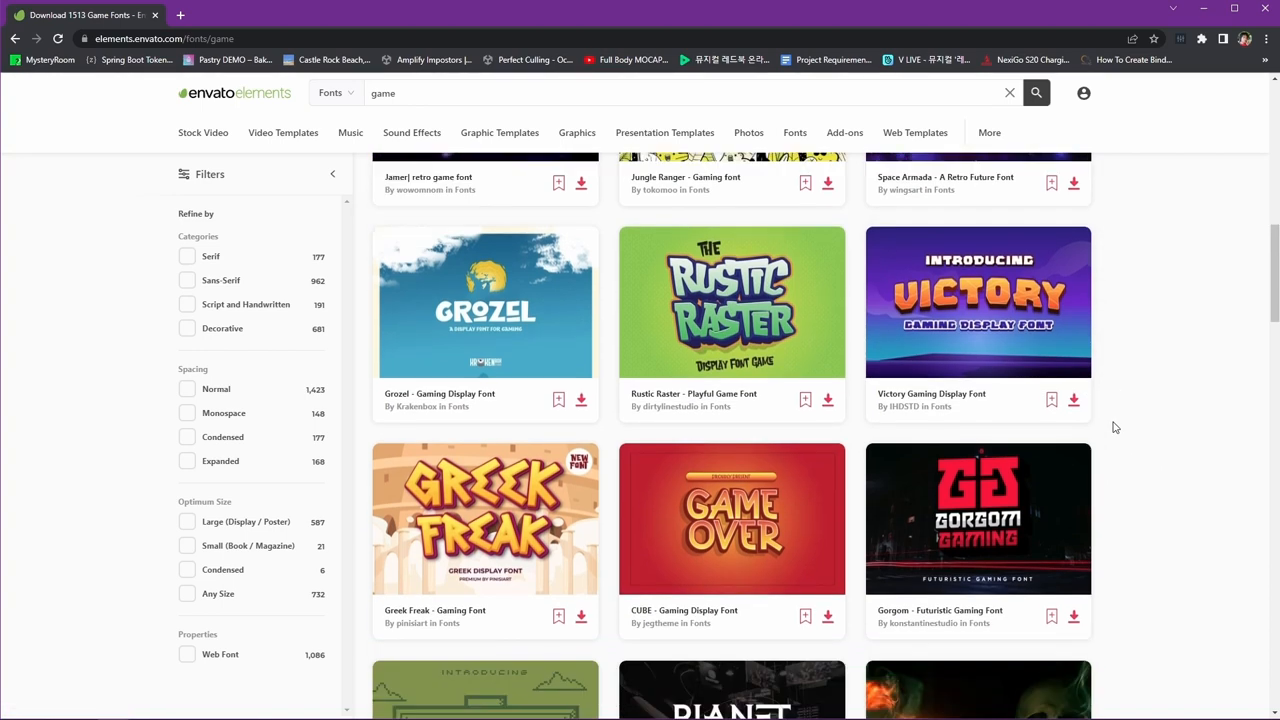
{"action": "scroll", "scroll_direction": "down", "scroll_amount": 3}
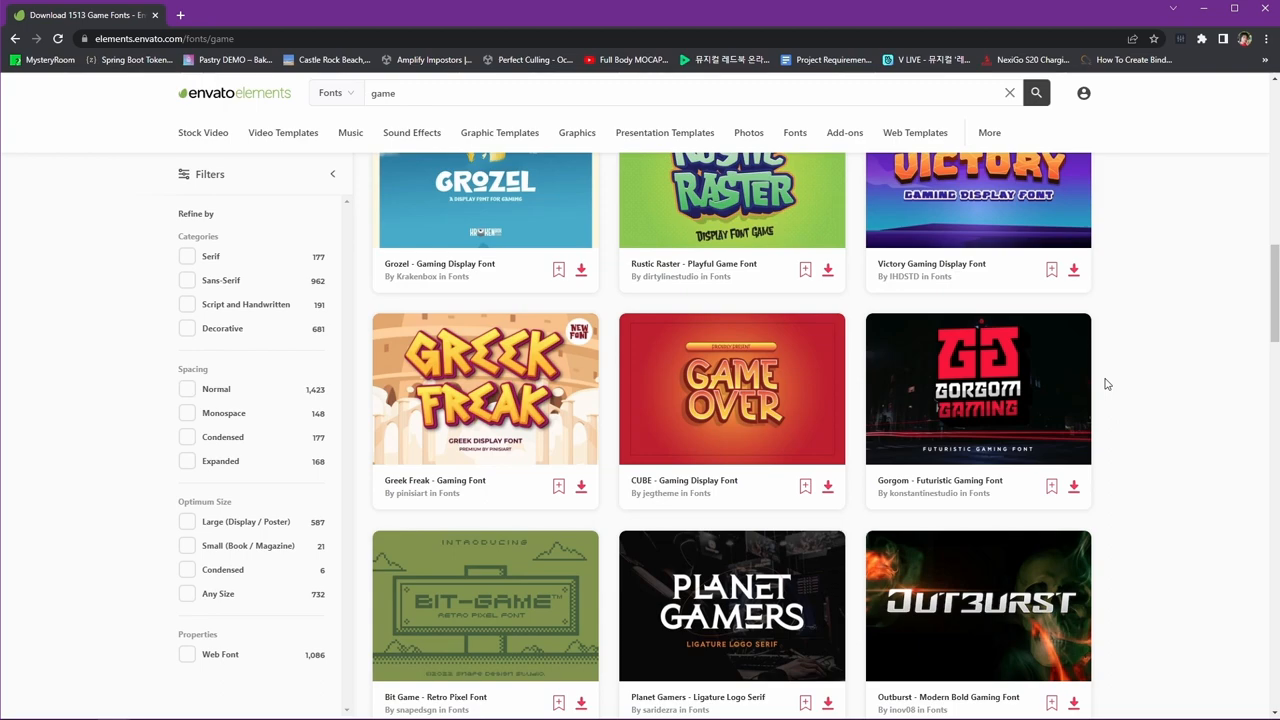
{"action": "scroll", "scroll_direction": "down", "scroll_amount": 3}
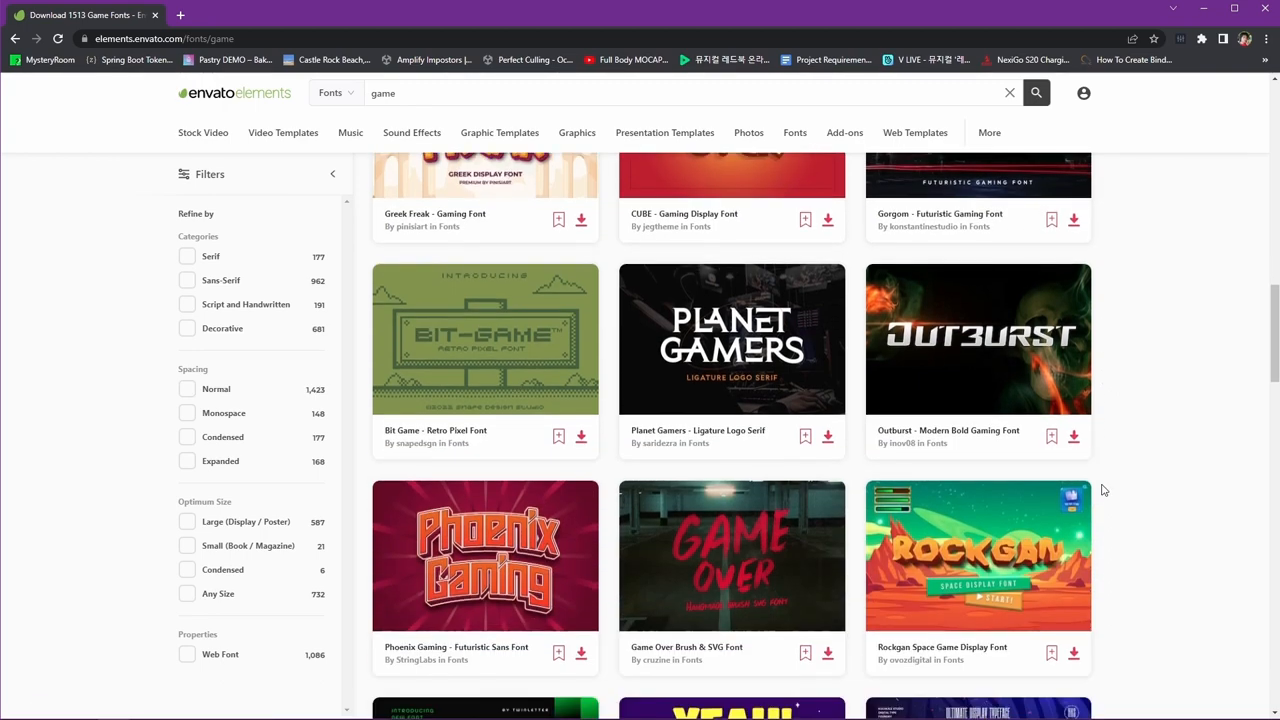
{"action": "scroll", "scroll_direction": "down", "scroll_amount": 3}
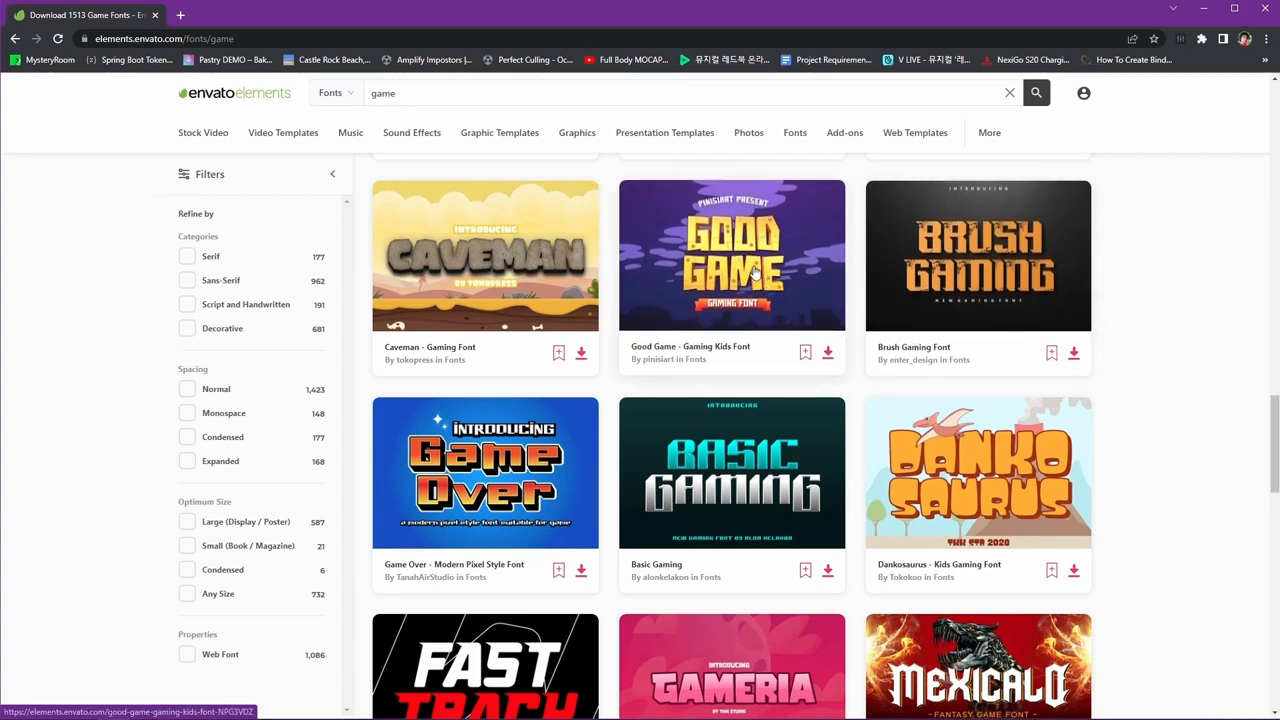
{"action": "left_click", "coordinate": [731, 255]}
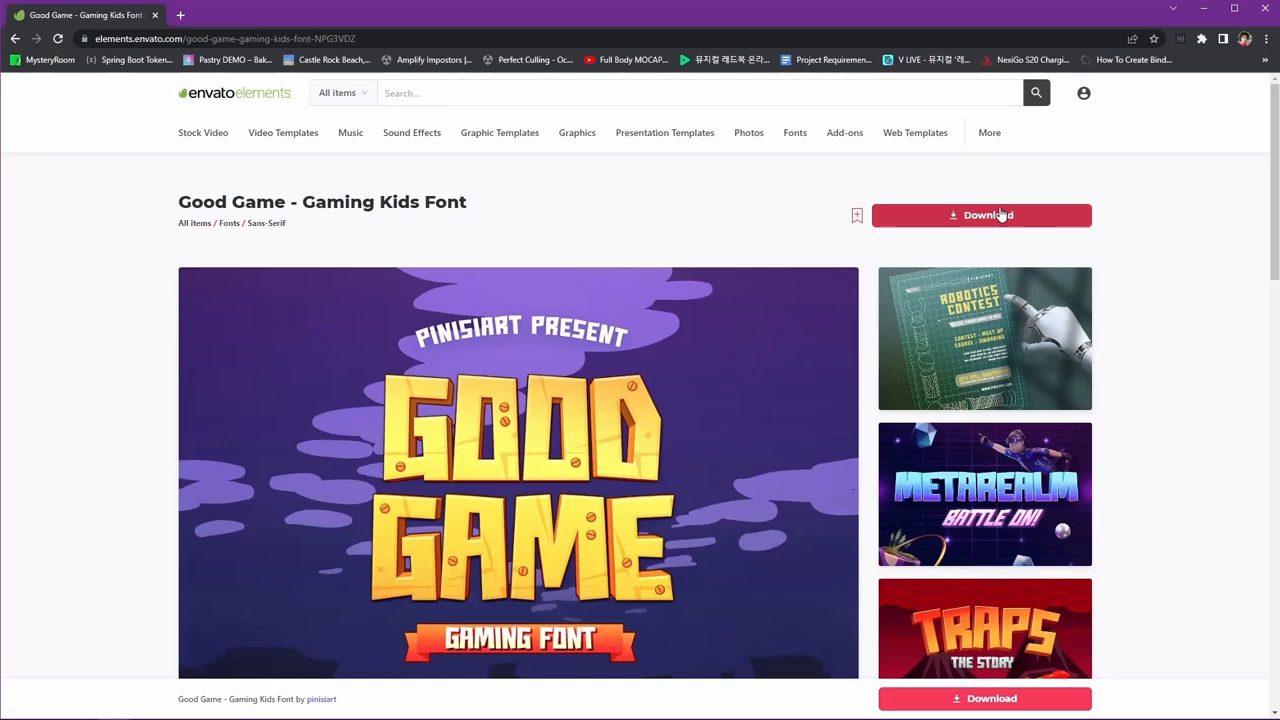
Step: Download the font, adding it to the Simple Basketball Shoot project
{"action": "left_click", "coordinate": [981, 215]}
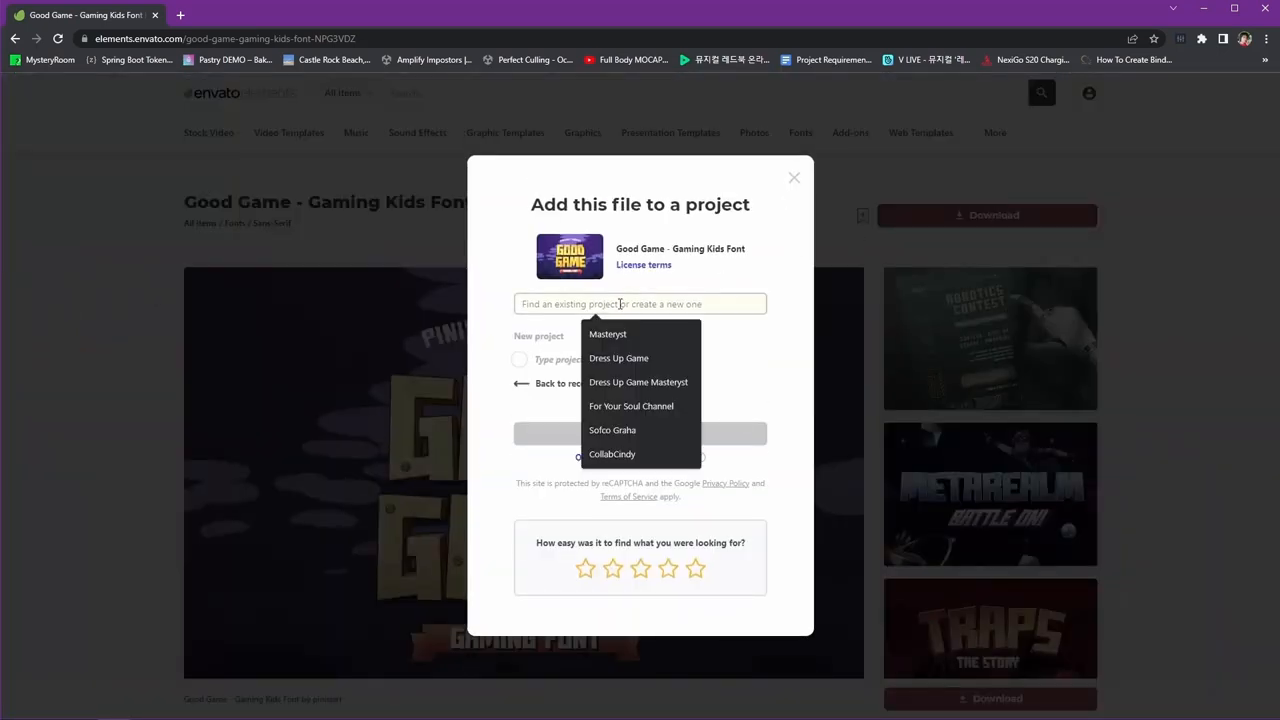
{"action": "type", "text": "Simpl"}
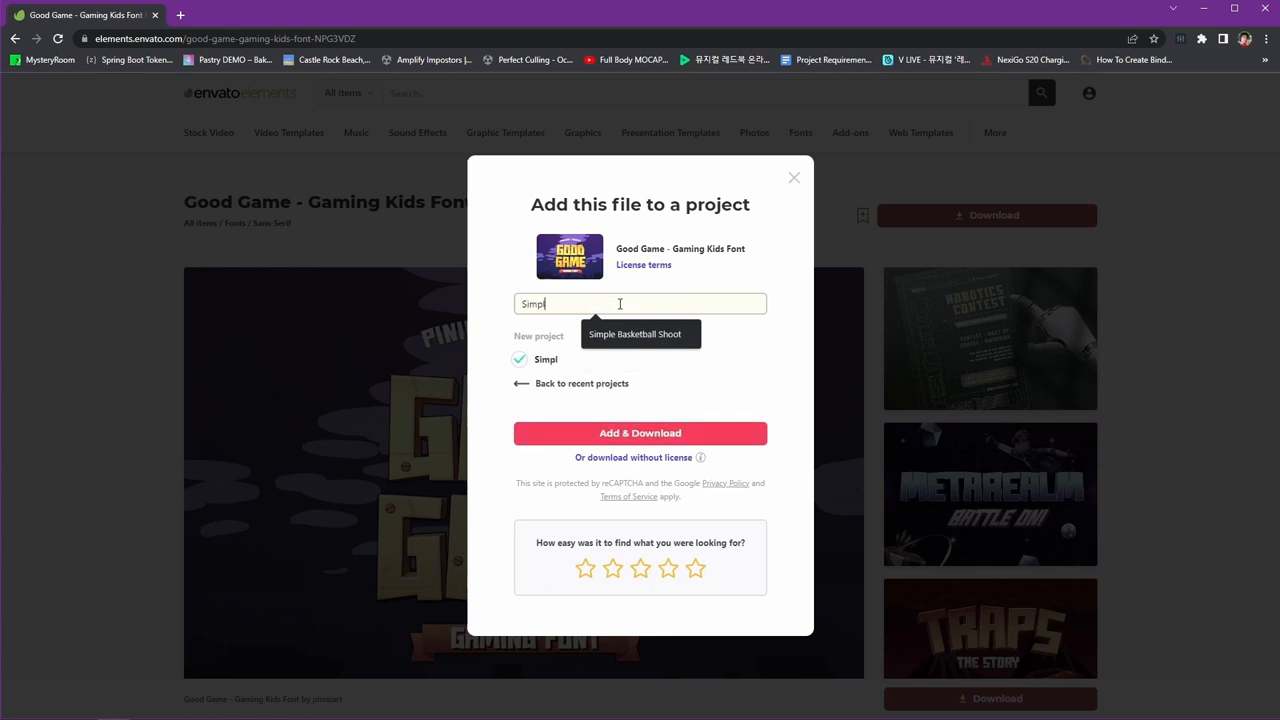
{"action": "left_click", "coordinate": [634, 334]}
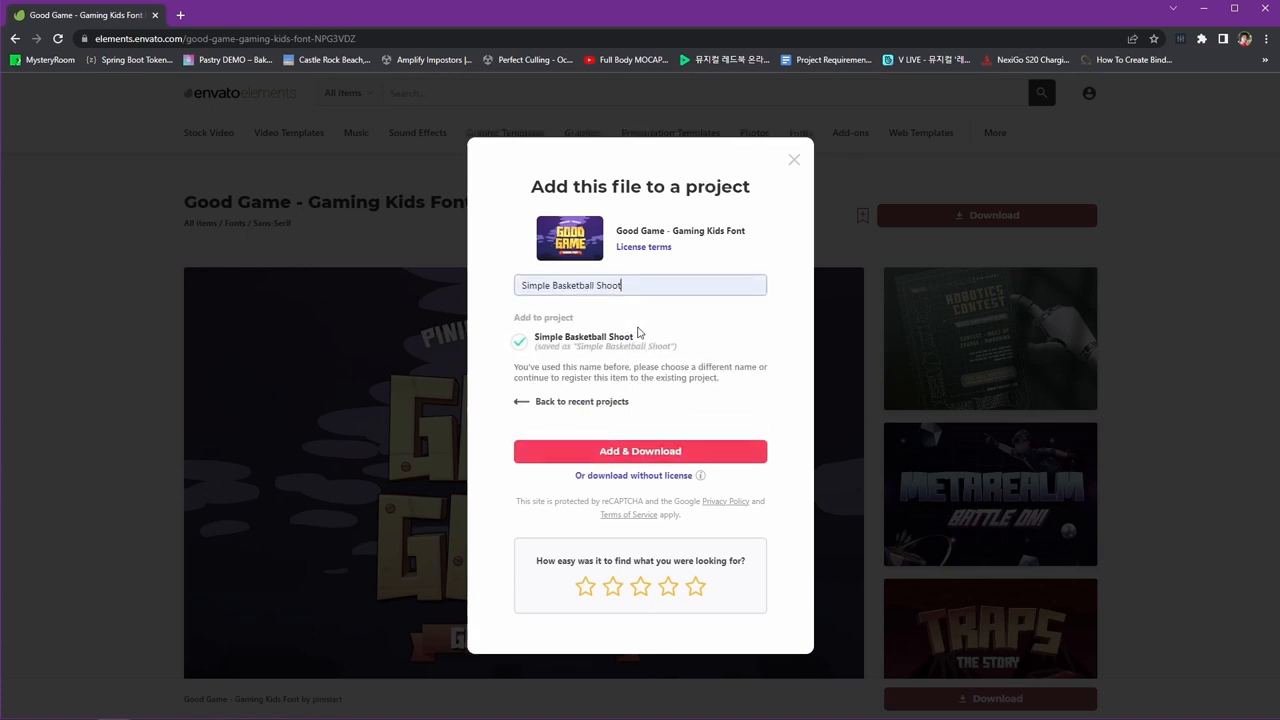
{"action": "left_click", "coordinate": [640, 451]}
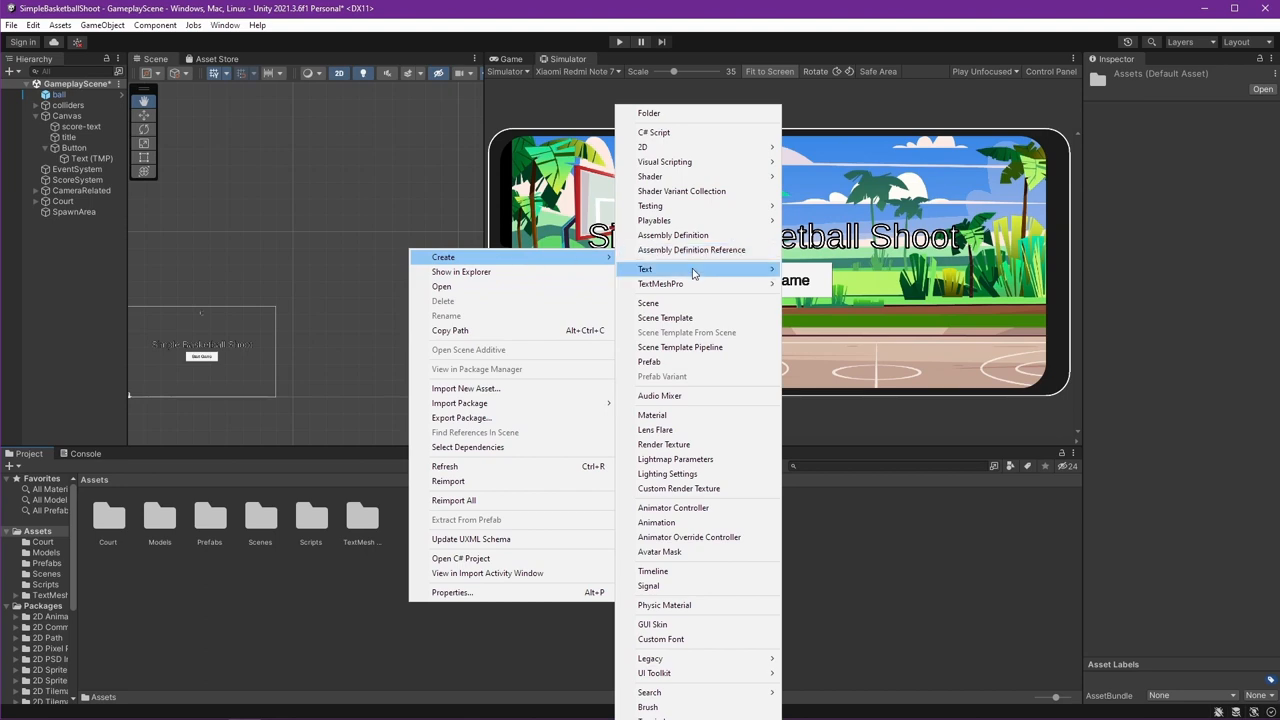
Step: Create a Fonts folder in Assets and import Good-Game.ttf into it
{"action": "left_click", "coordinate": [648, 112]}
{"action": "type", "text": "Fonts"}
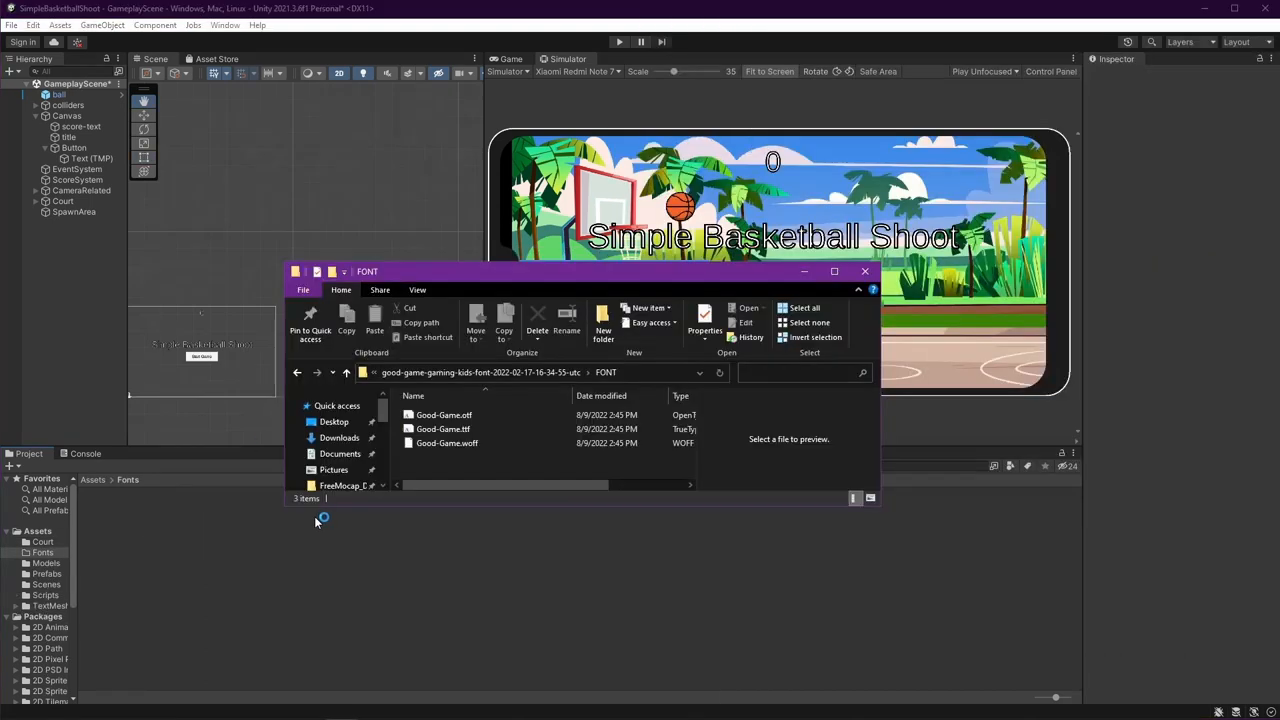
{"action": "left_click", "coordinate": [443, 428]}
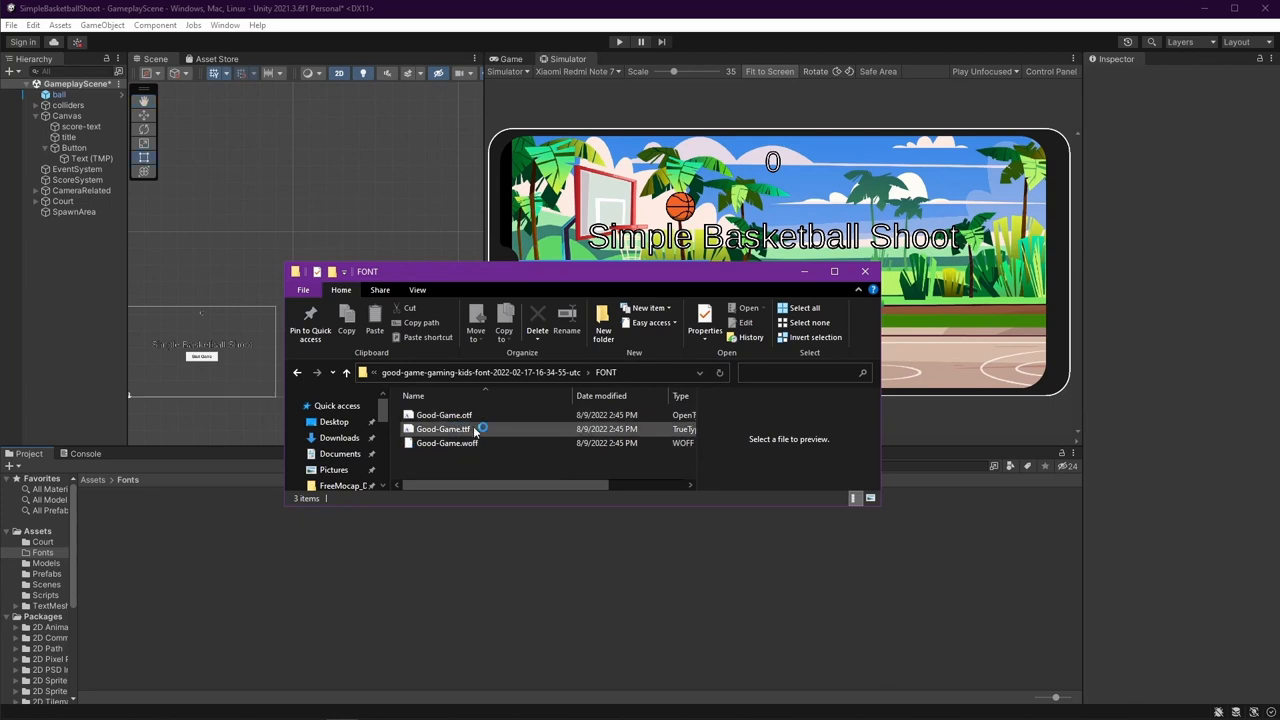
{"action": "left_click", "coordinate": [443, 429]}
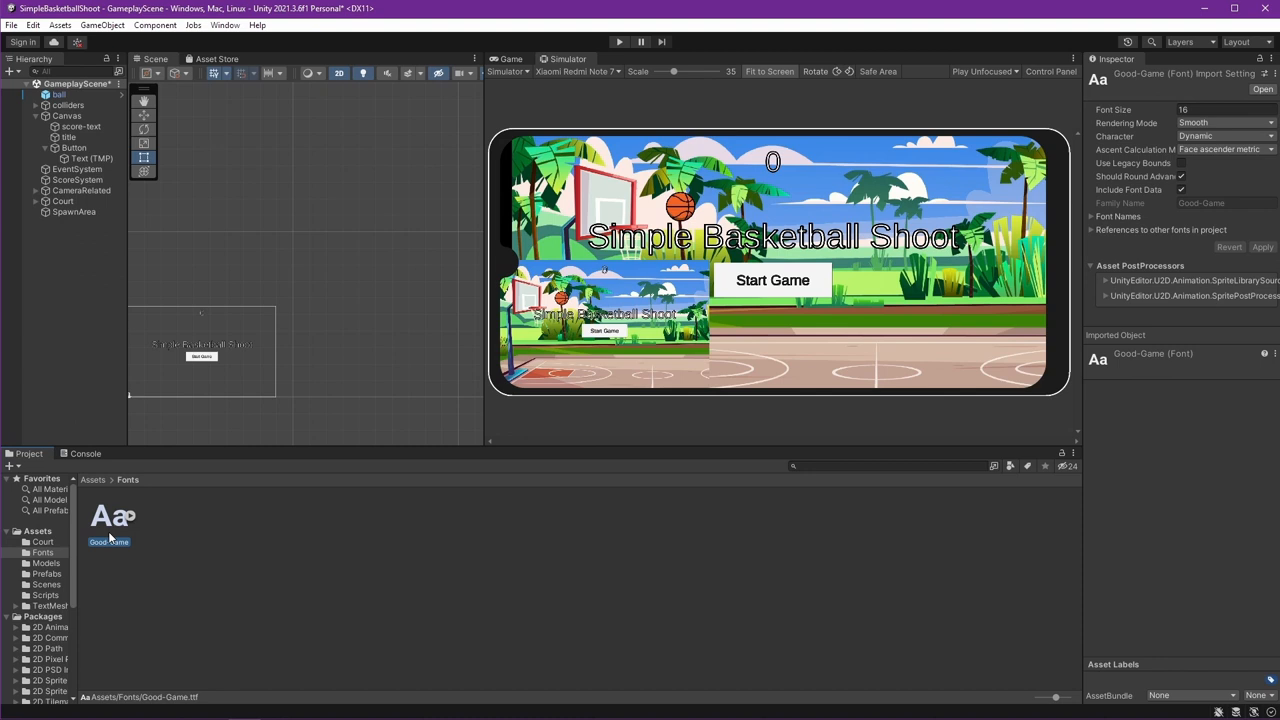
{"action": "left_click", "coordinate": [70, 137]}
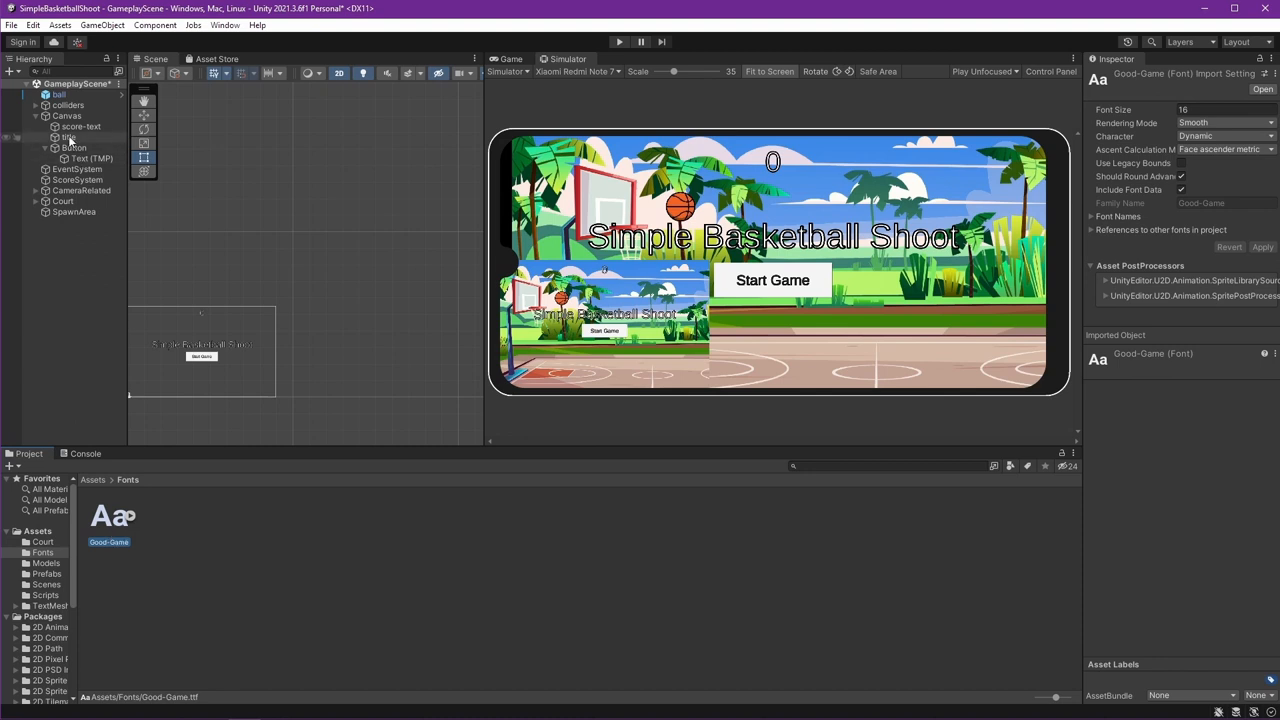
{"action": "left_click", "coordinate": [68, 137]}
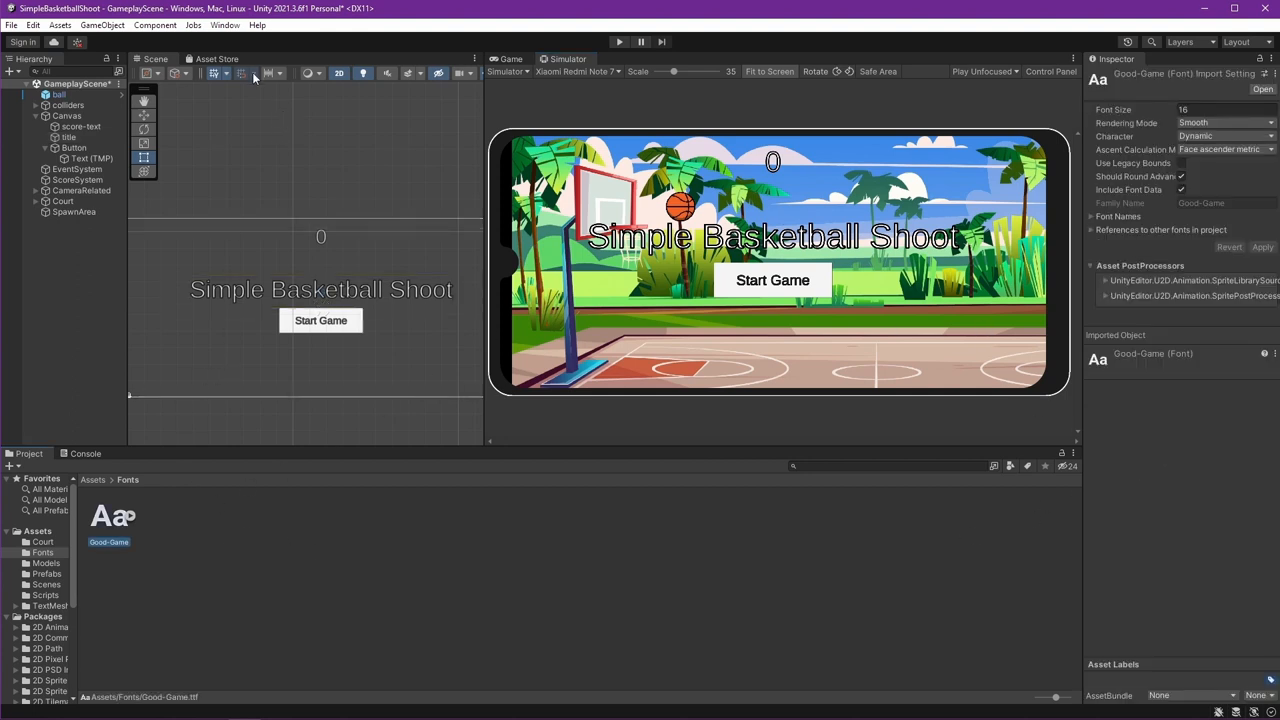
Step: Open the Font Asset Creator with Good-Game as the source font
{"action": "left_click", "coordinate": [224, 25]}
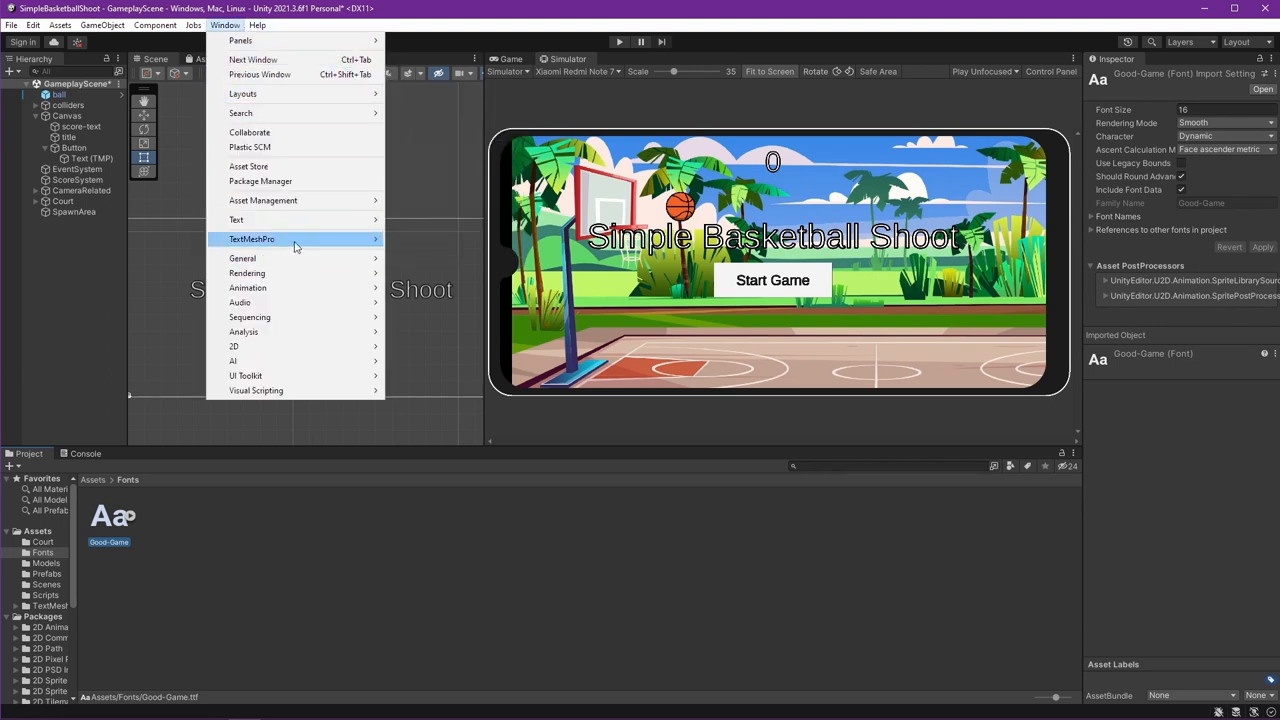
{"action": "mouse_move", "coordinate": [252, 238]}
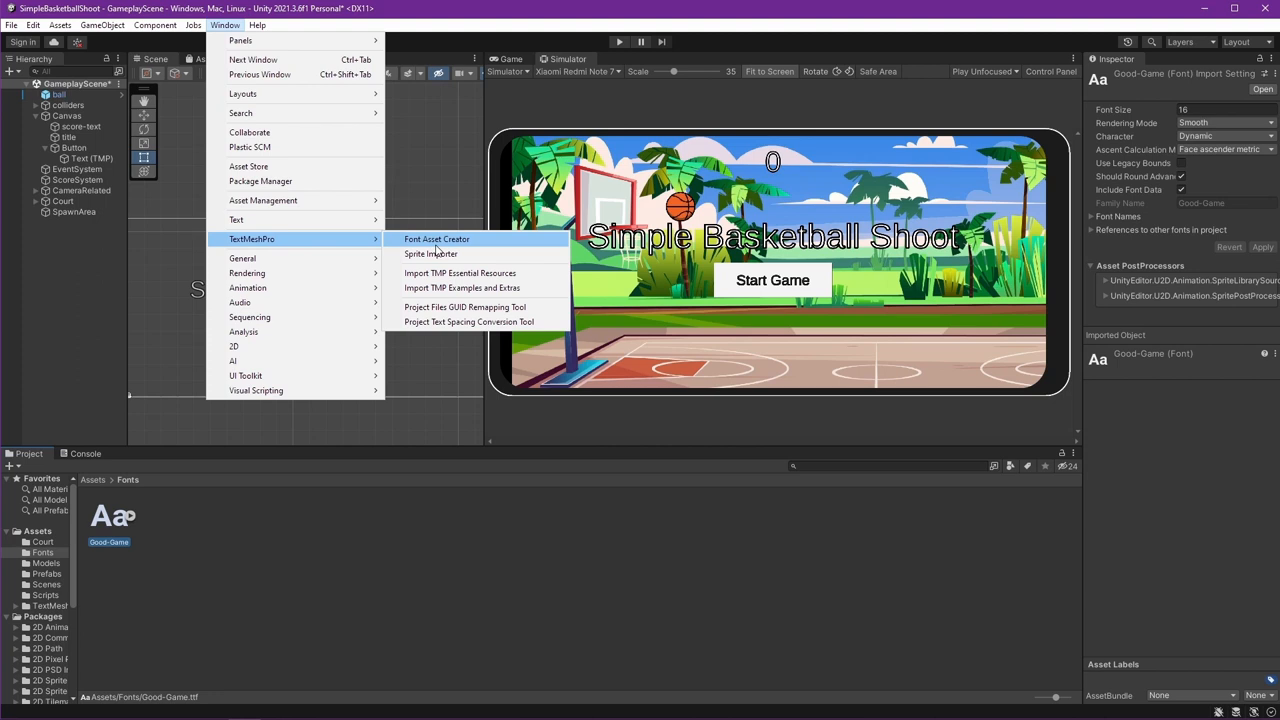
{"action": "left_click", "coordinate": [437, 239]}
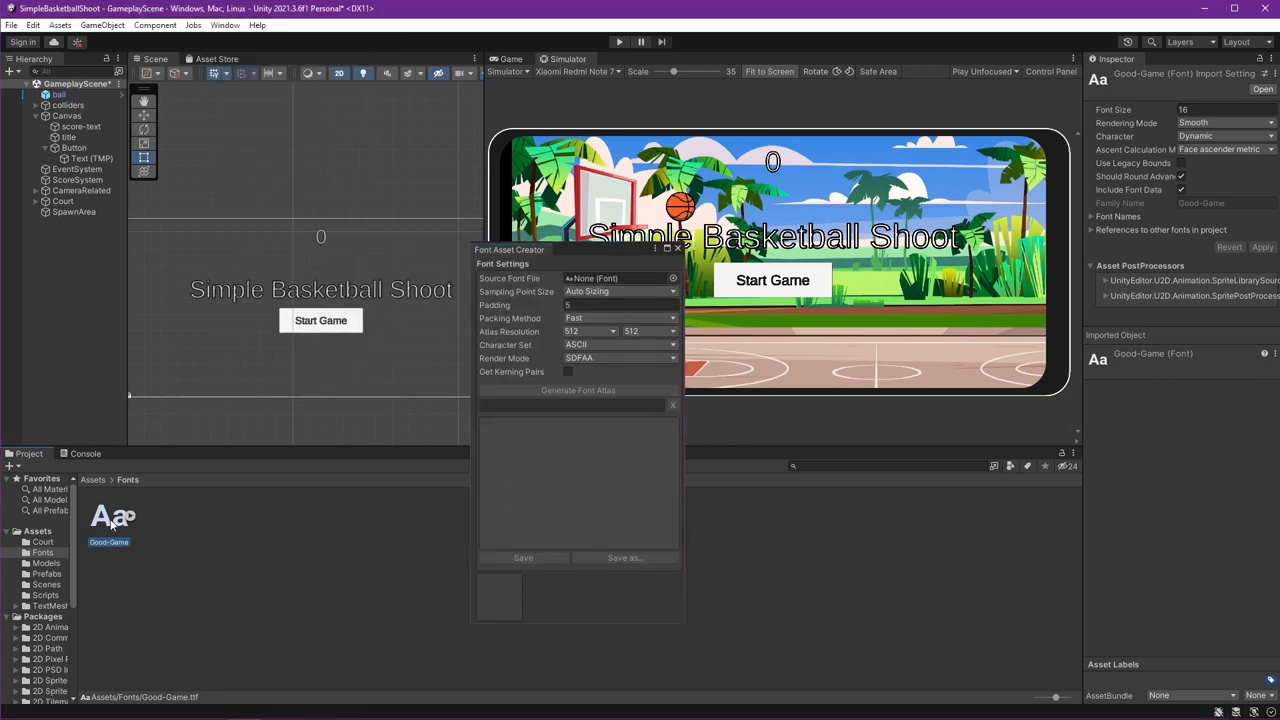
{"action": "left_click", "coordinate": [615, 278]}
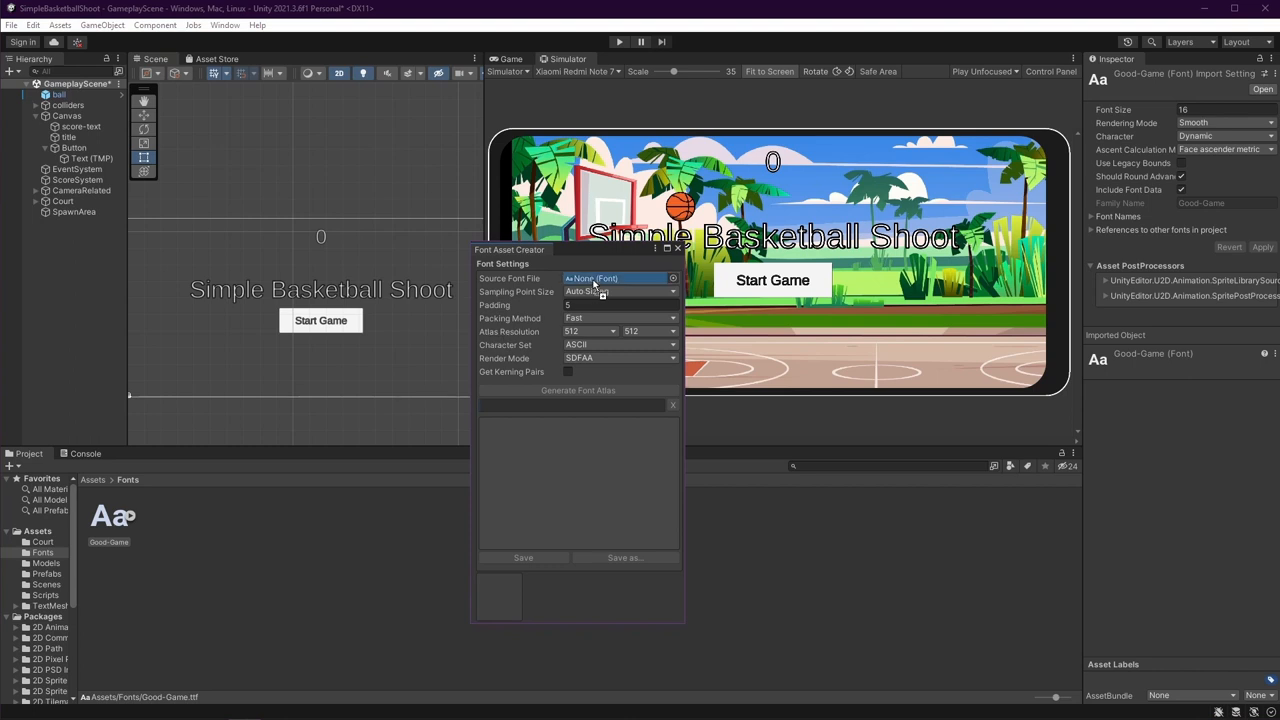
{"action": "left_click", "coordinate": [617, 278]}
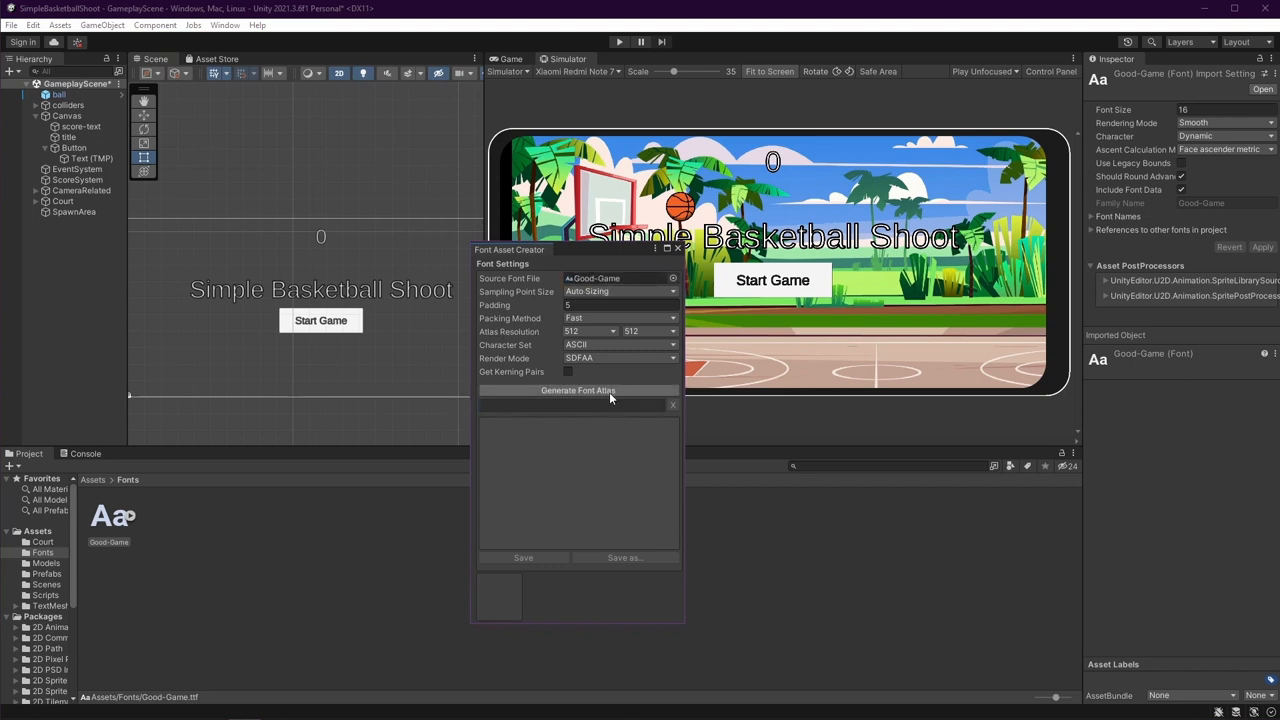
Step: Generate the font atlas and save it as Good-Game SDF in Fonts
{"action": "left_click", "coordinate": [578, 390]}
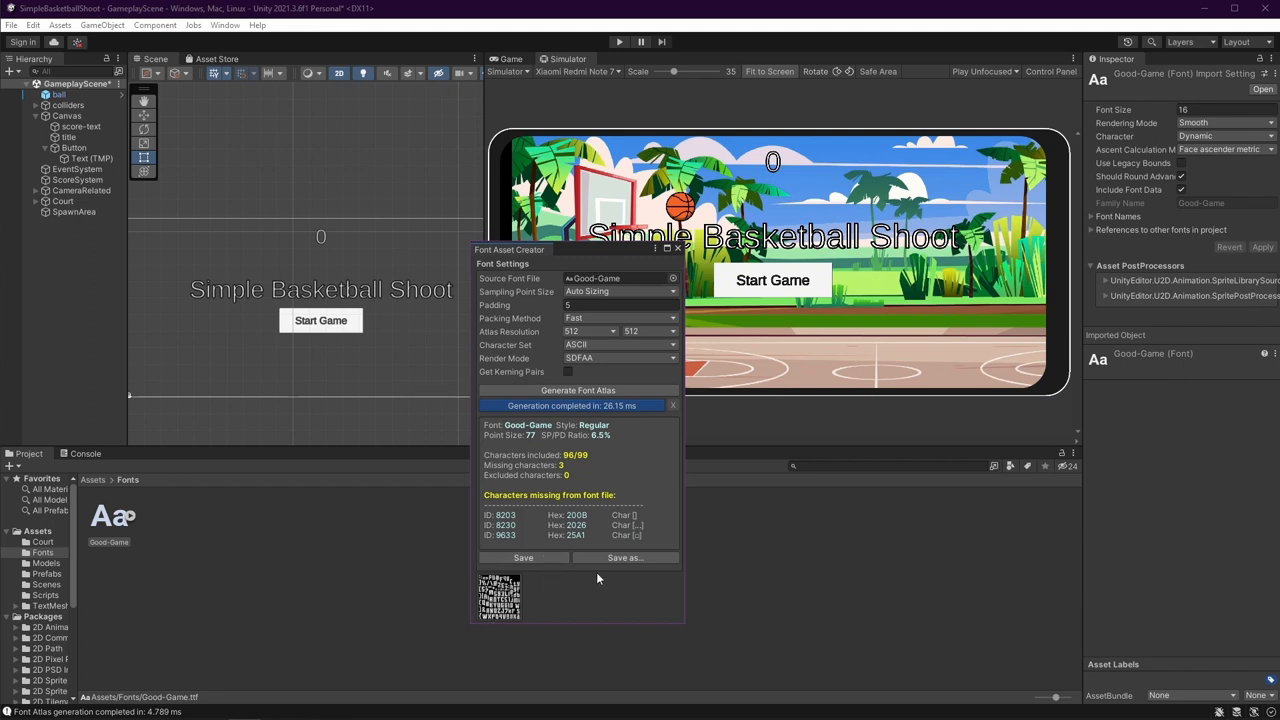
{"action": "left_click", "coordinate": [624, 557]}
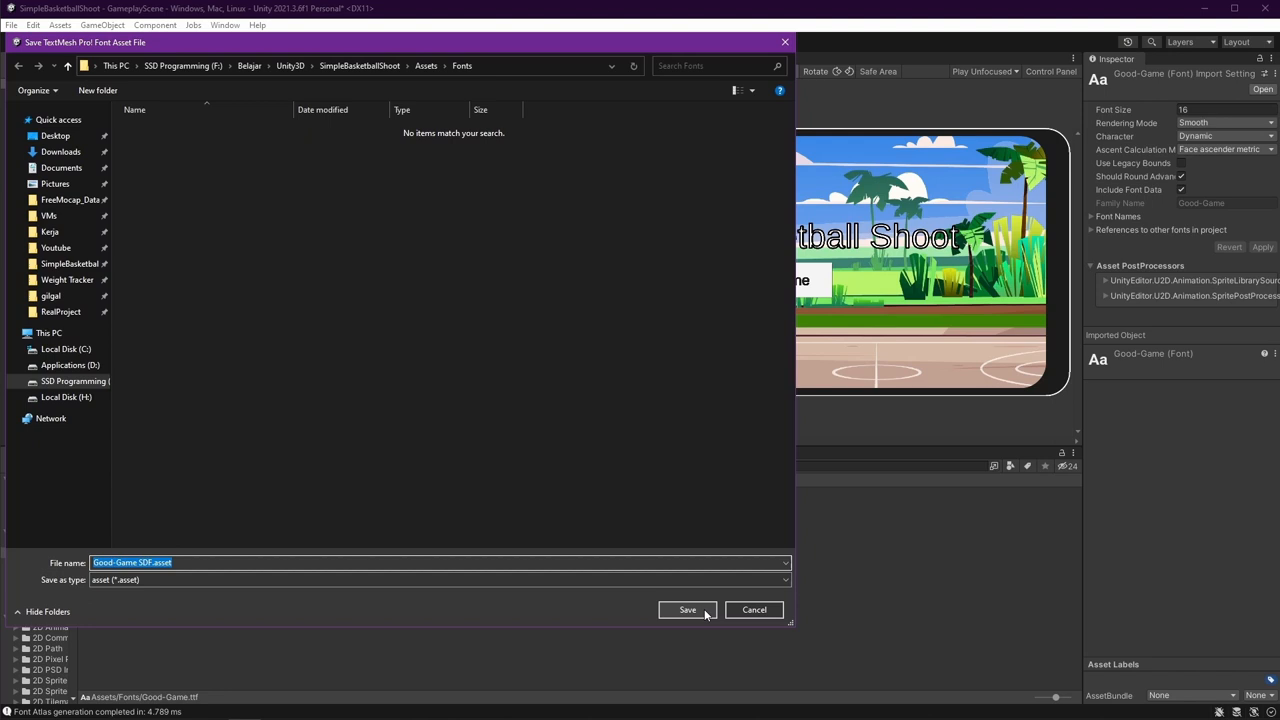
{"action": "left_click", "coordinate": [687, 610]}
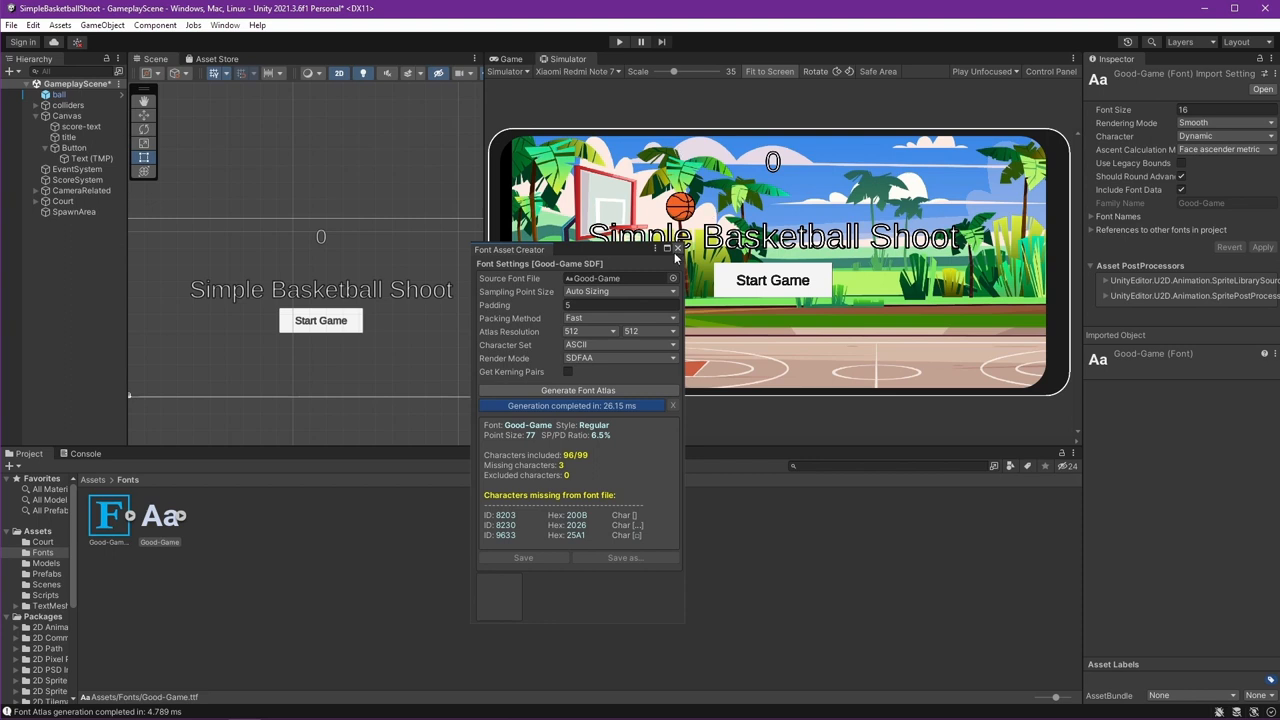
{"action": "left_click", "coordinate": [677, 249]}
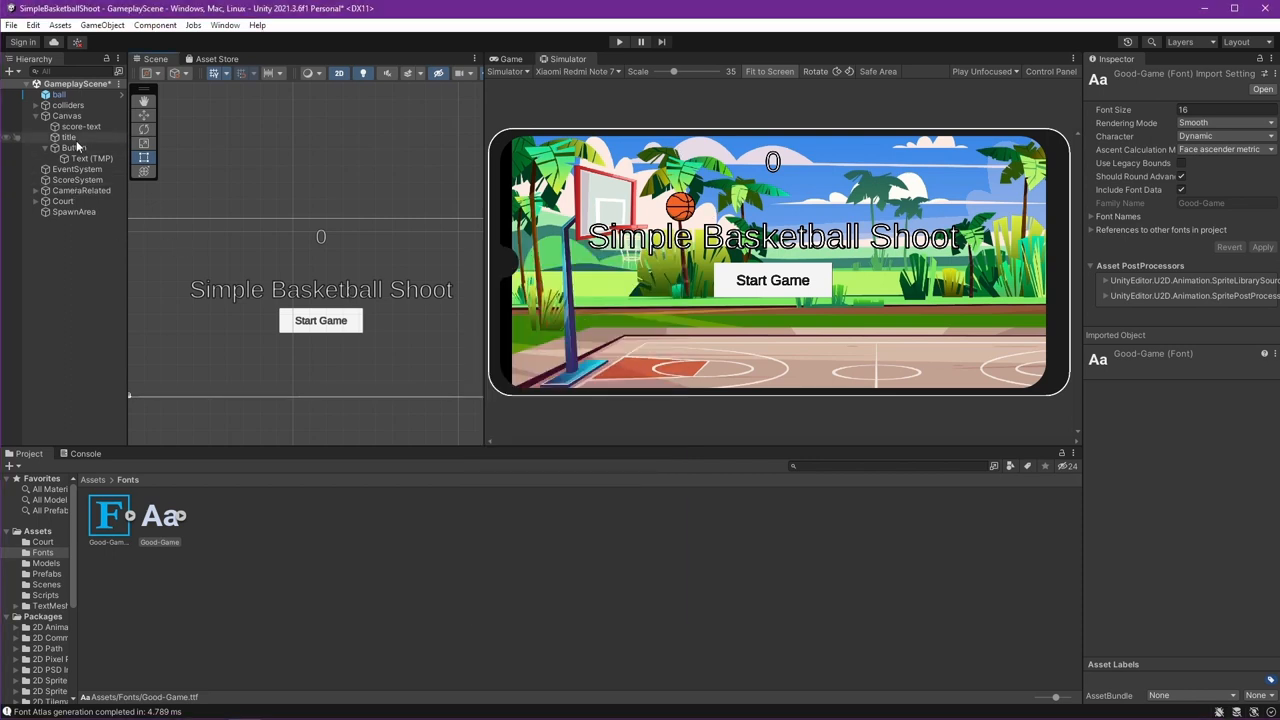
Step: Give the title the Good-Game SDF font, font size 150, and a cream vertex colour
{"action": "left_click", "coordinate": [67, 137]}
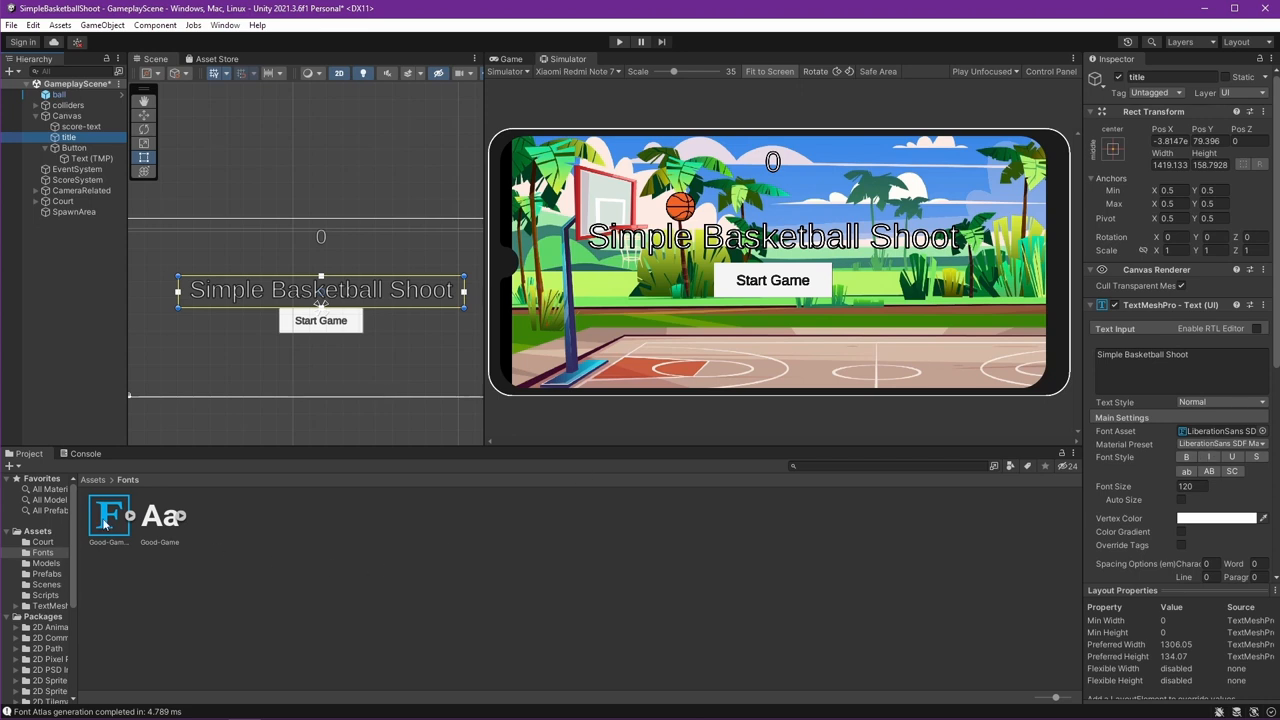
{"action": "left_click", "coordinate": [1220, 431]}
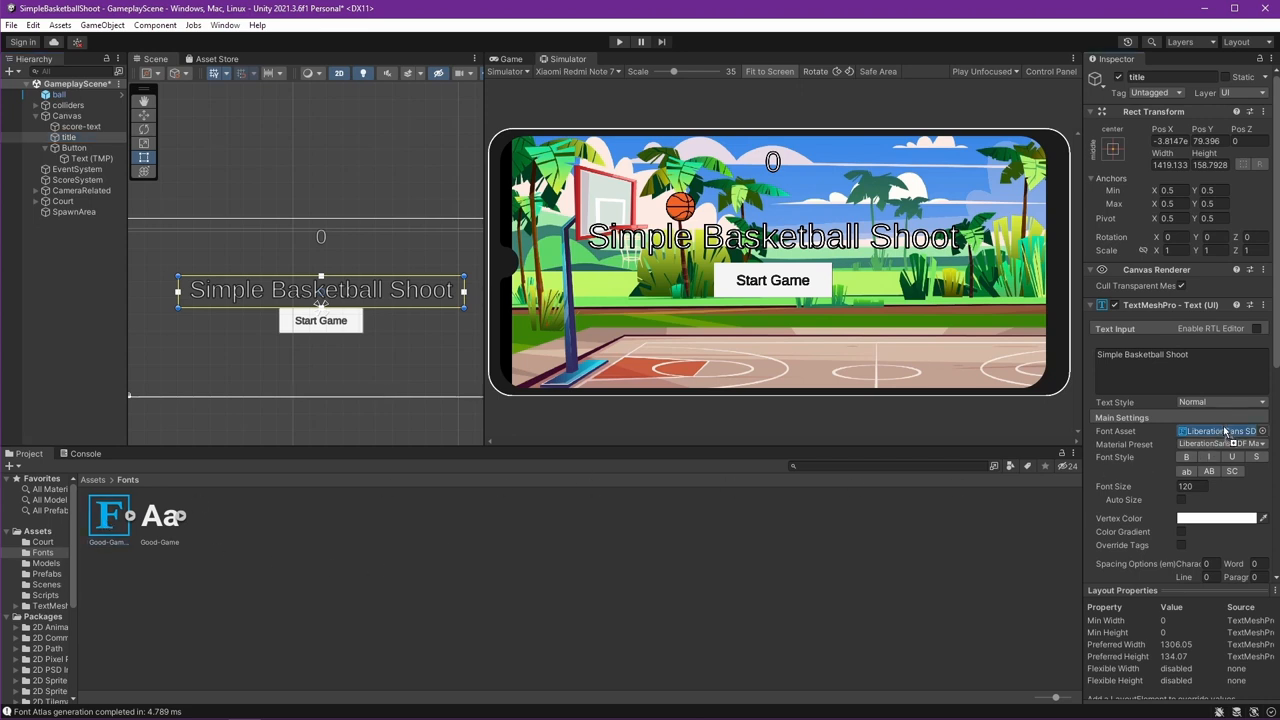
{"action": "left_click", "coordinate": [1215, 431]}
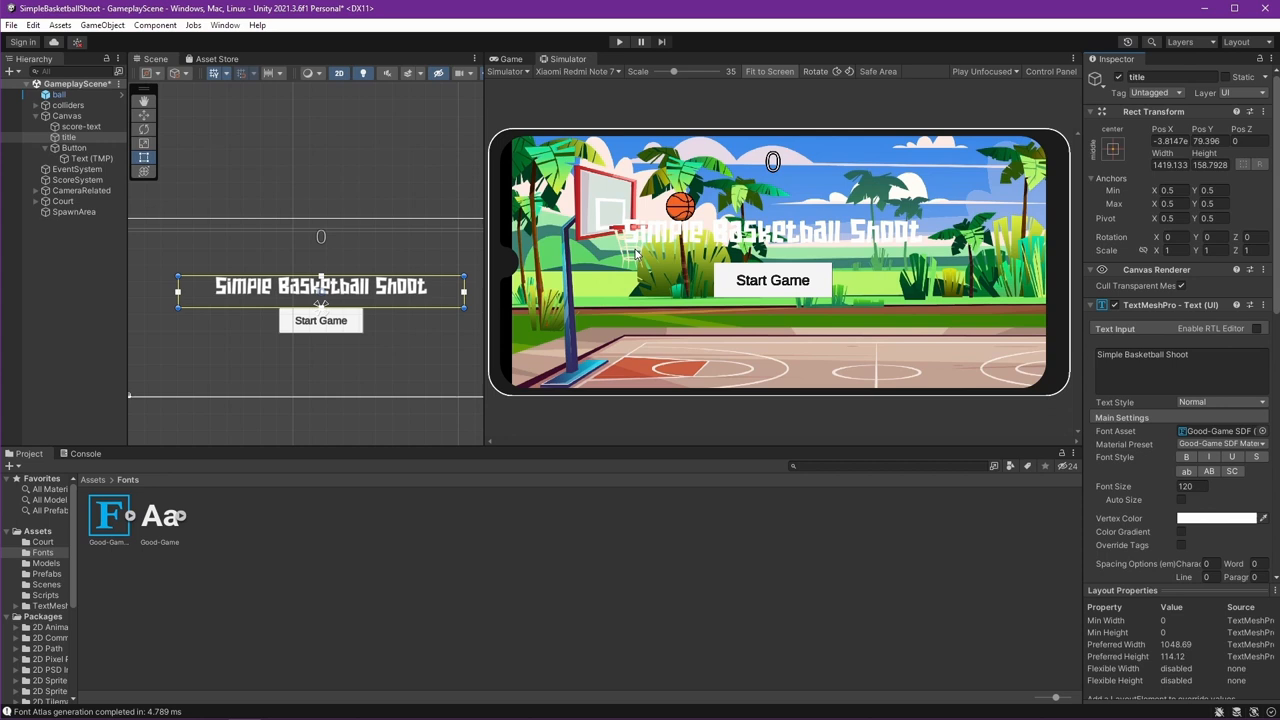
{"action": "mouse_move", "coordinate": [370, 338]}
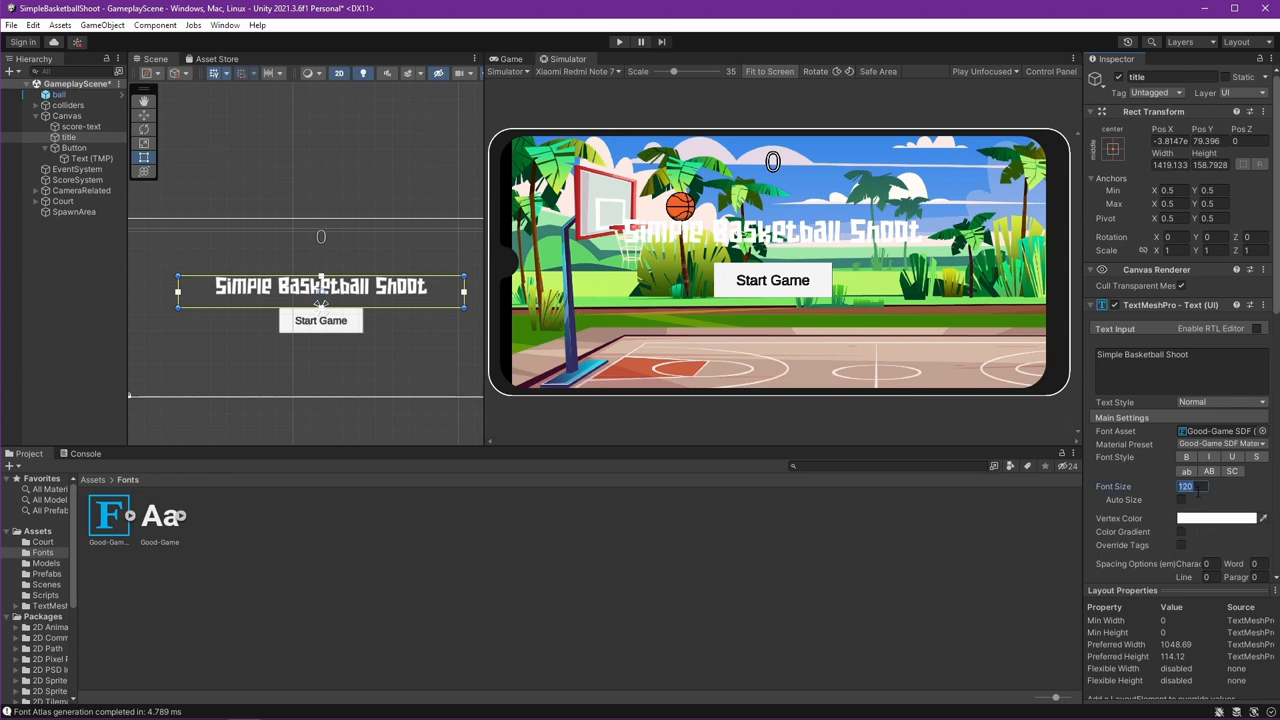
{"action": "type", "text": "150"}
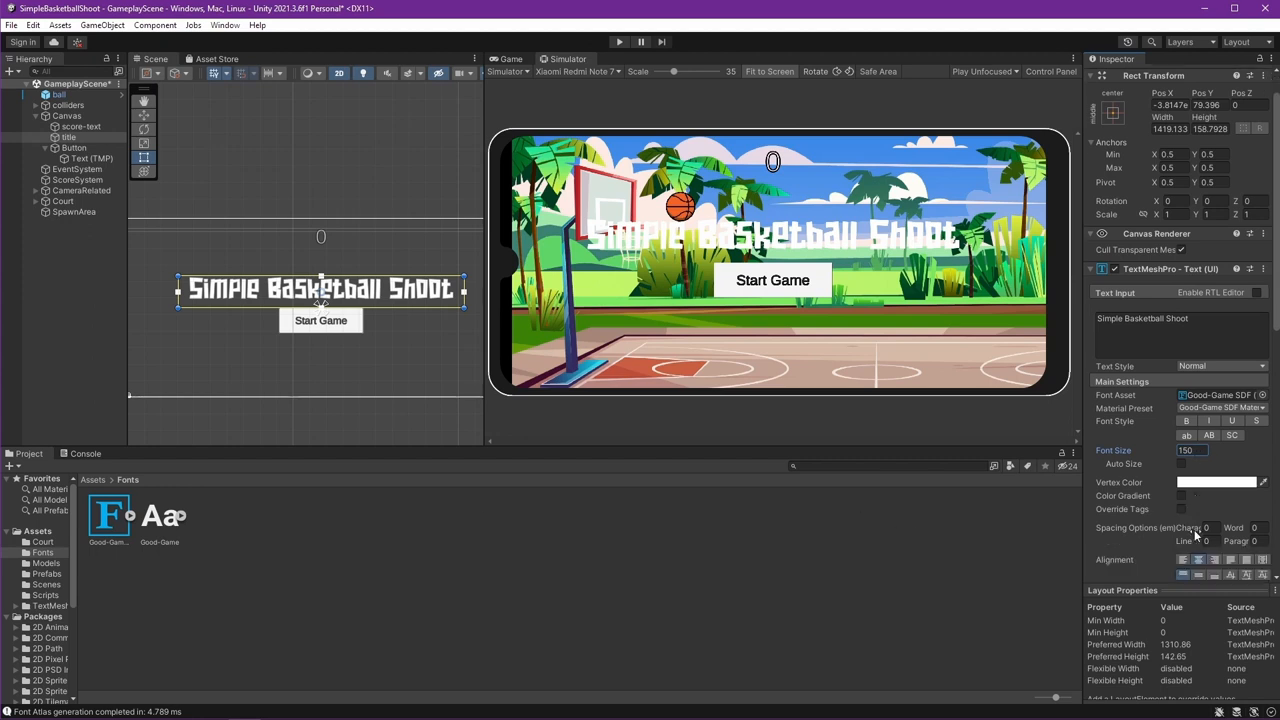
{"action": "scroll", "scroll_direction": "down", "scroll_amount": 3}
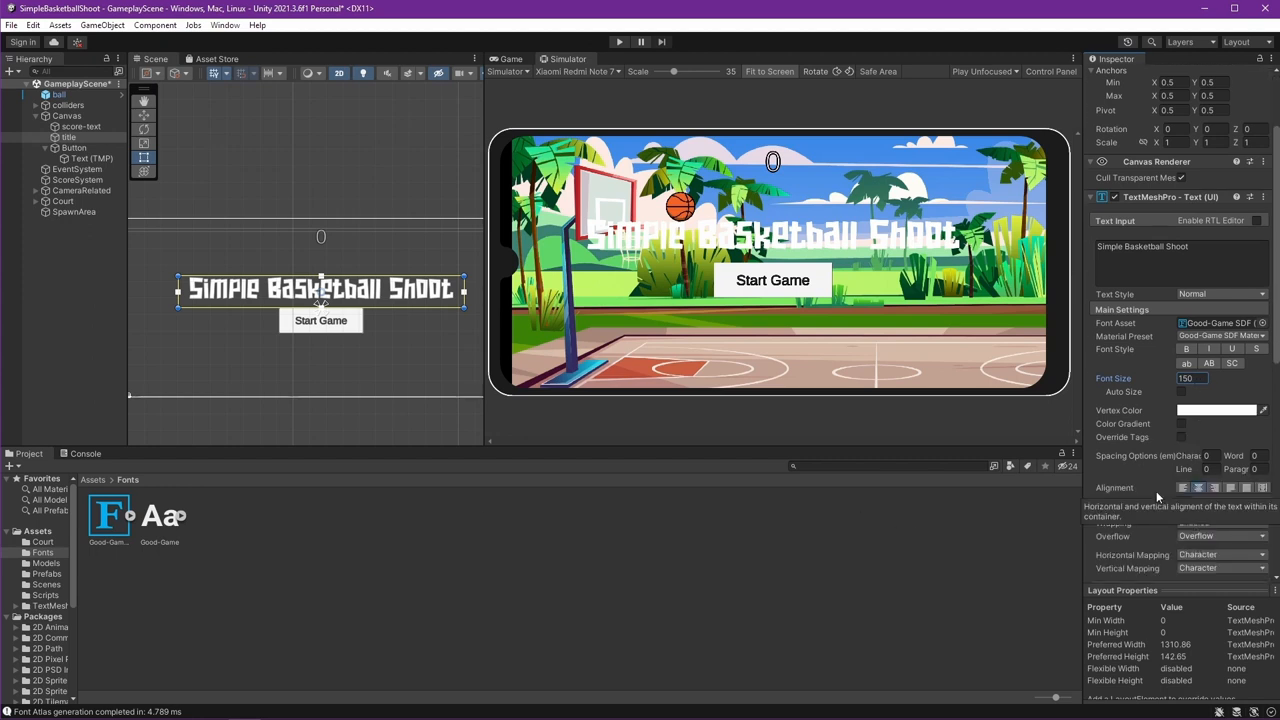
{"action": "left_click", "coordinate": [1216, 410]}
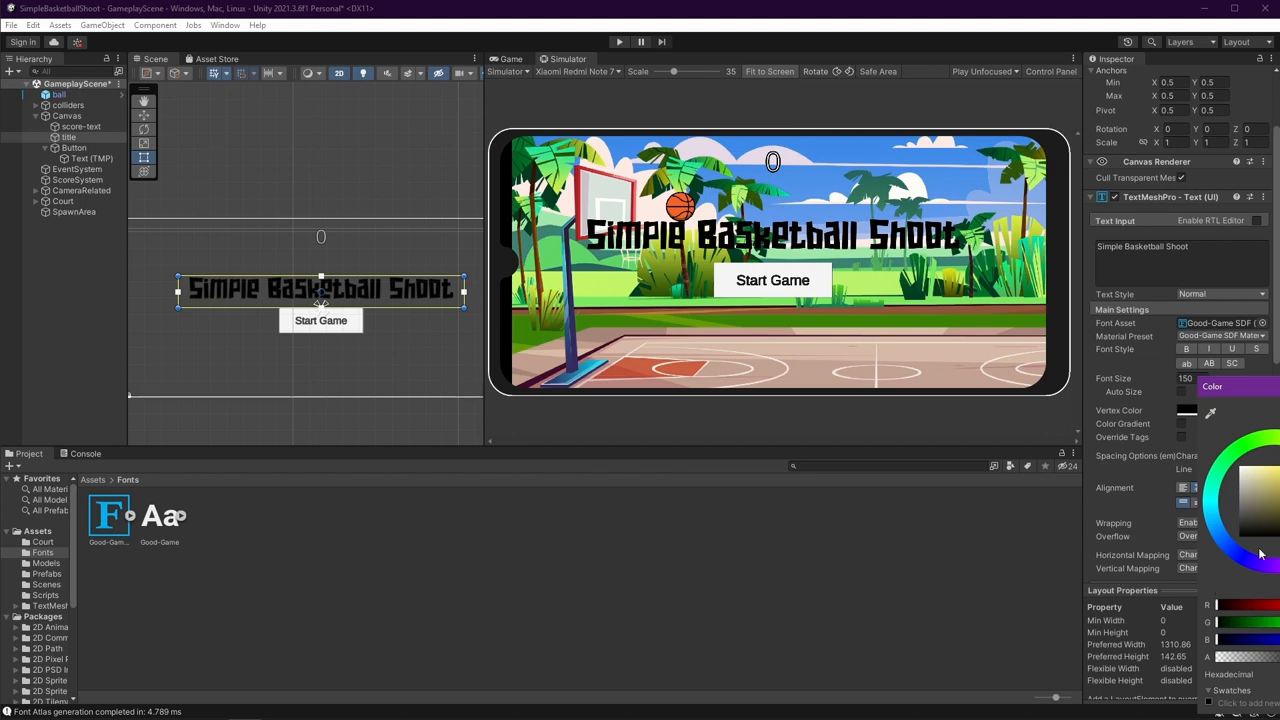
{"action": "mouse_move", "coordinate": [1259, 570]}
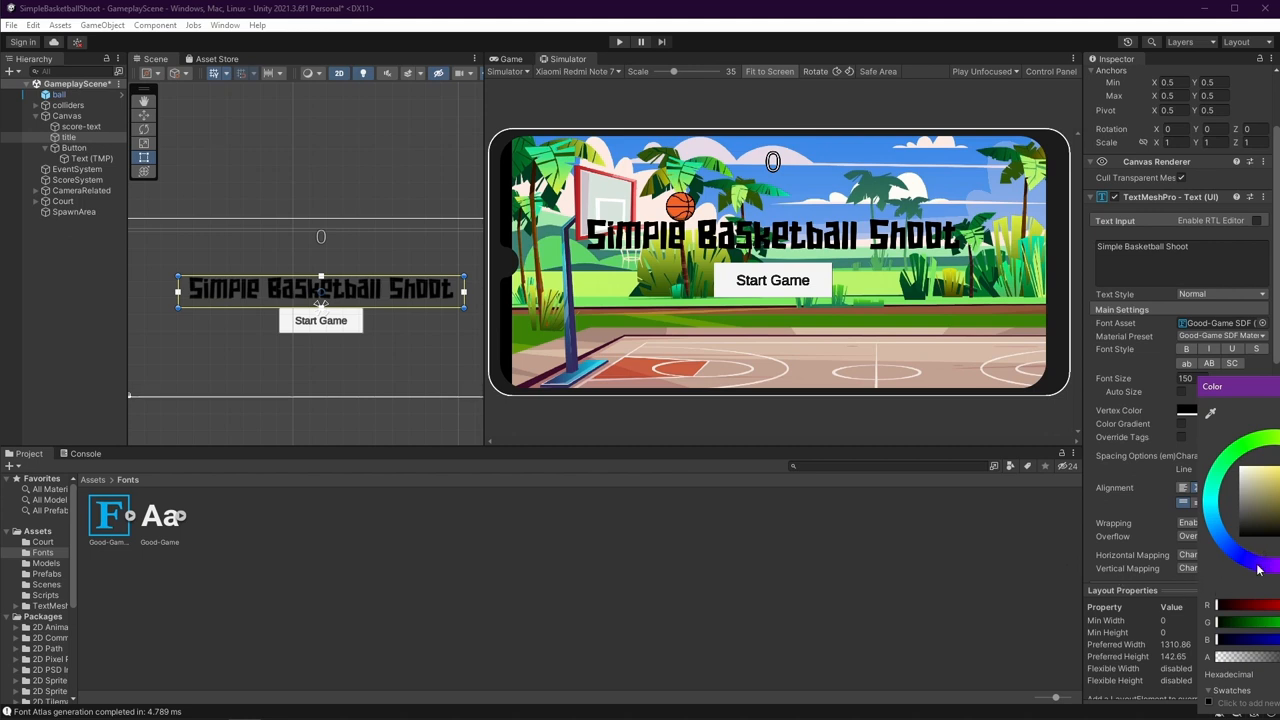
{"action": "mouse_move", "coordinate": [955, 387]}
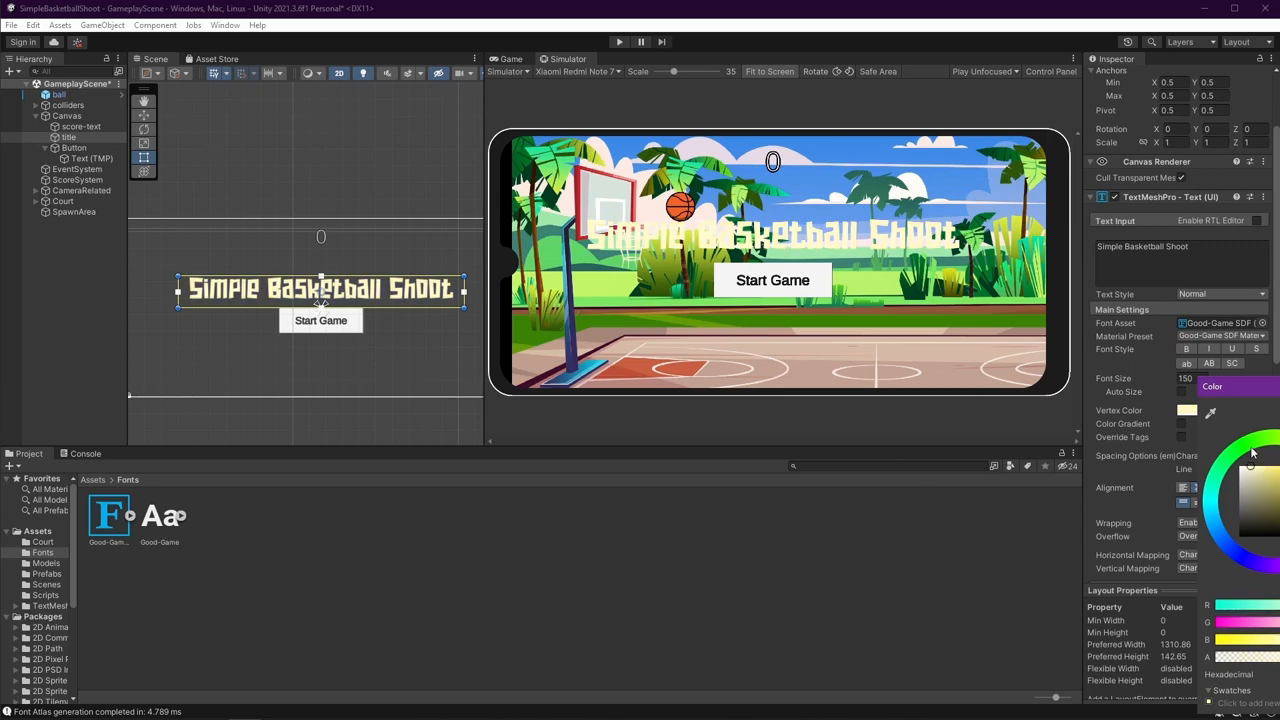
Step: Add a near-transparent Panel under the Canvas, layered behind the title
{"action": "right_click", "coordinate": [67, 116]}
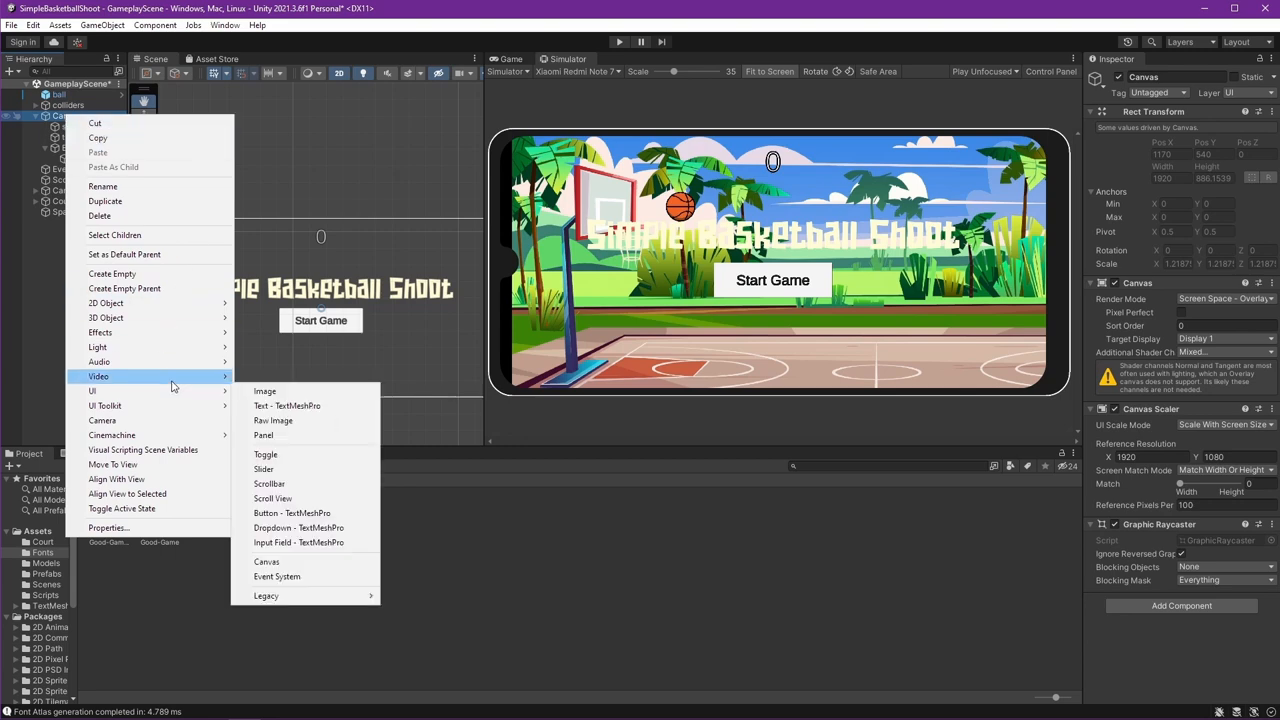
{"action": "left_click", "coordinate": [263, 435]}
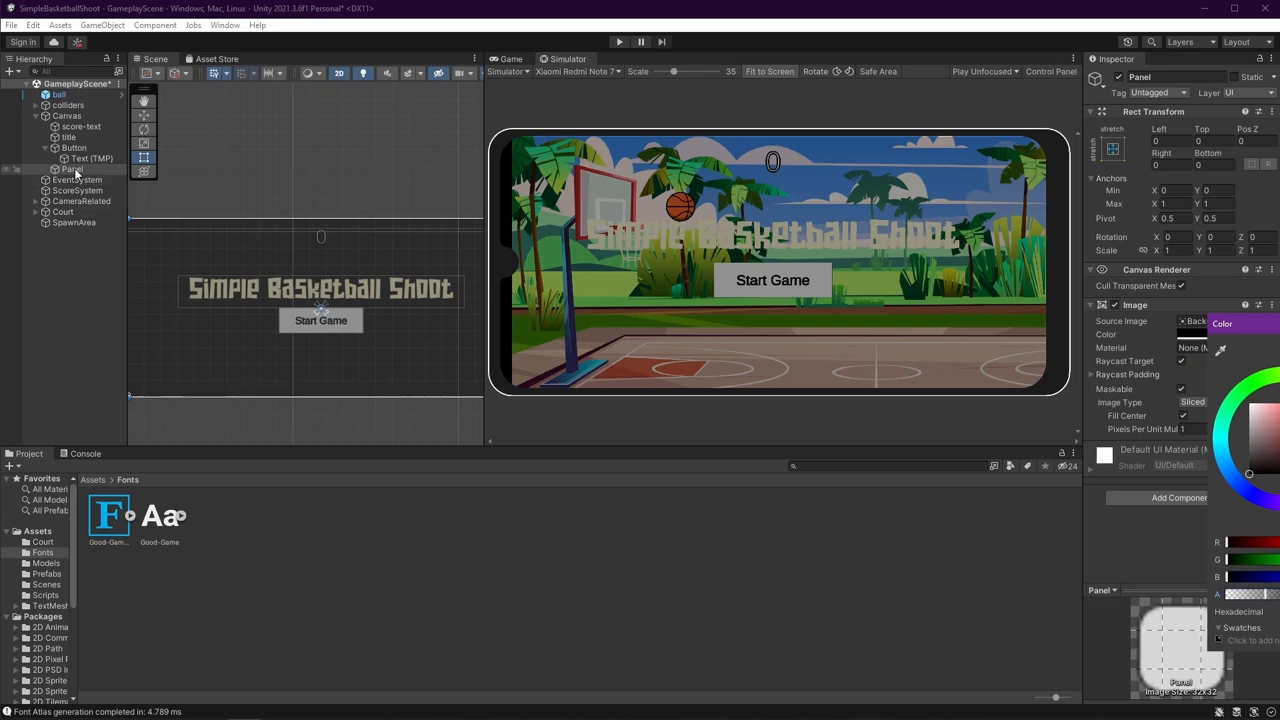
{"action": "left_click", "coordinate": [71, 169]}
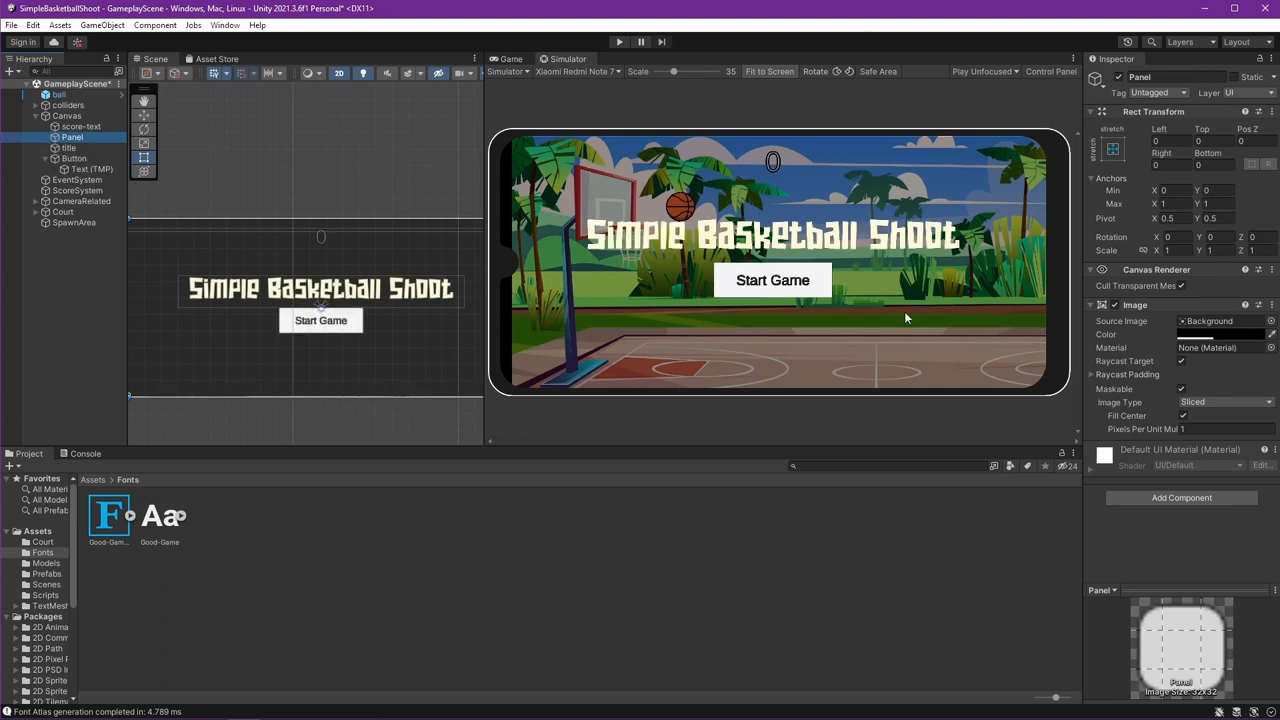
{"action": "left_click", "coordinate": [68, 147]}
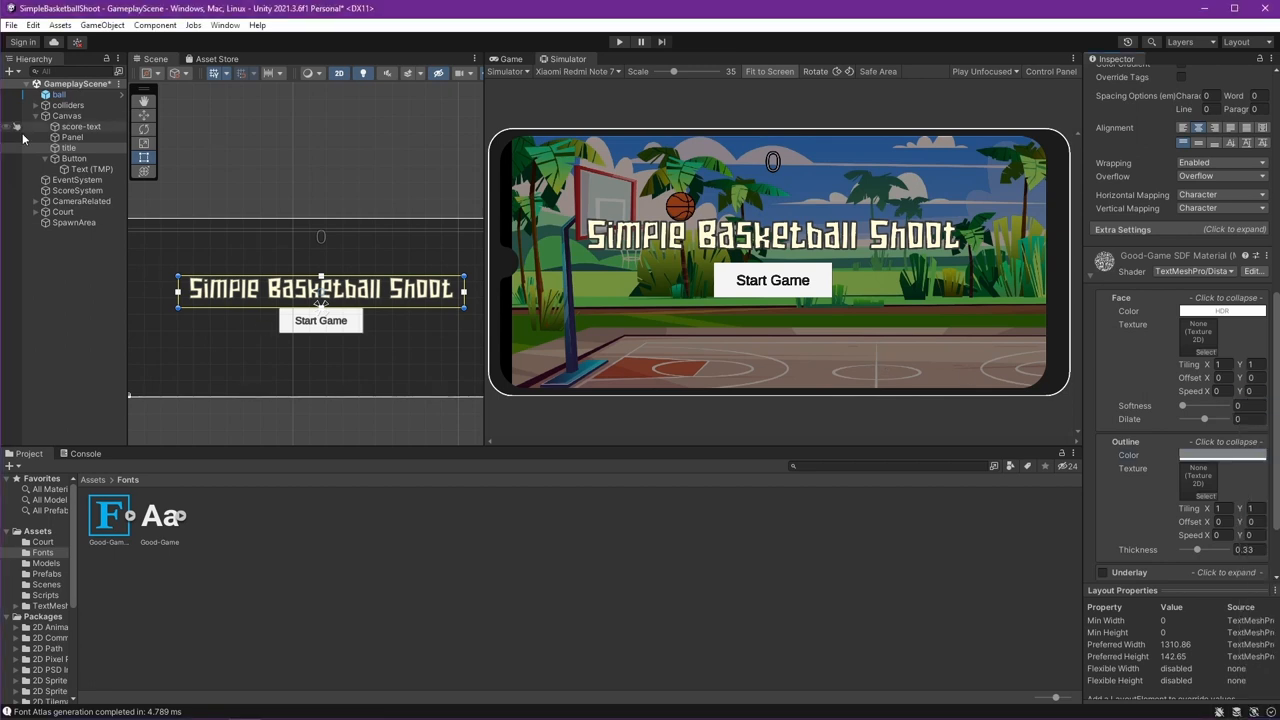
Step: Hide the button's white background and make its label yellow at size 120
{"action": "left_click", "coordinate": [72, 158]}
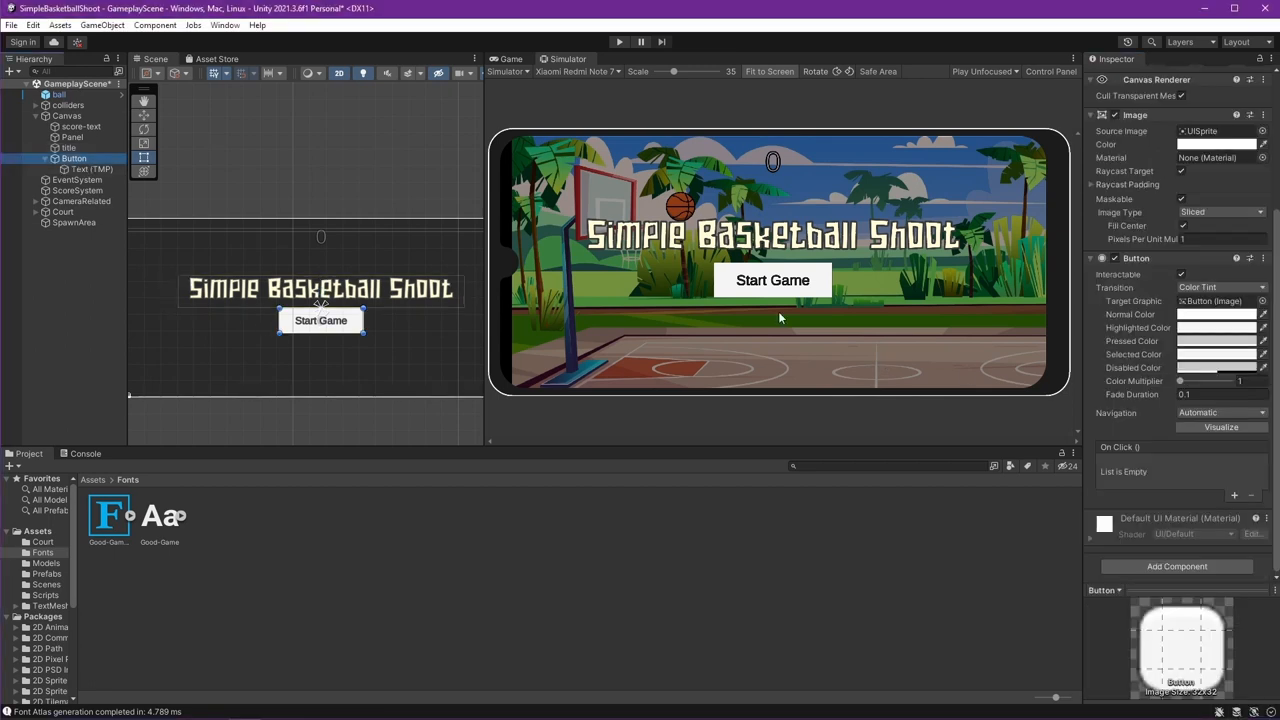
{"action": "left_click", "coordinate": [1216, 144]}
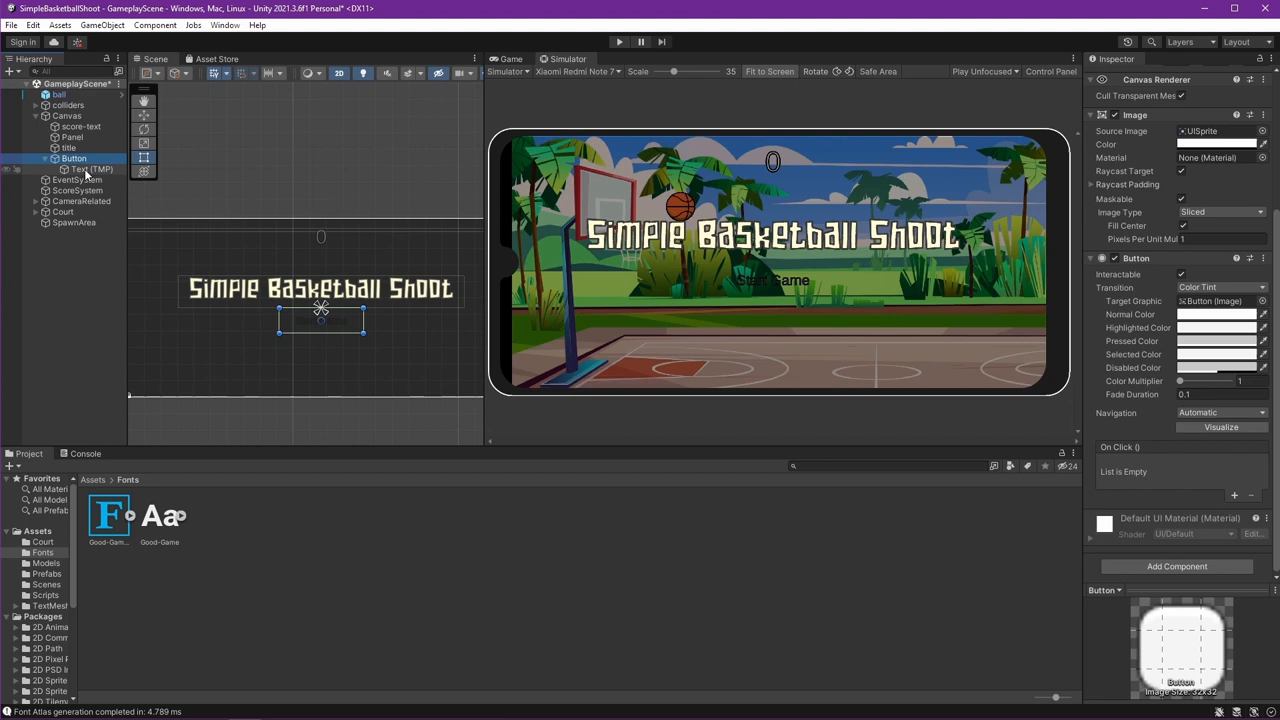
{"action": "left_click", "coordinate": [90, 169]}
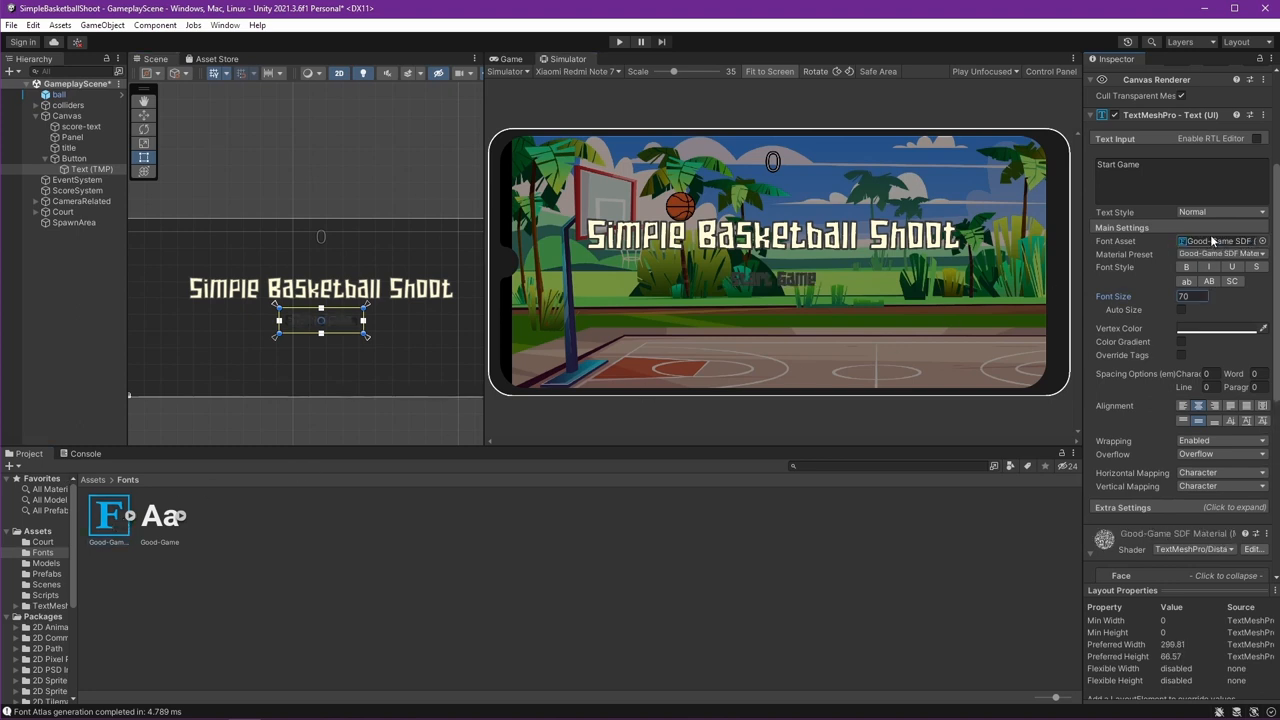
{"action": "left_click", "coordinate": [1200, 328]}
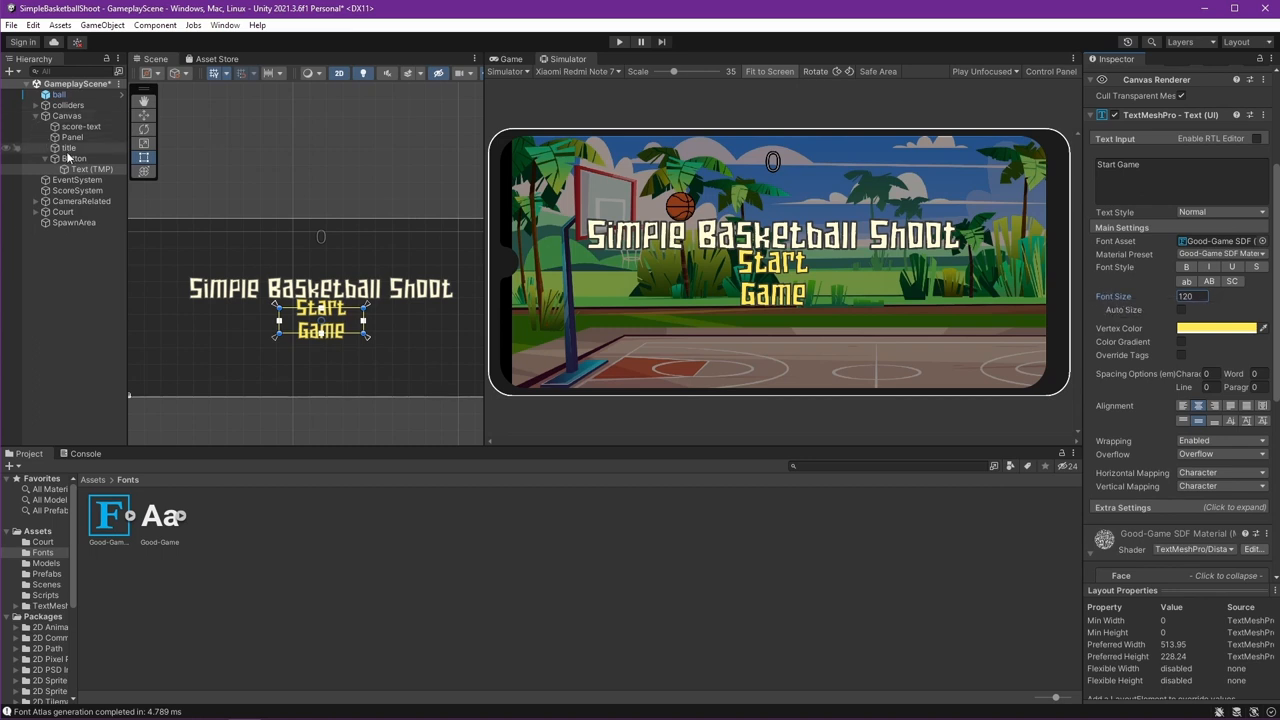
Step: Widen the button, relabel it '< Start Game >', and preview on other phone models
{"action": "left_click", "coordinate": [74, 158]}
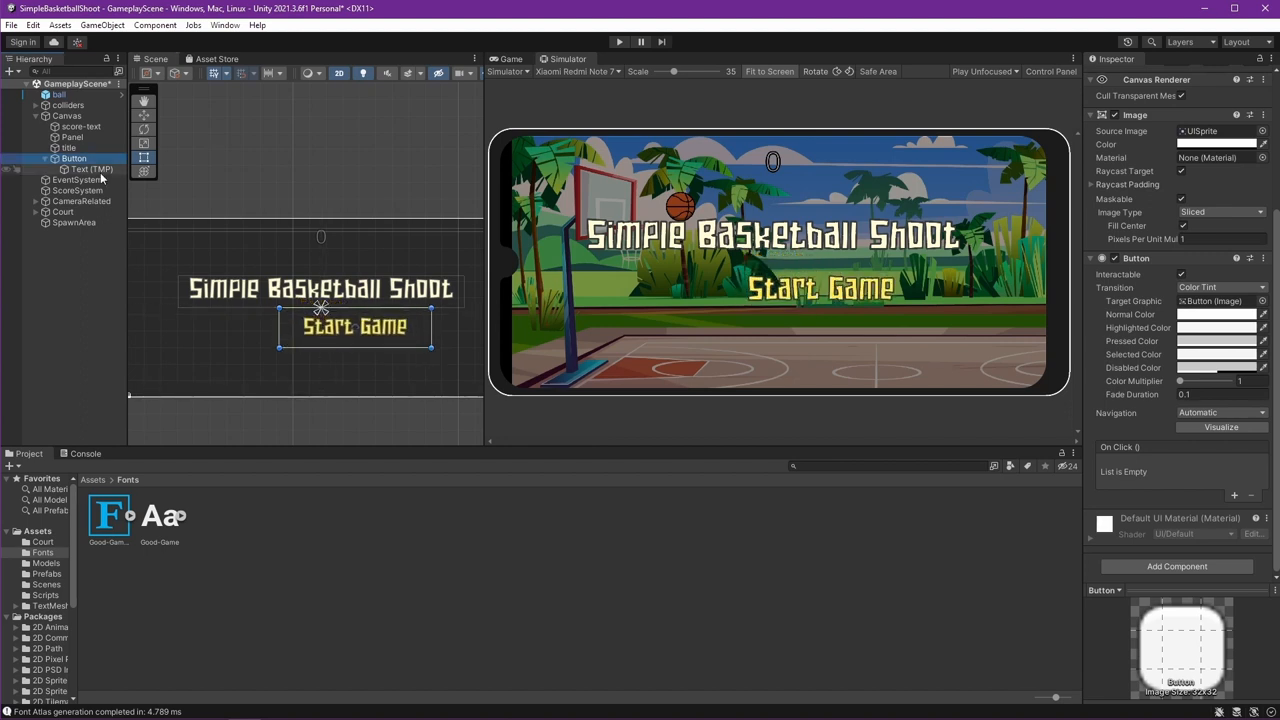
{"action": "left_click", "coordinate": [90, 169]}
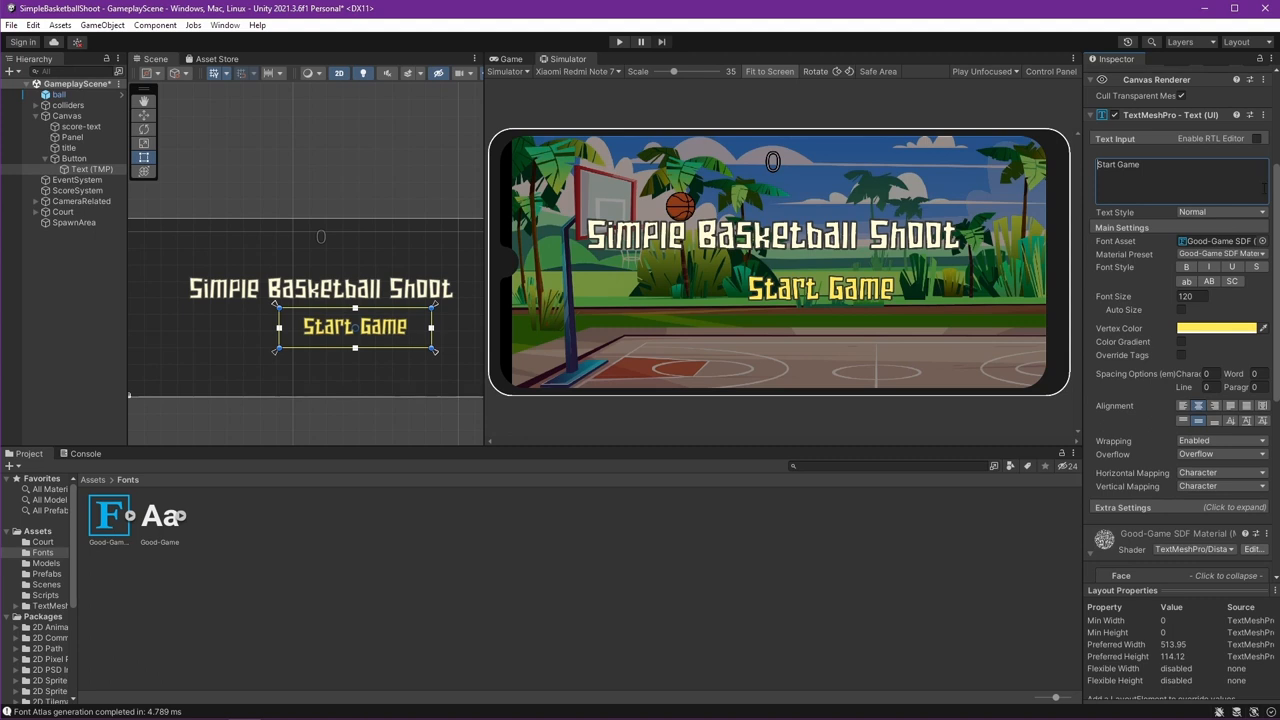
{"action": "type", "text": ">"}
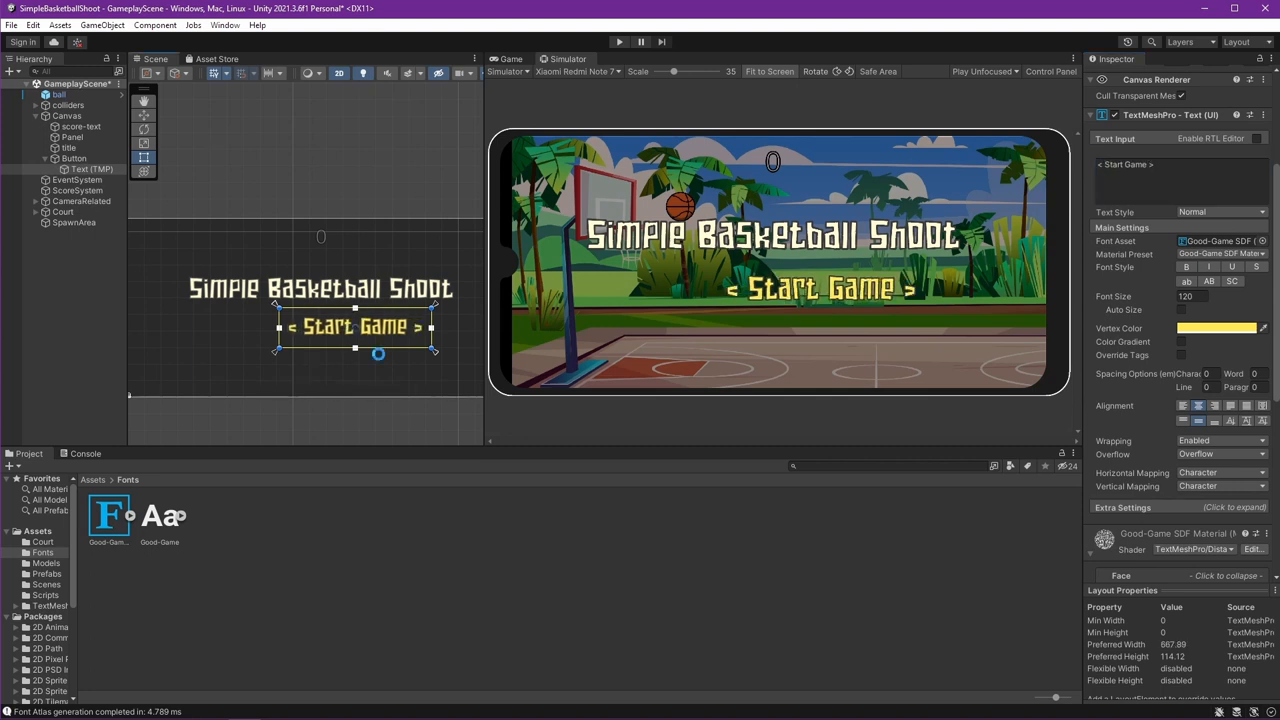
{"action": "left_click", "coordinate": [73, 158]}
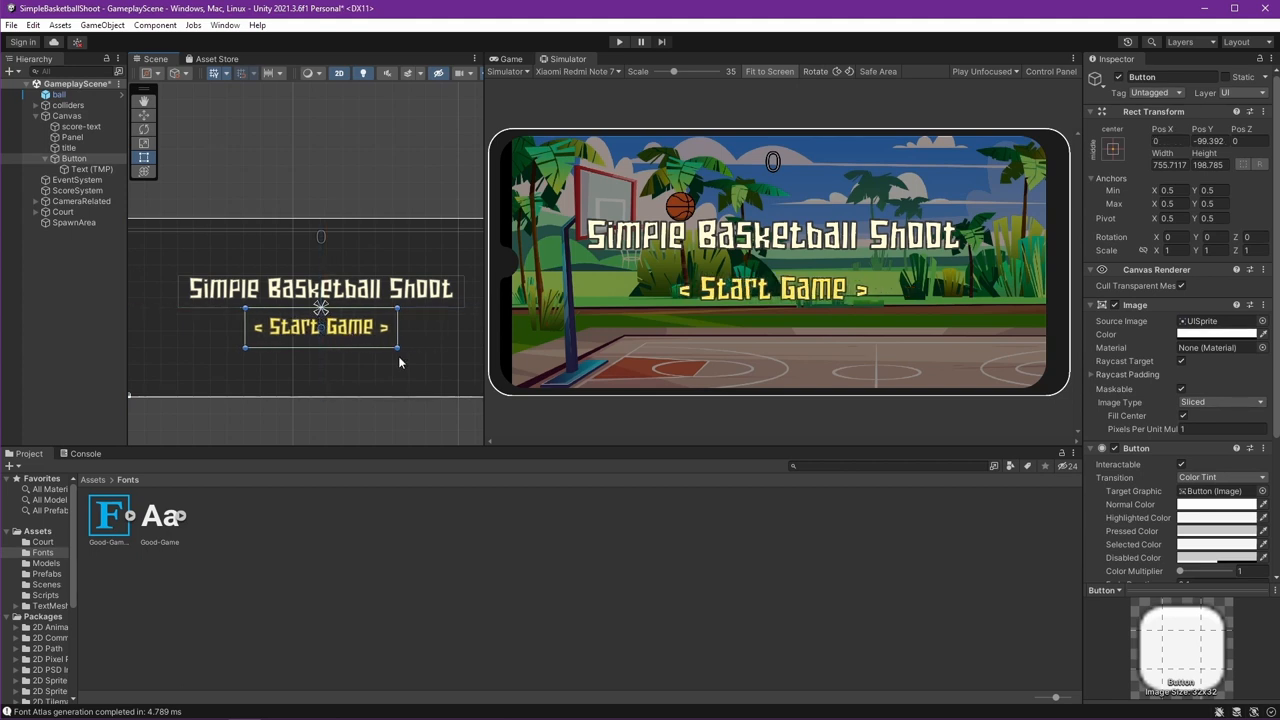
{"action": "mouse_move", "coordinate": [915, 298]}
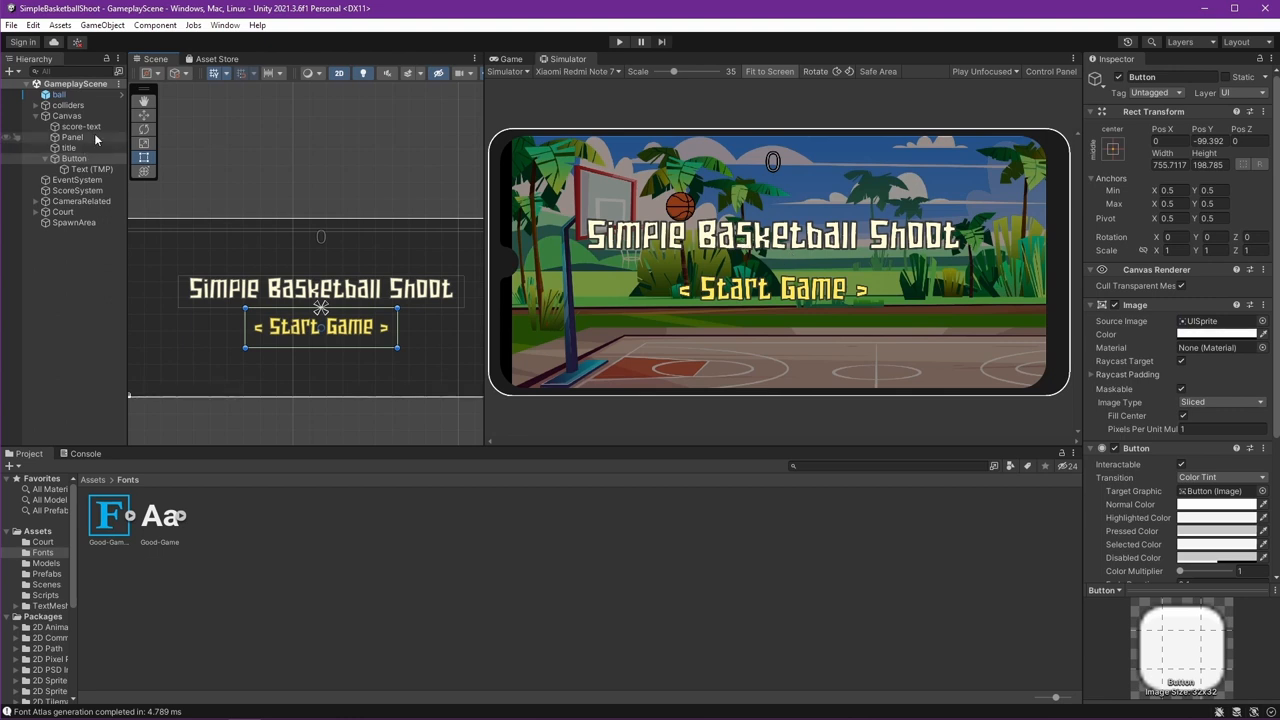
{"action": "mouse_move", "coordinate": [578, 71]}
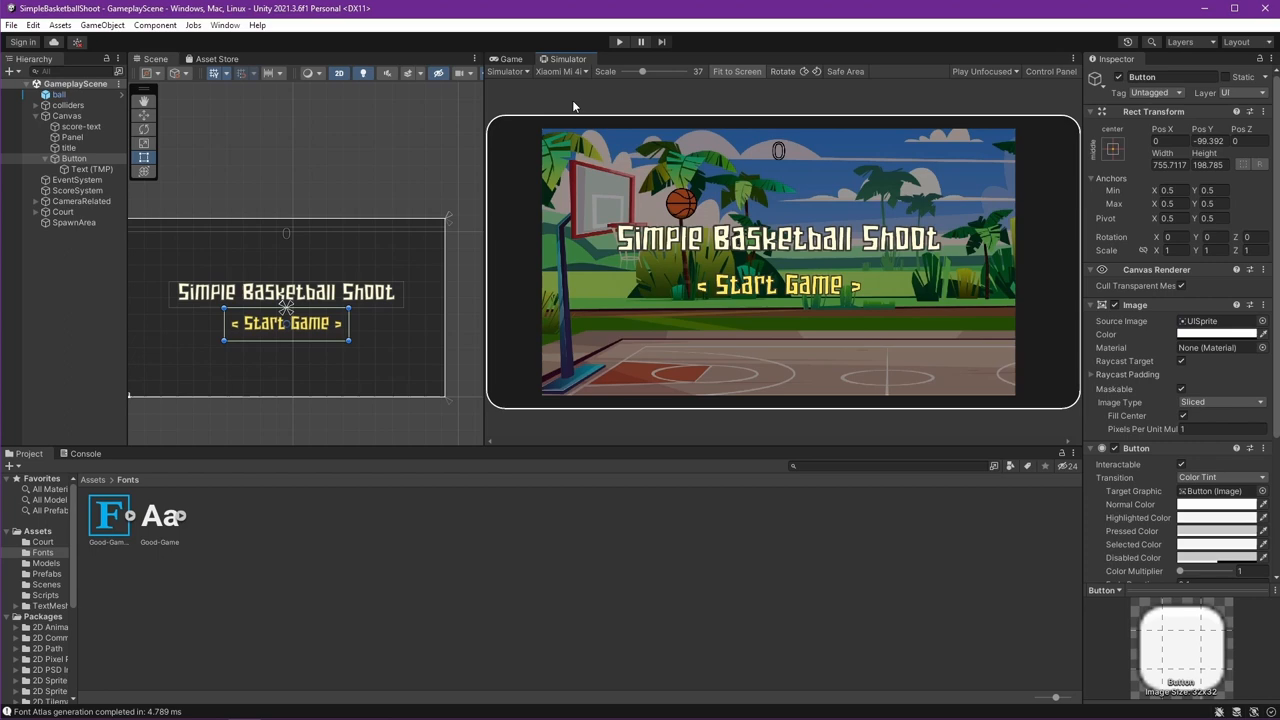
{"action": "left_click", "coordinate": [560, 71]}
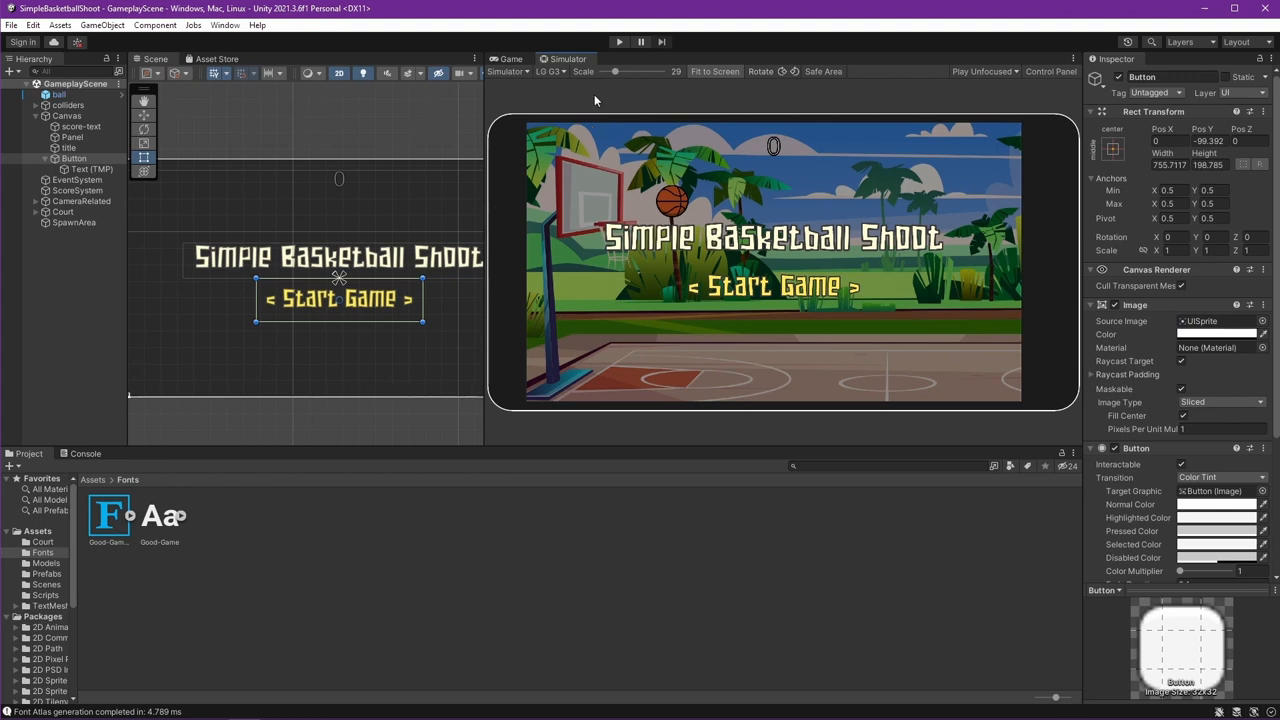
{"action": "left_click", "coordinate": [548, 71]}
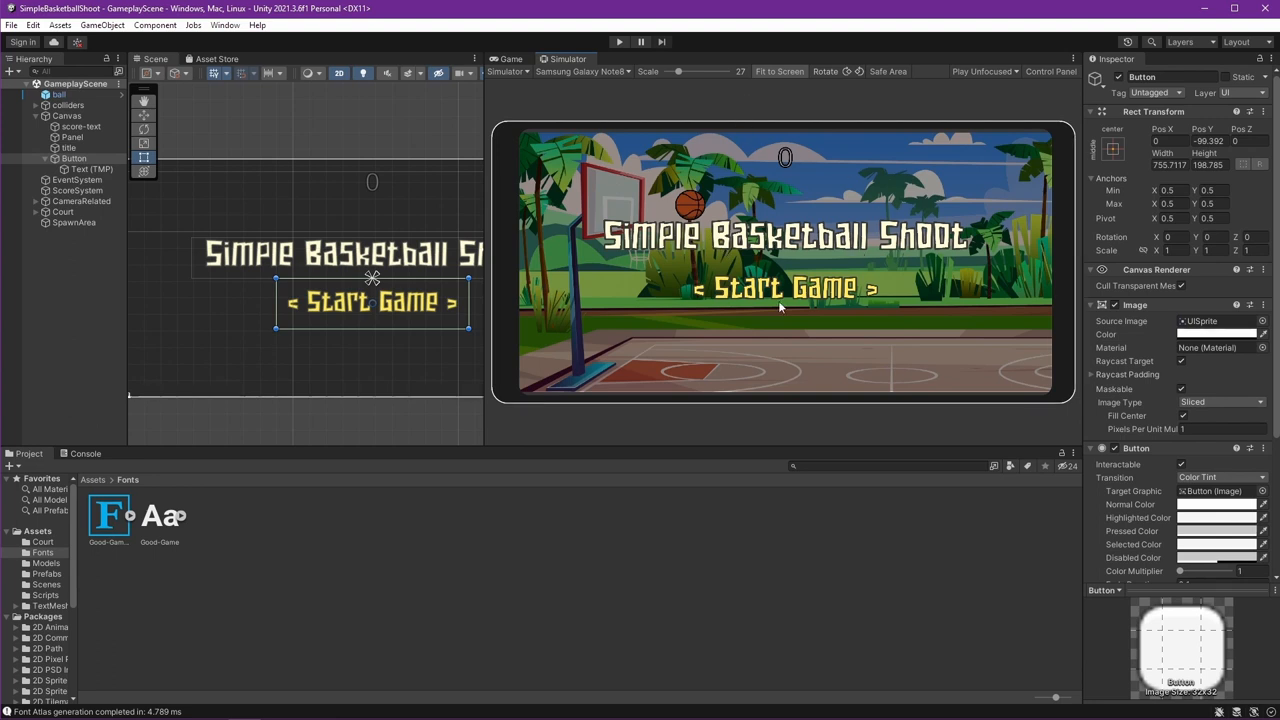
{"action": "mouse_move", "coordinate": [810, 302]}
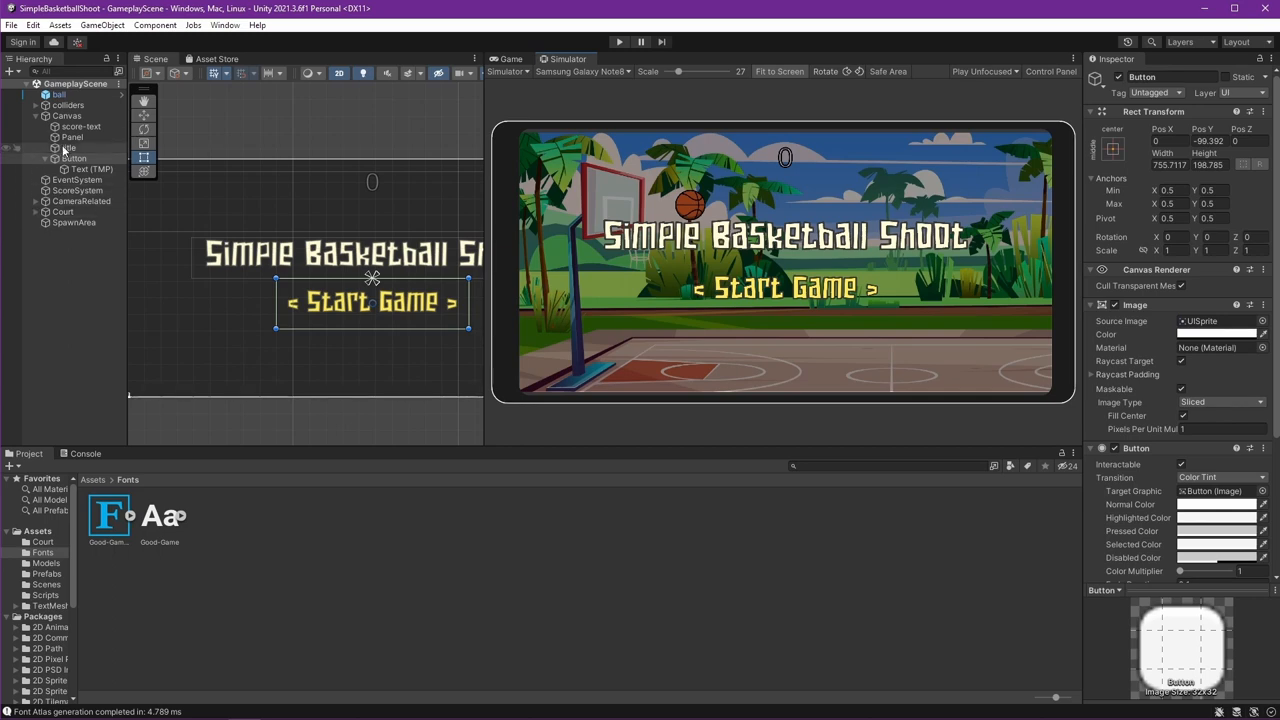
Step: Create an empty StartGameGroup object under the Canvas
{"action": "right_click", "coordinate": [67, 116]}
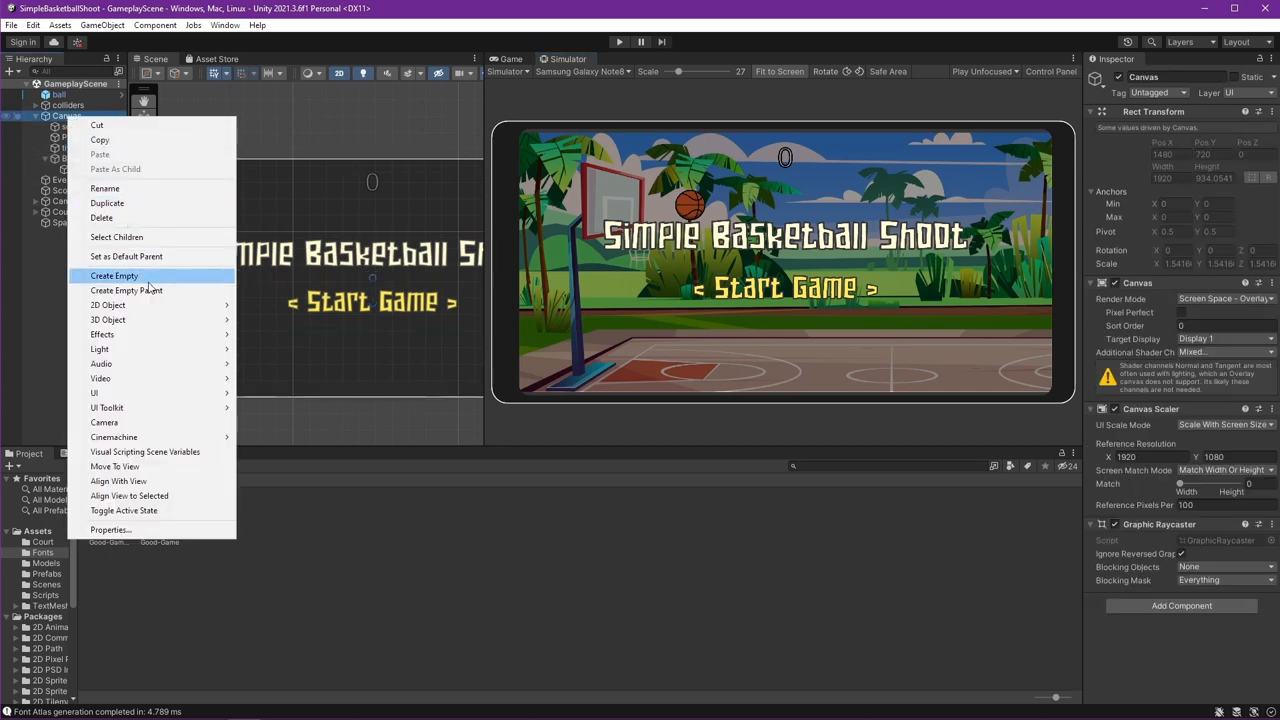
{"action": "left_click", "coordinate": [114, 275]}
{"action": "type", "text": "StartGam"}
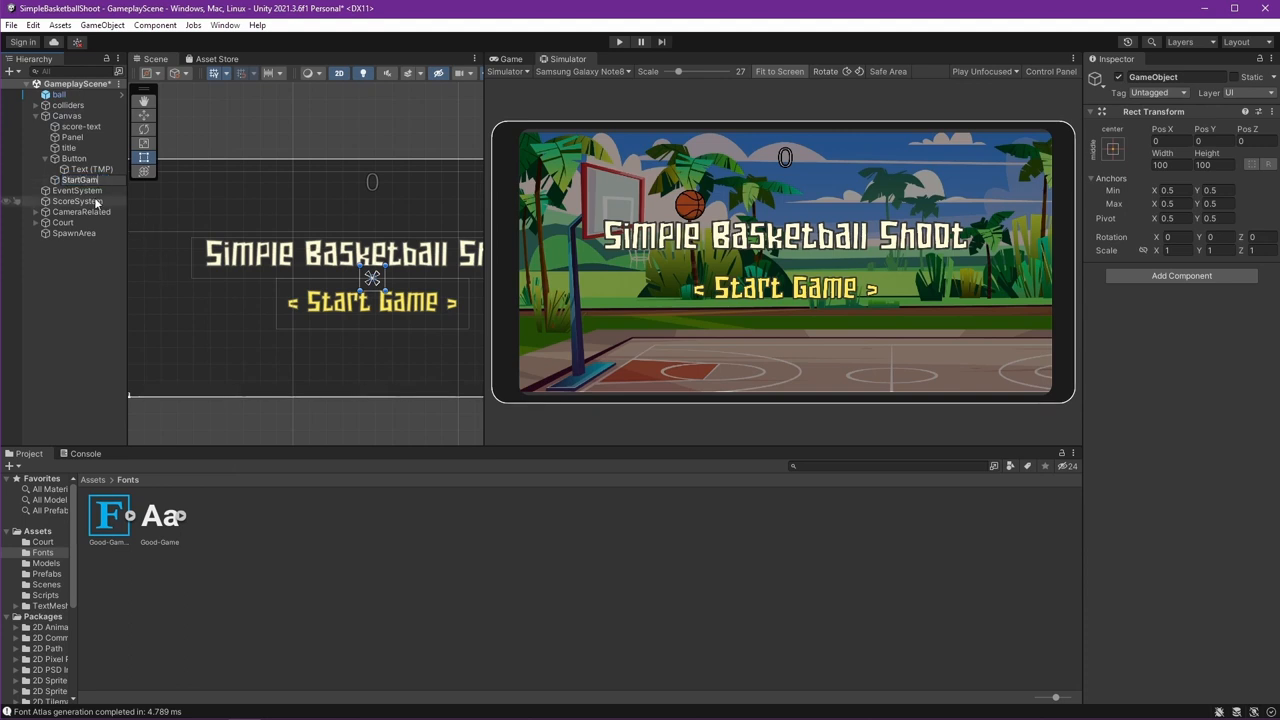
{"action": "left_click", "coordinate": [93, 179]}
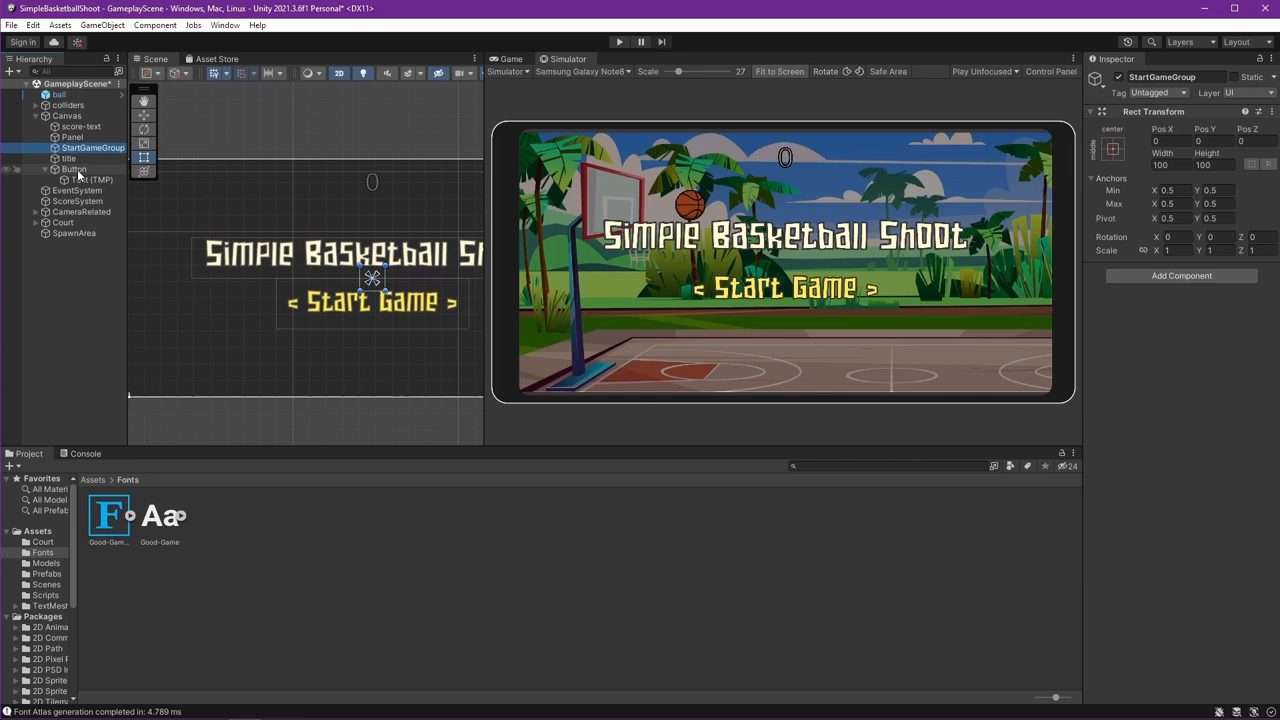
Step: Move the title and Start Game button into StartGameGroup and begin adding a Vertical Layout Group
{"action": "left_click", "coordinate": [68, 158]}
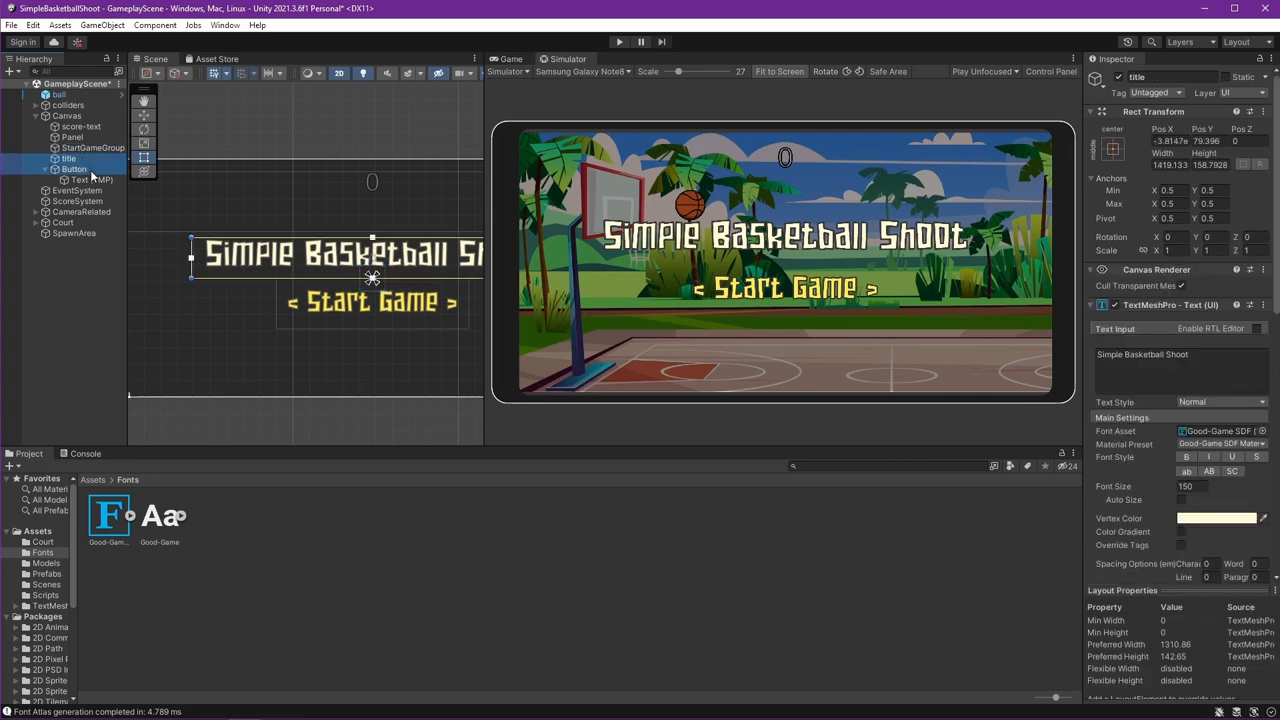
{"action": "left_click", "coordinate": [73, 169]}
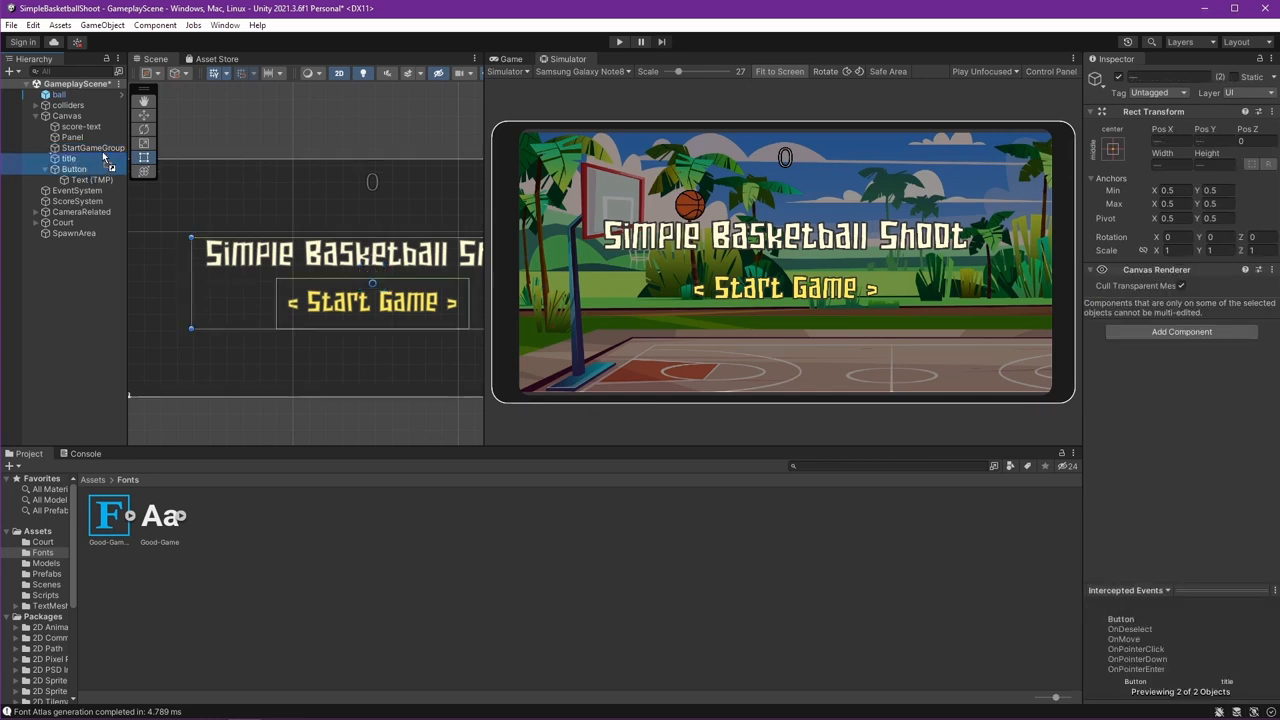
{"action": "left_click", "coordinate": [77, 158]}
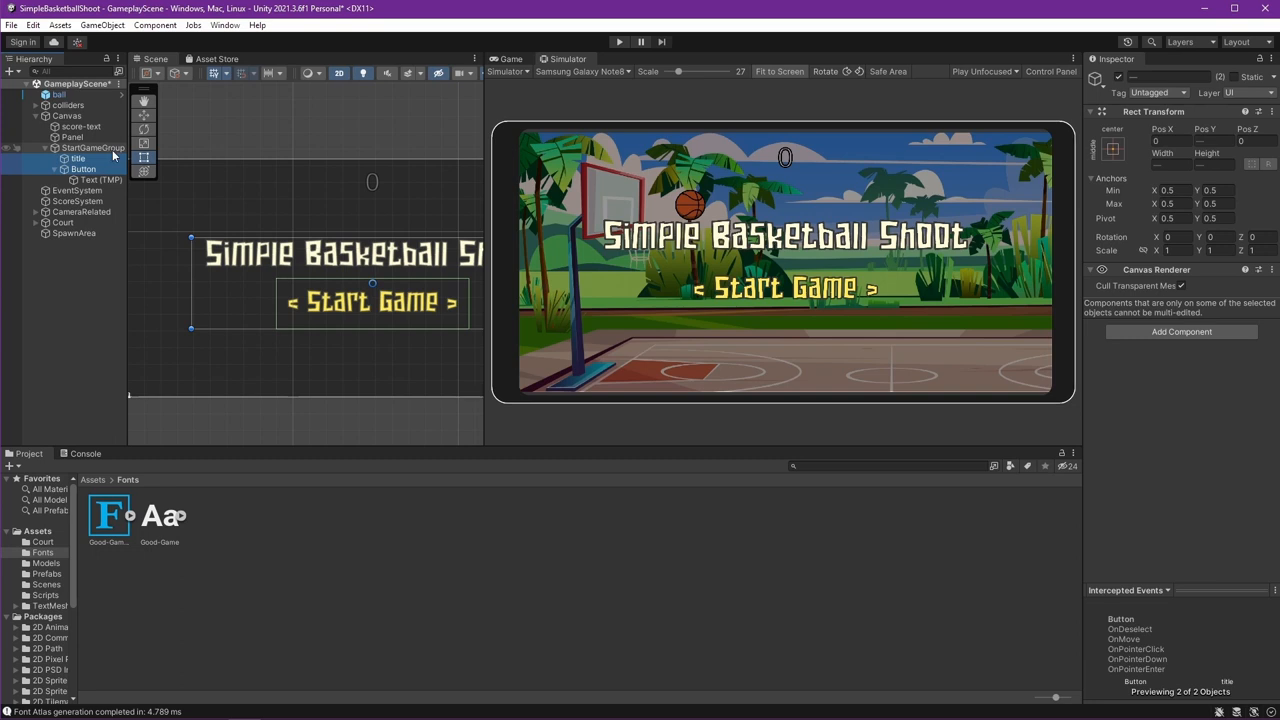
{"action": "left_click", "coordinate": [91, 147]}
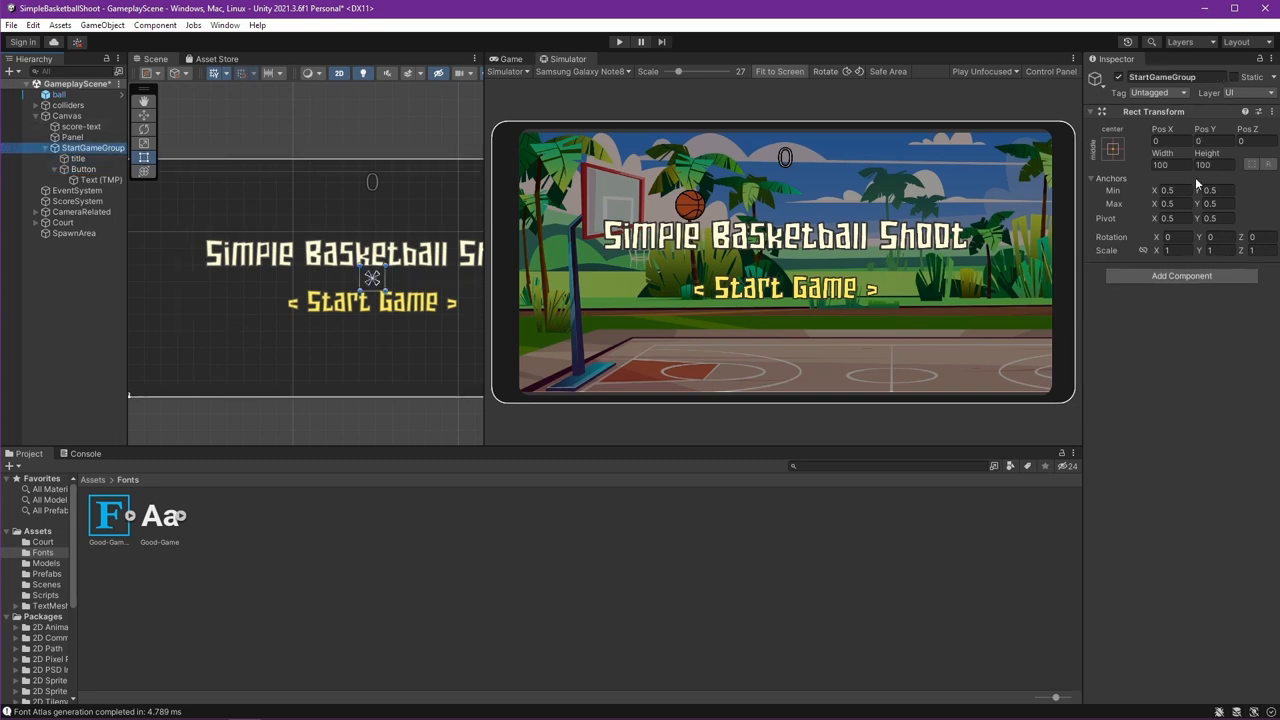
{"action": "left_click", "coordinate": [1112, 148]}
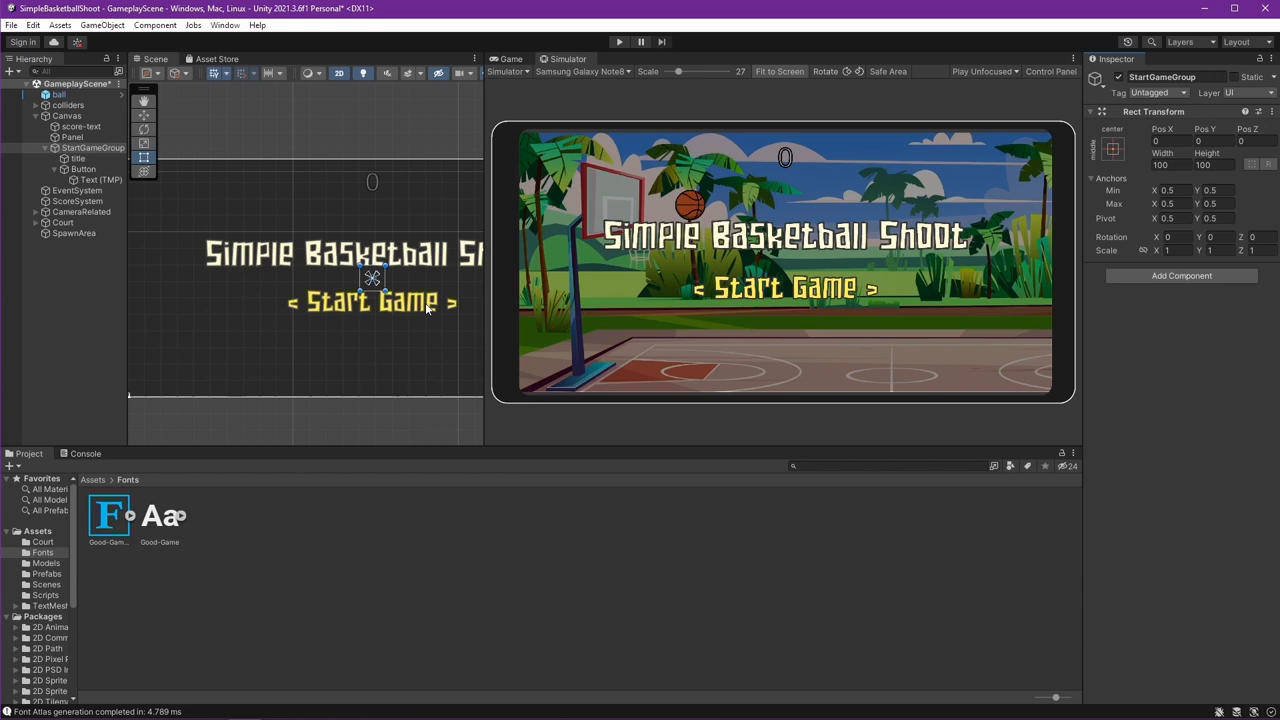
{"action": "mouse_move", "coordinate": [290, 291]}
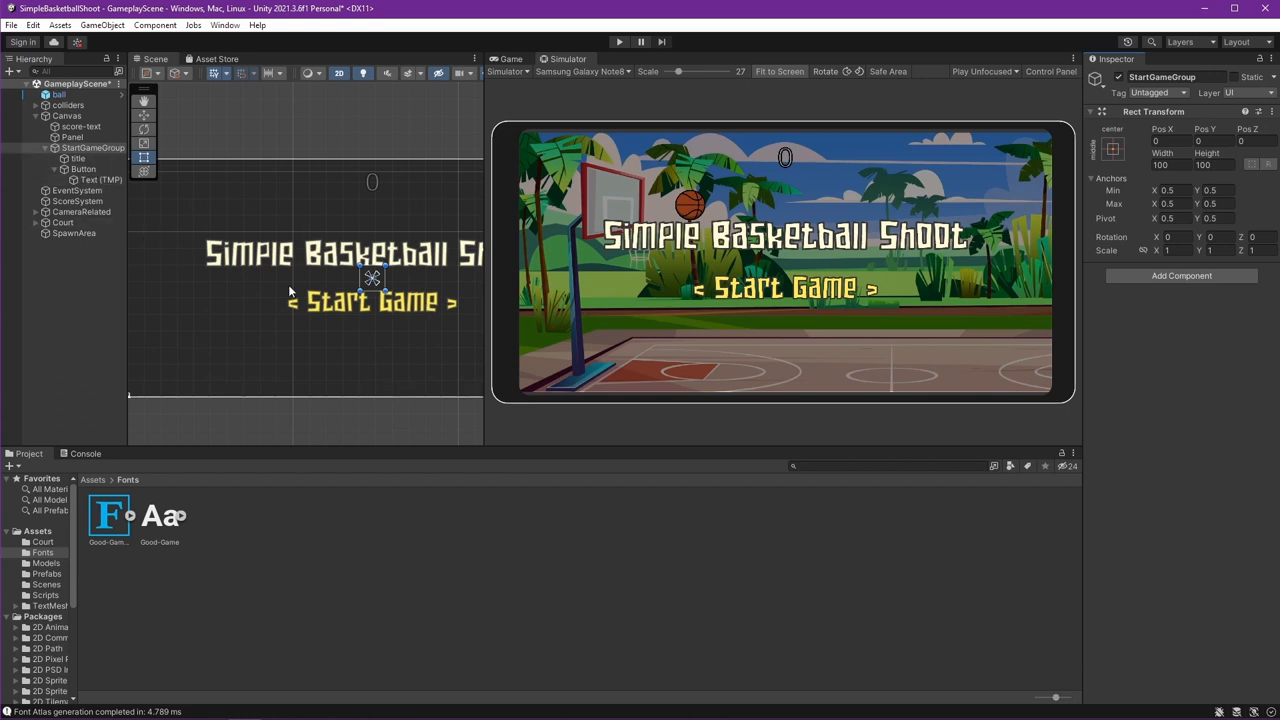
{"action": "mouse_move", "coordinate": [235, 274]}
{"action": "type", "text": "verti"}
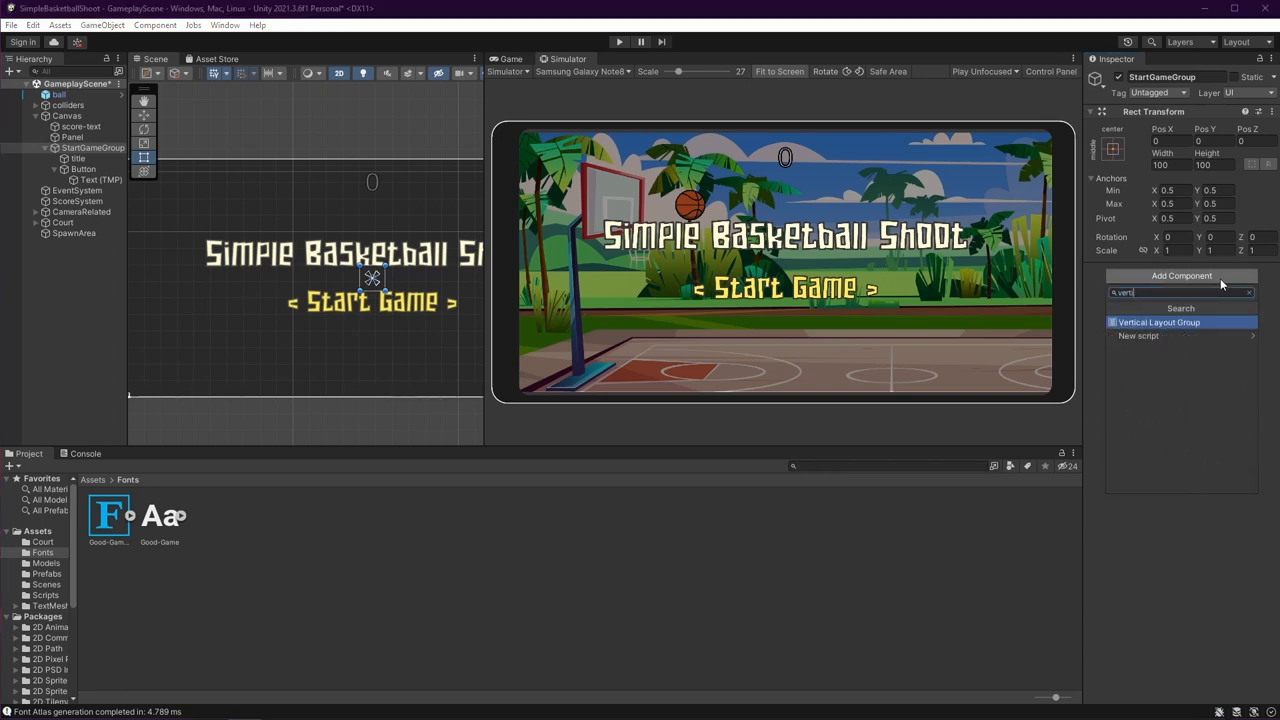
Step: Give StartGameGroup a Vertical Layout Group with Middle Center child alignment, then select the title
{"action": "left_click", "coordinate": [1158, 322]}
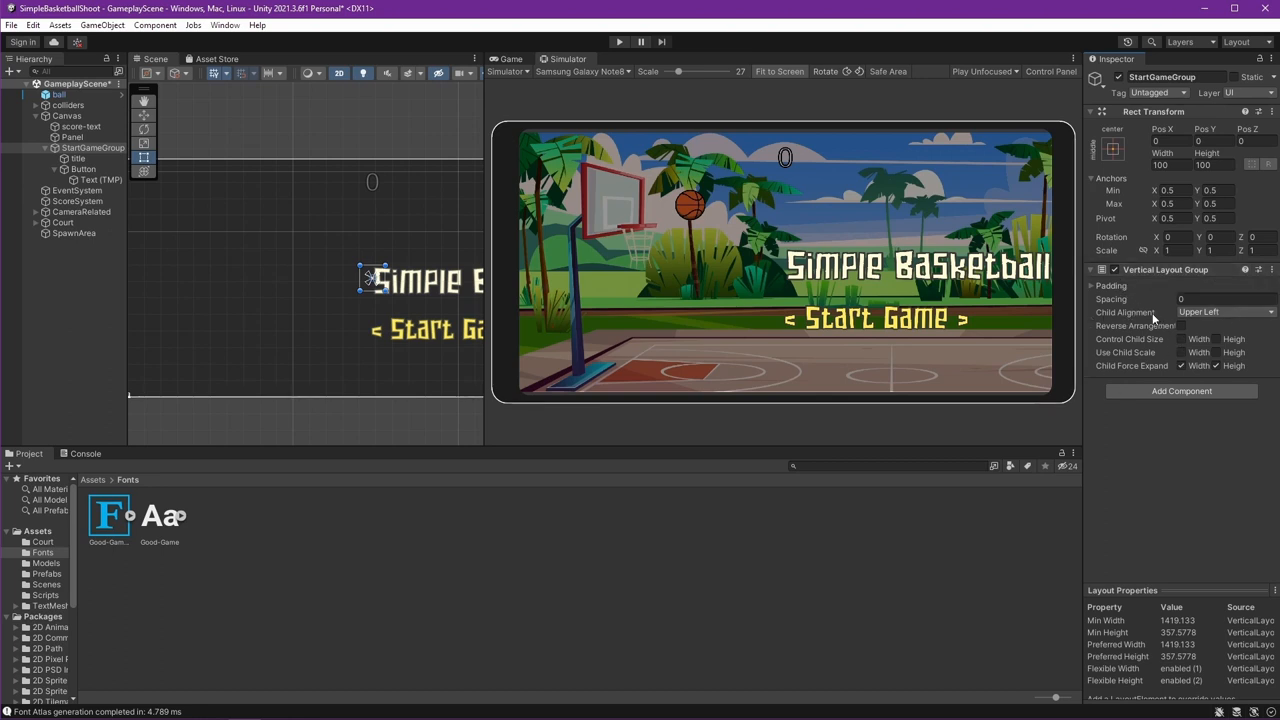
{"action": "left_click", "coordinate": [1225, 311]}
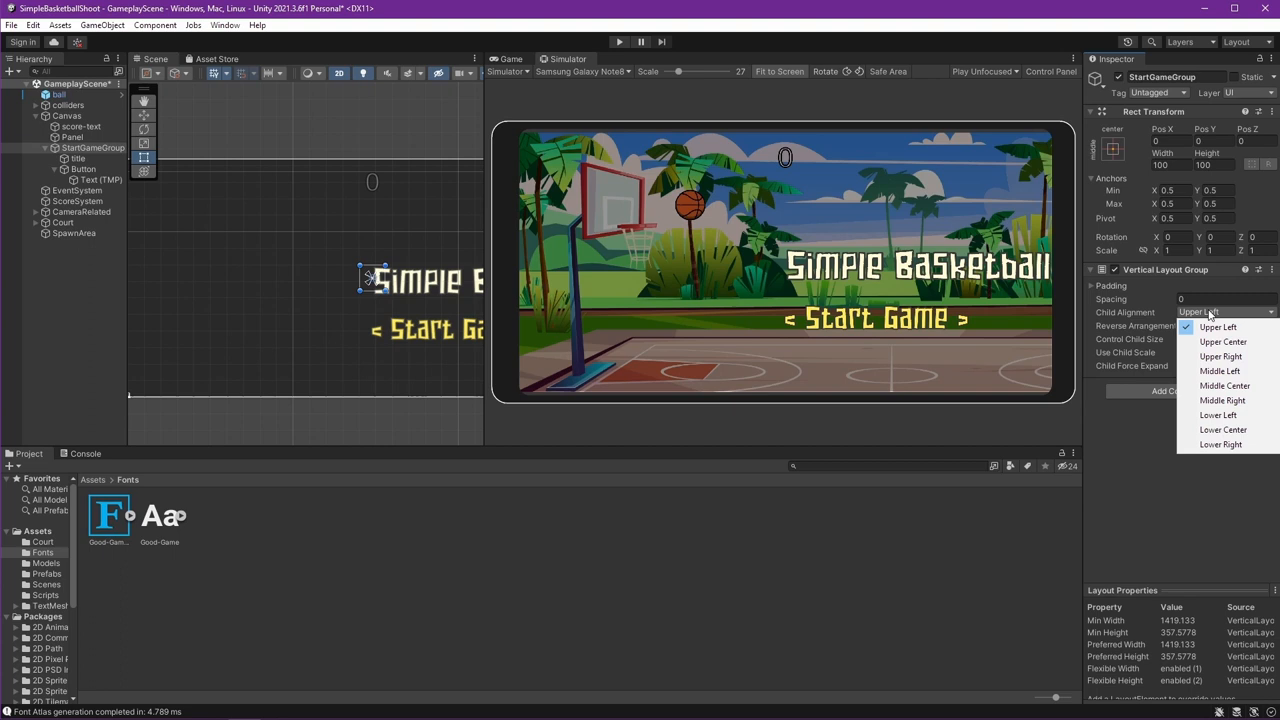
{"action": "left_click", "coordinate": [1224, 385]}
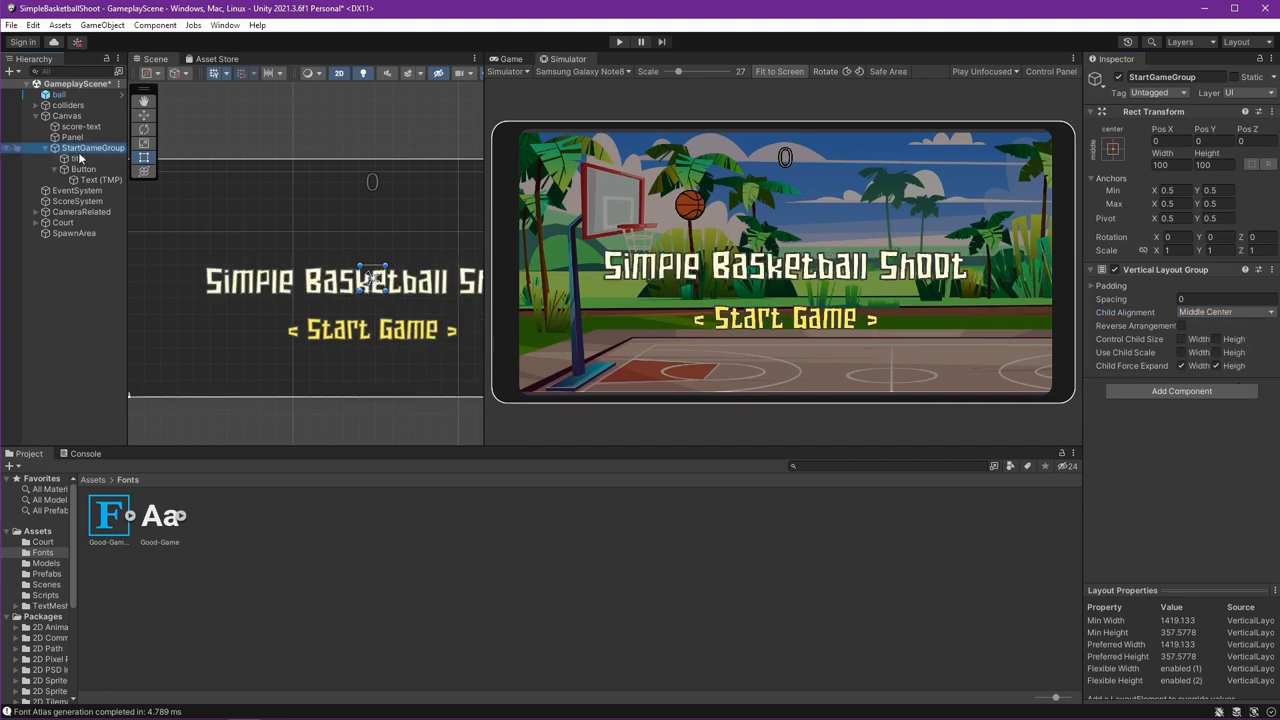
{"action": "left_click", "coordinate": [77, 158]}
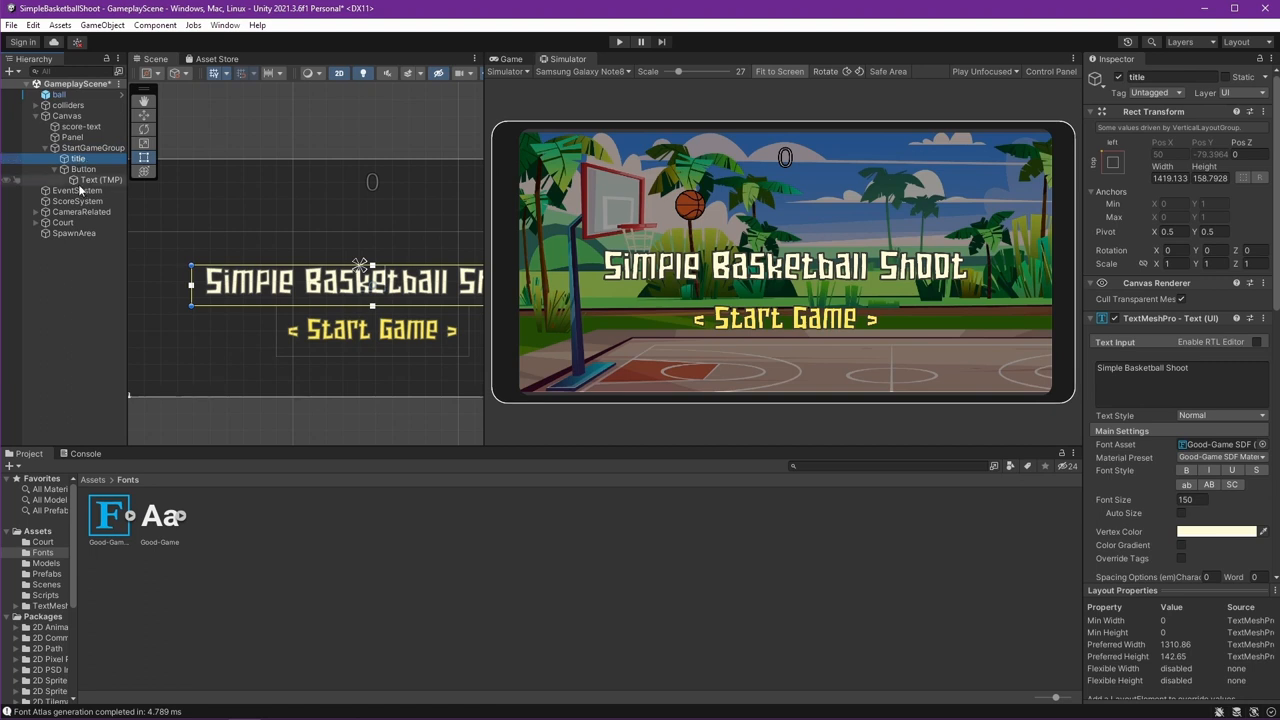
{"action": "left_click", "coordinate": [83, 169]}
{"action": "type", "text": "70"}
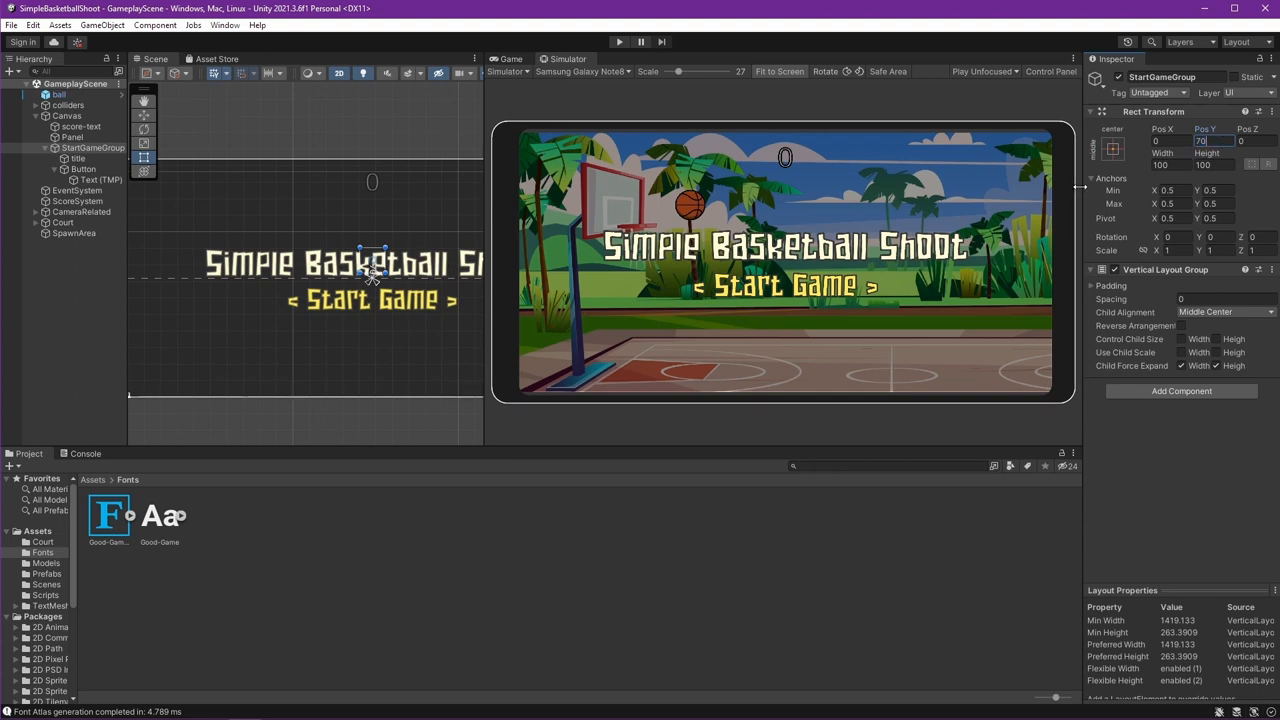
Step: Switch the Simulator device to Xiaomi Redmi Note 7, then to Apple iPad Mini 2
{"action": "left_click", "coordinate": [582, 71]}
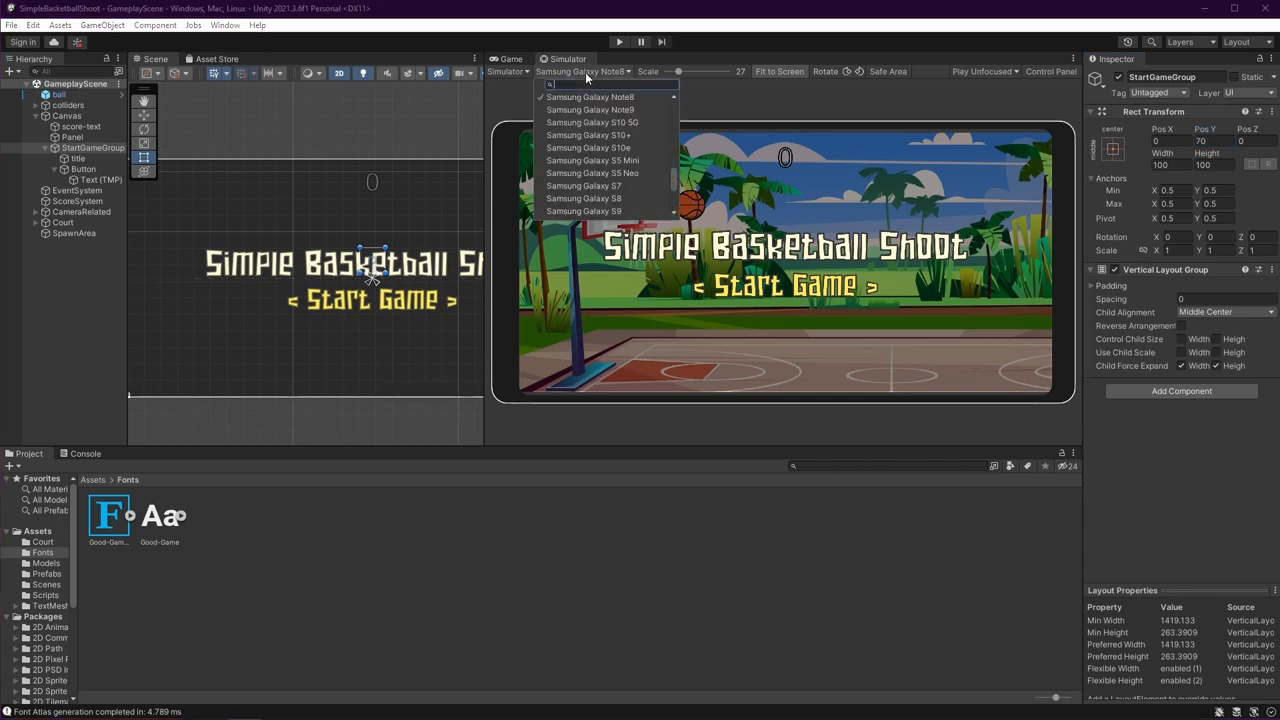
{"action": "left_click", "coordinate": [592, 160]}
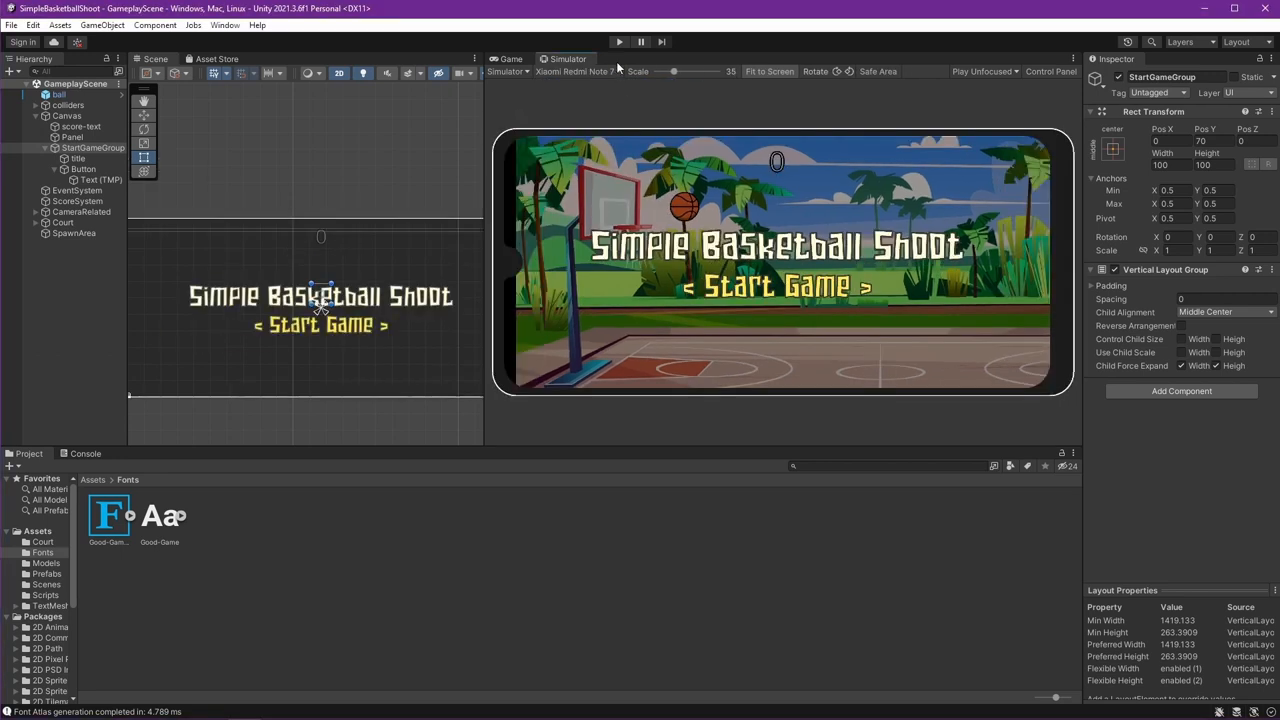
{"action": "left_click", "coordinate": [575, 71]}
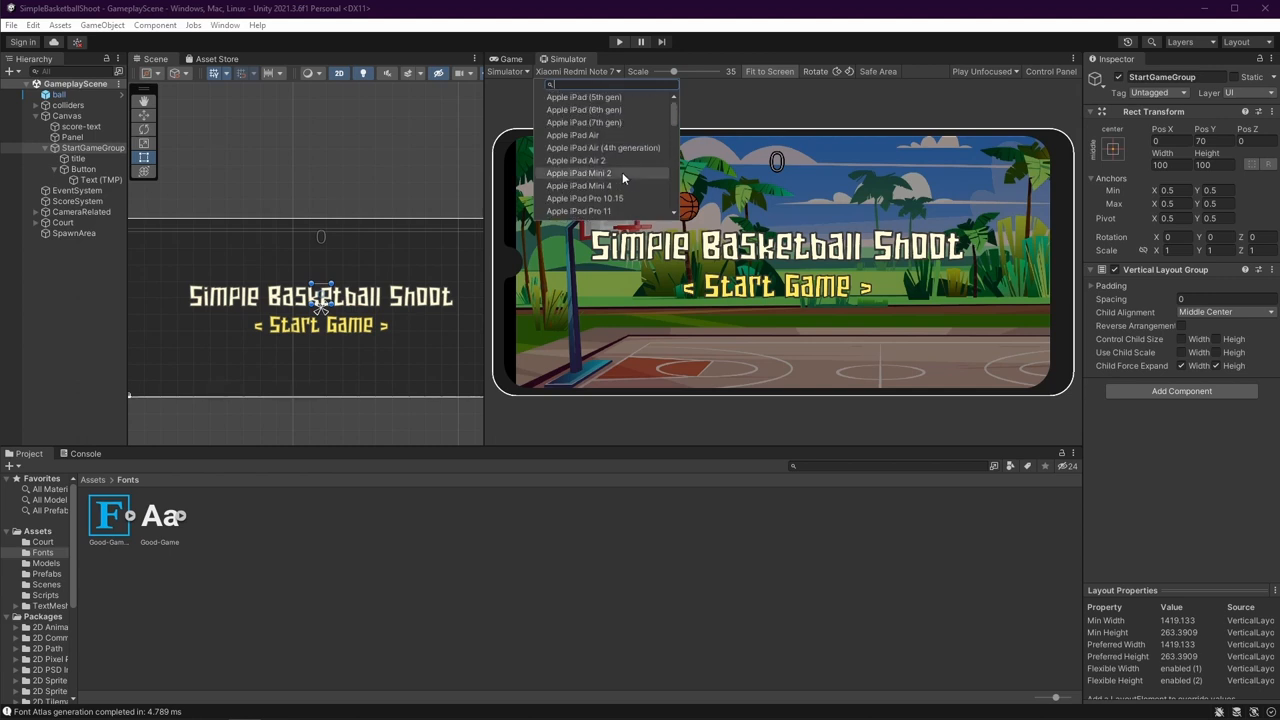
{"action": "left_click", "coordinate": [578, 173]}
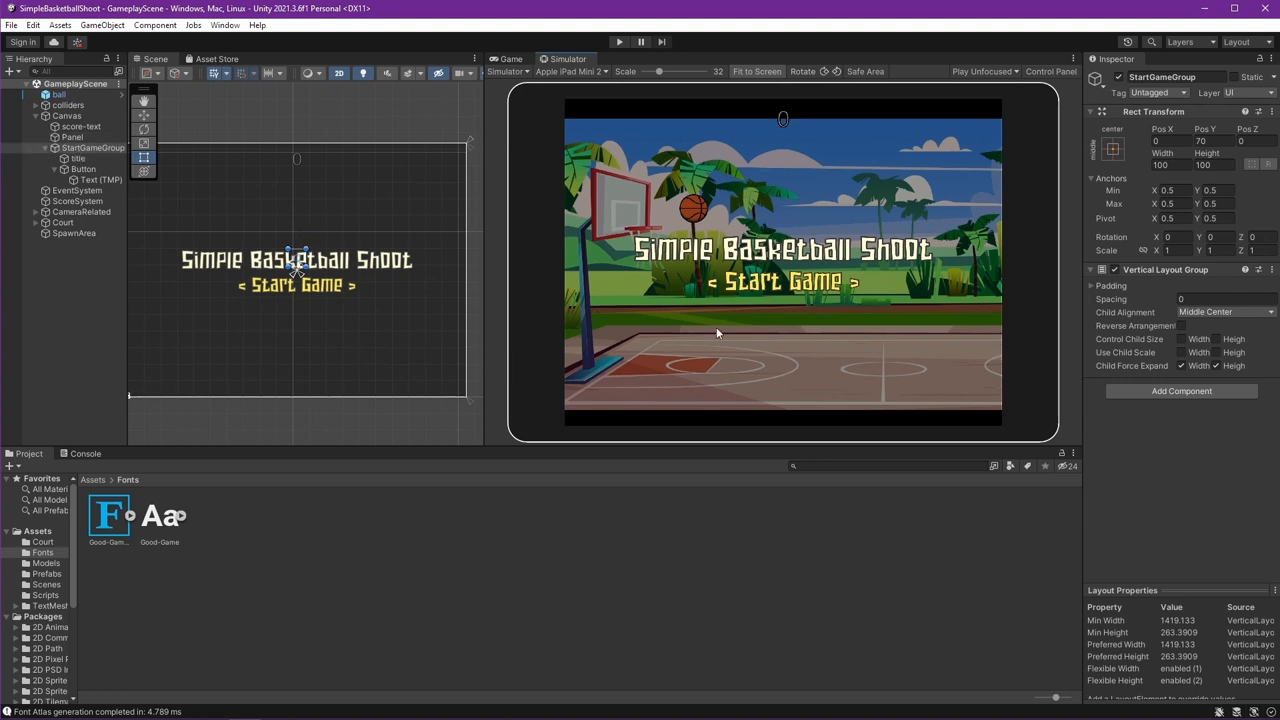
{"action": "mouse_move", "coordinate": [980, 280]}
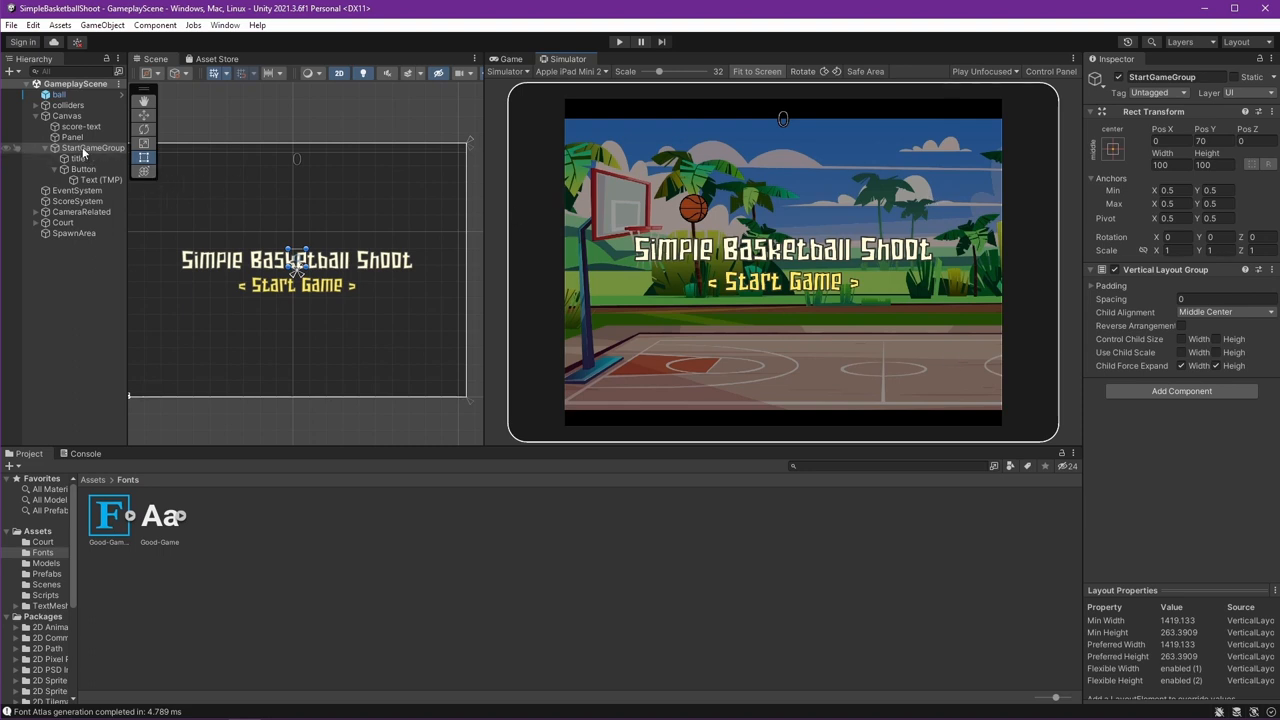
{"action": "left_click", "coordinate": [77, 158]}
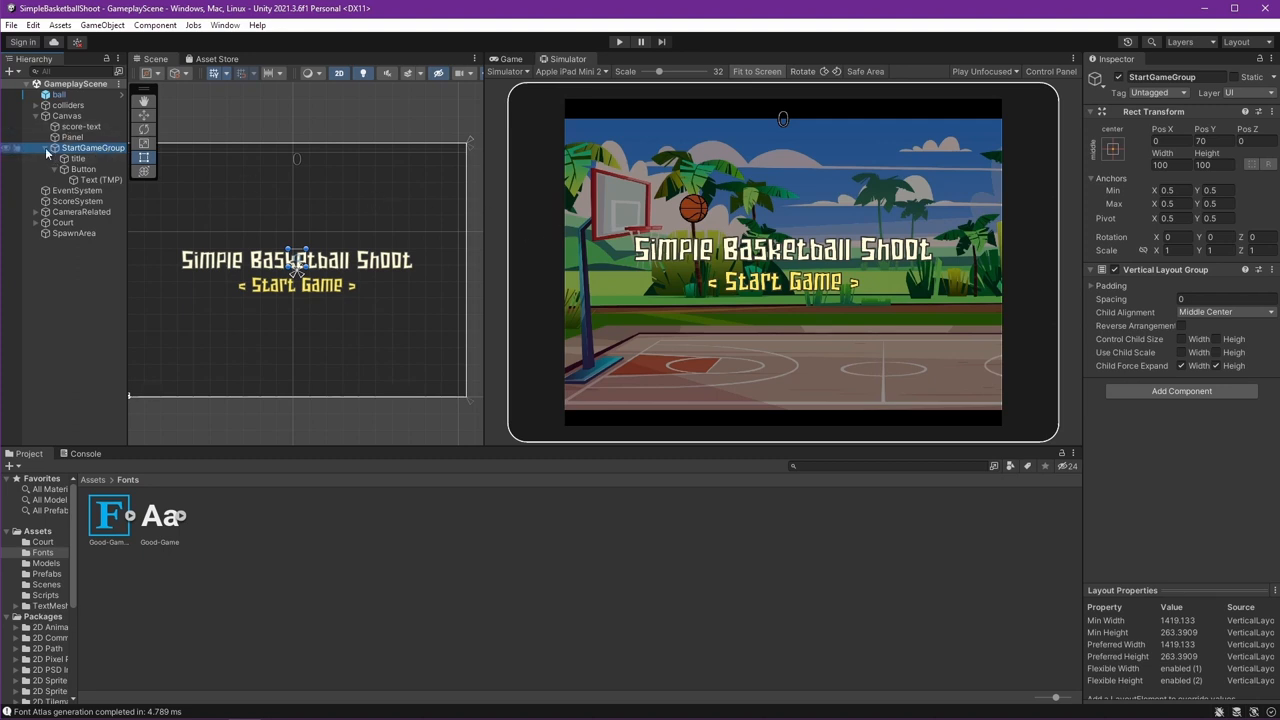
Step: Nest StartGameGroup under Panel, expand it, and select the Start Game Button object
{"action": "left_click", "coordinate": [44, 147]}
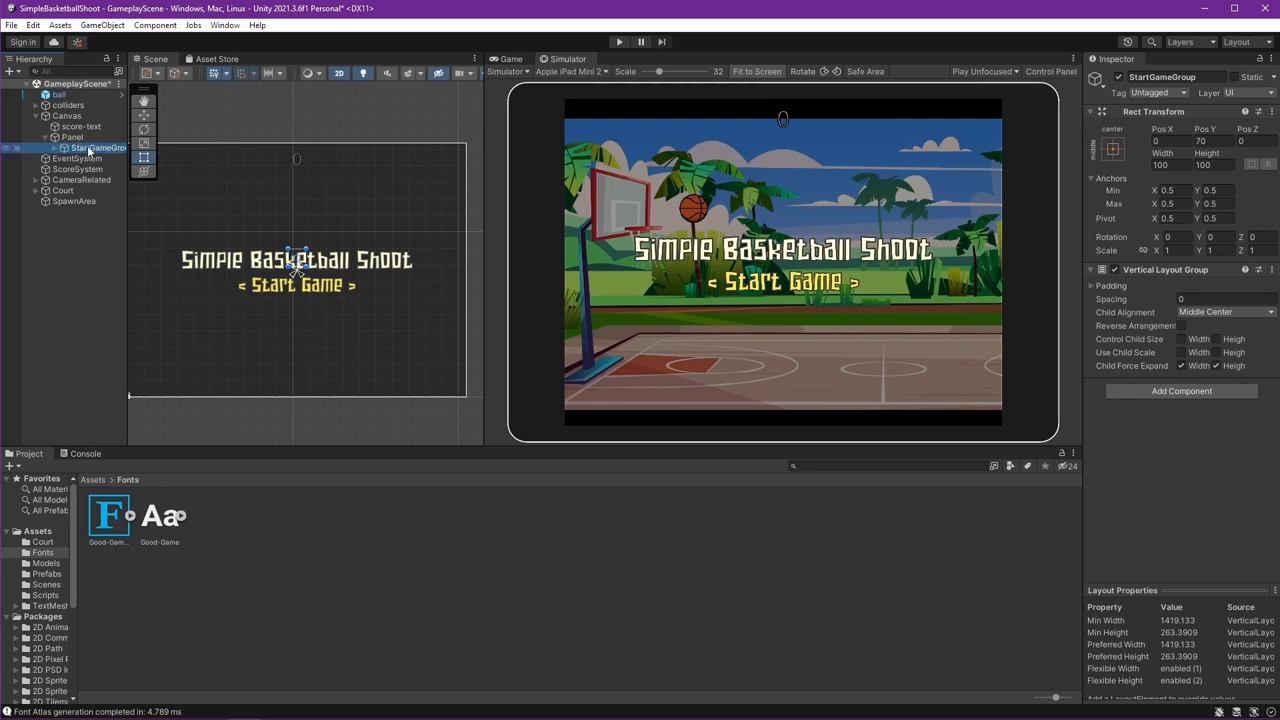
{"action": "left_click", "coordinate": [72, 137]}
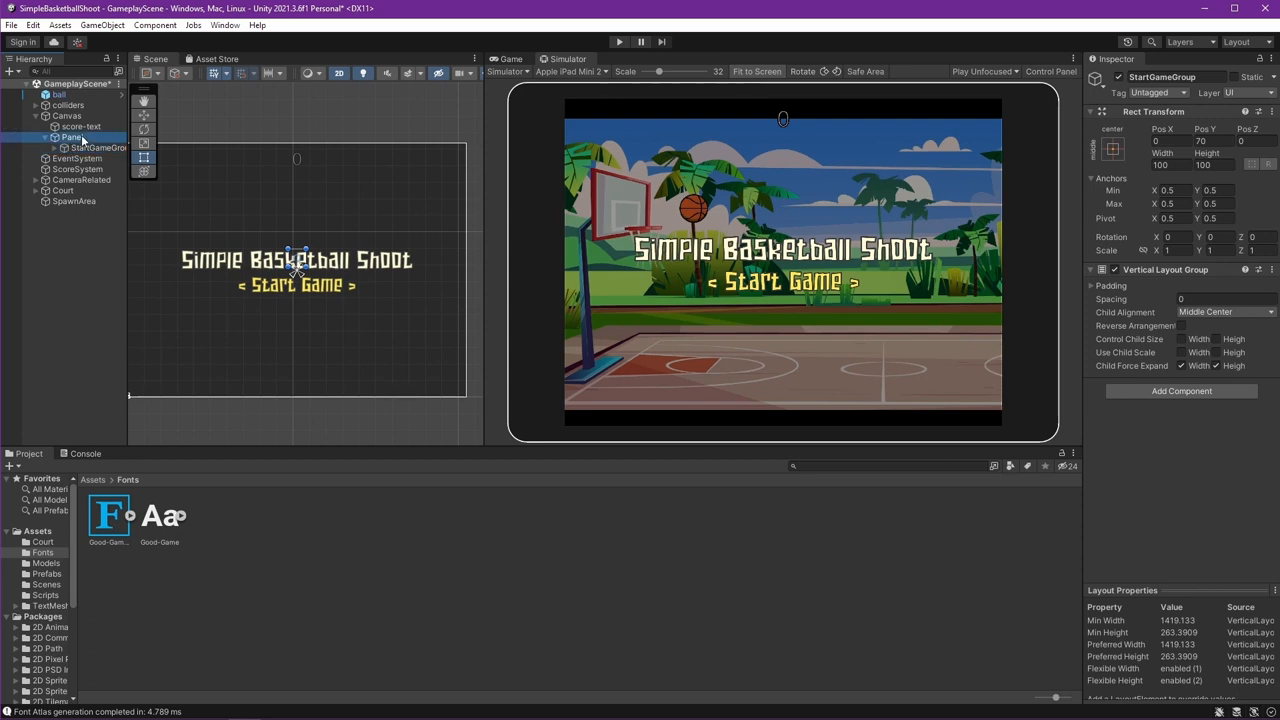
{"action": "left_click", "coordinate": [72, 137]}
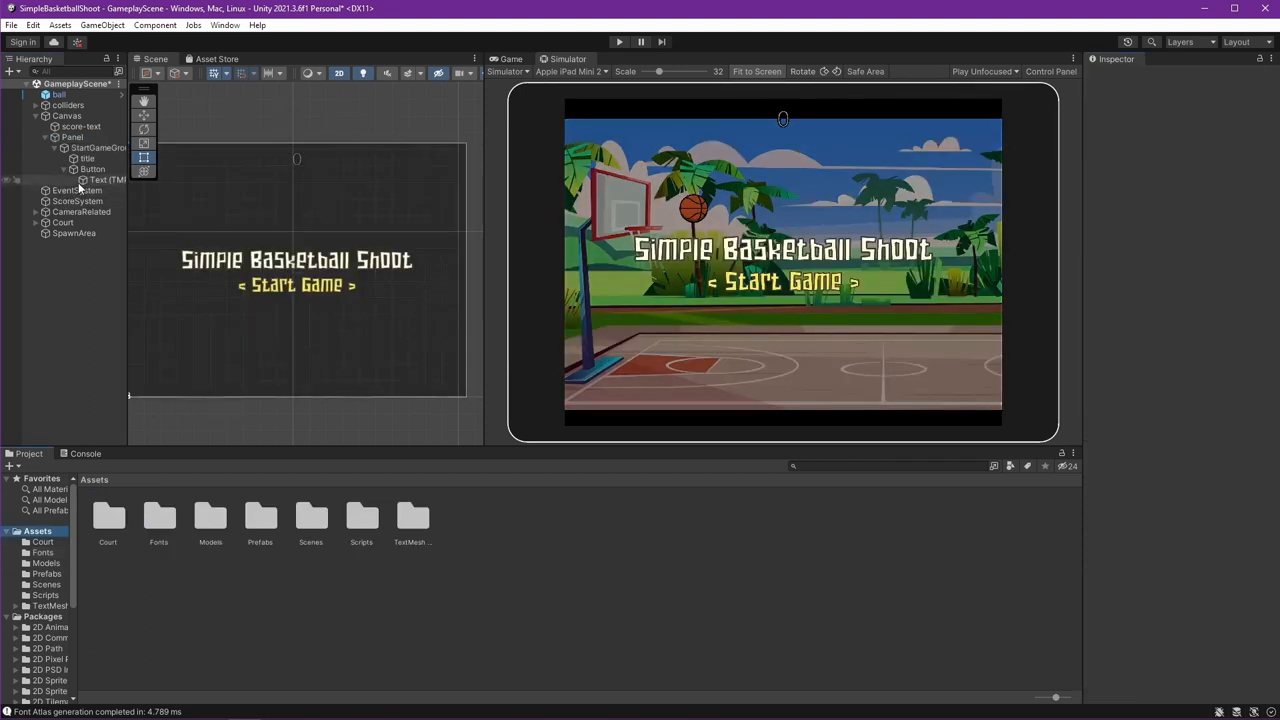
{"action": "left_click", "coordinate": [92, 169]}
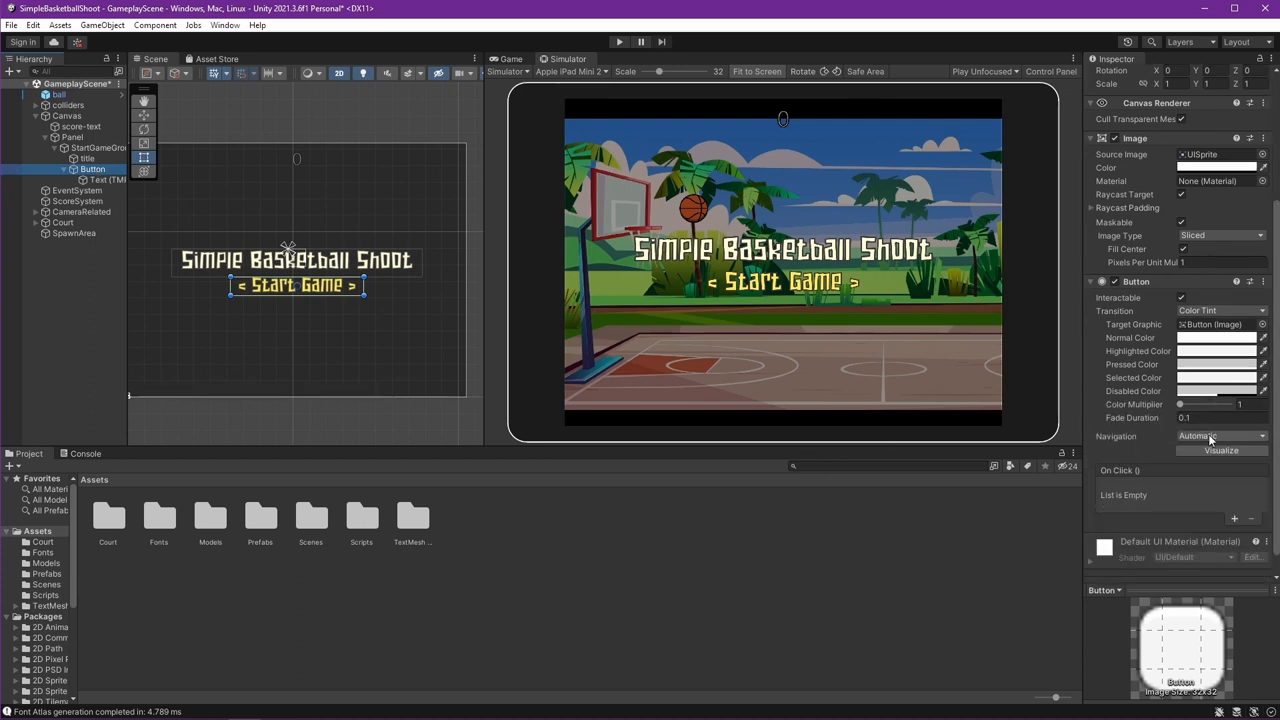
Step: Add an On Click entry on the button that calls GameObject SetActive (bool) on Panel
{"action": "scroll", "scroll_direction": "down", "scroll_amount": 3}
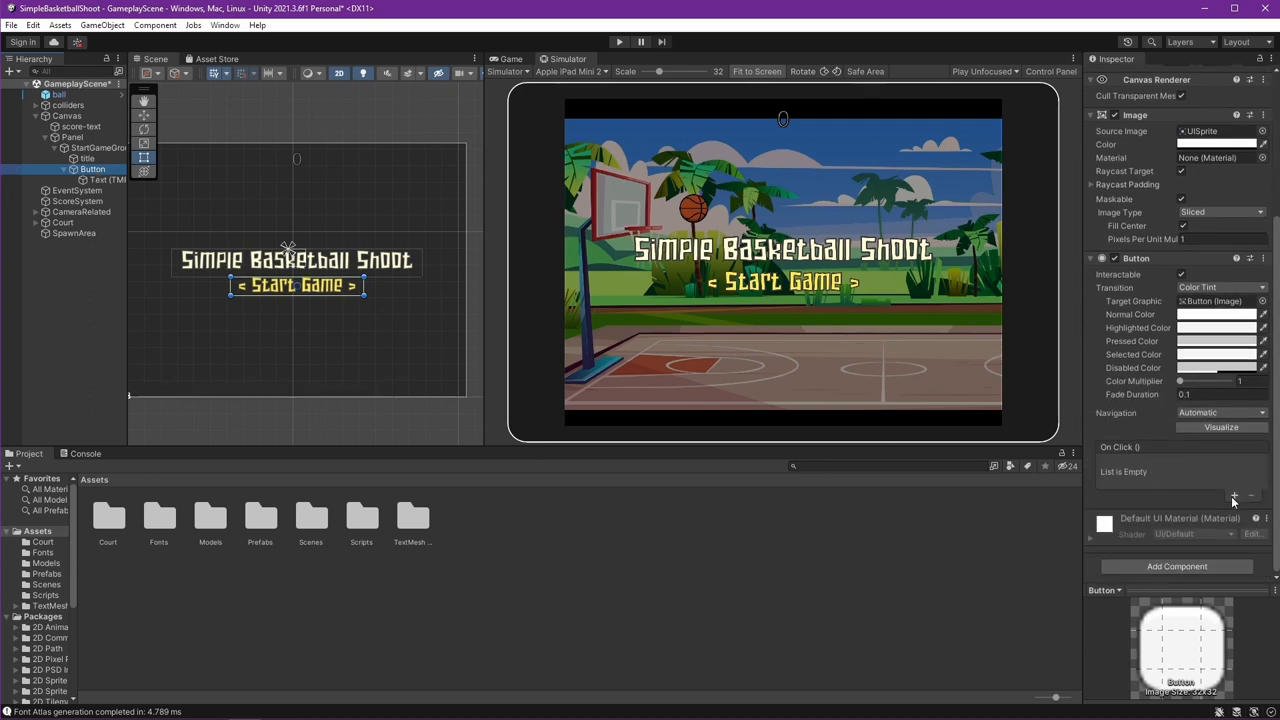
{"action": "left_click", "coordinate": [1234, 496]}
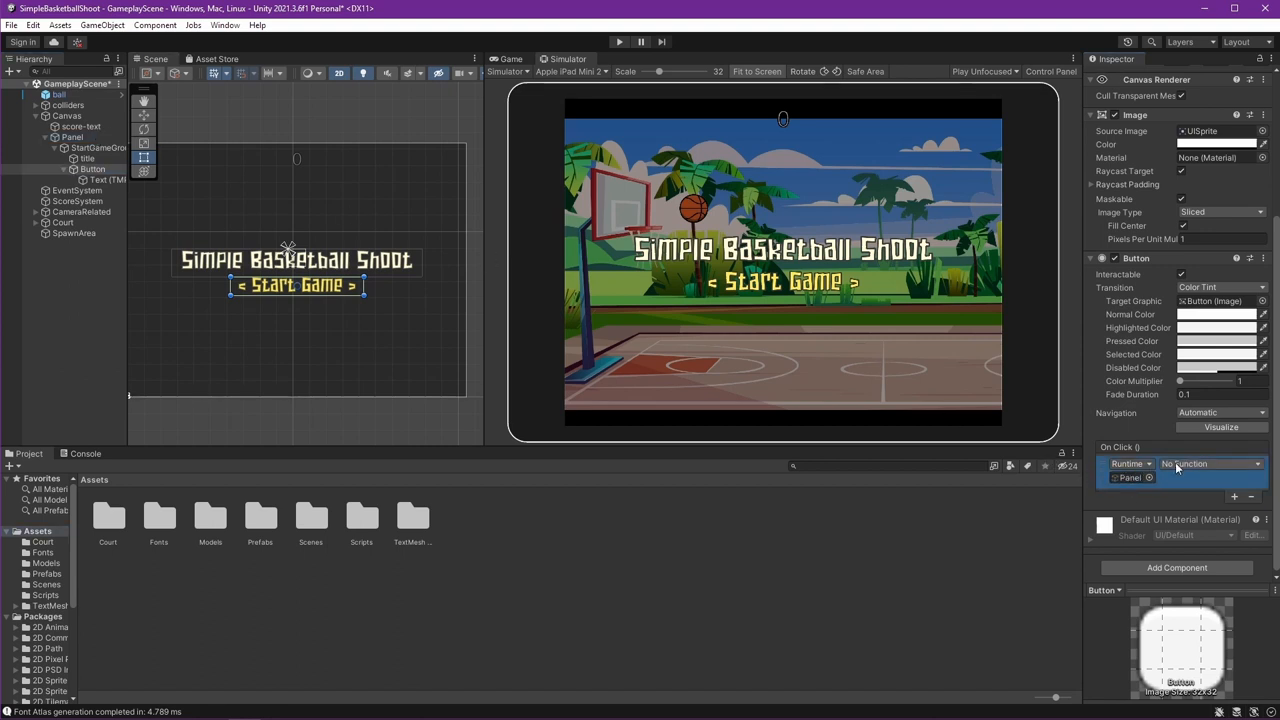
{"action": "left_click", "coordinate": [1210, 463]}
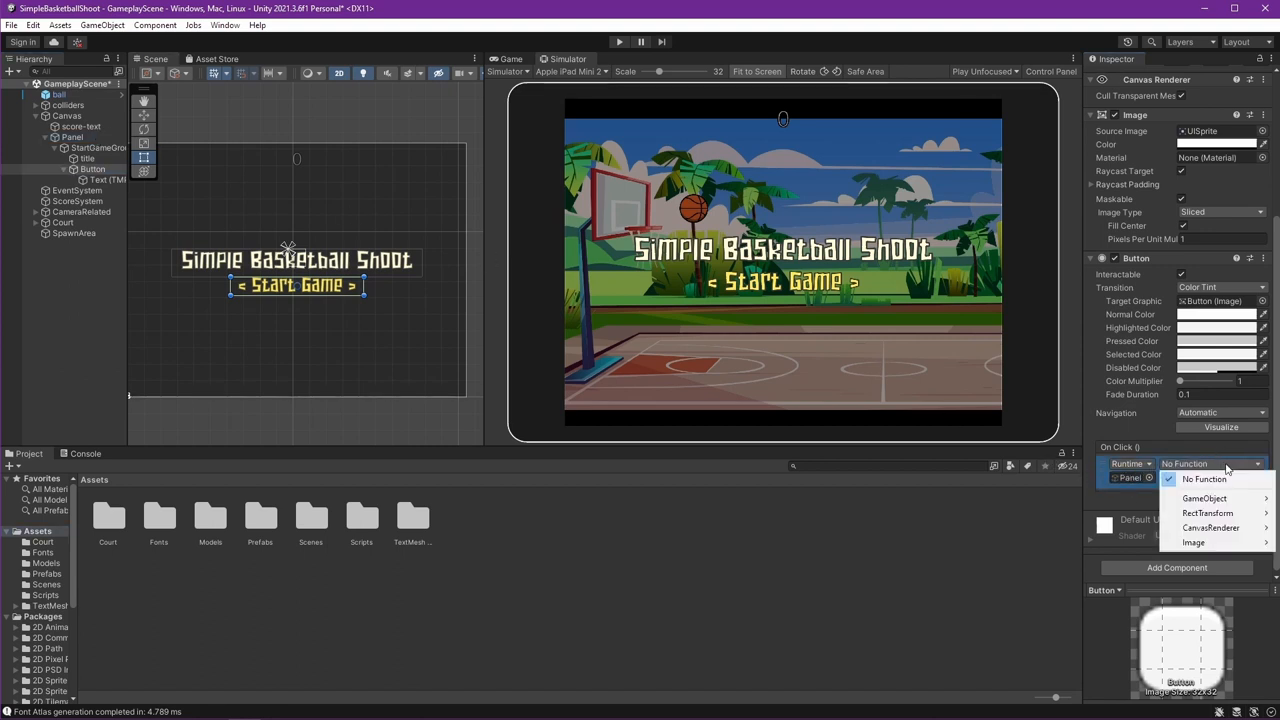
{"action": "left_click", "coordinate": [1204, 498]}
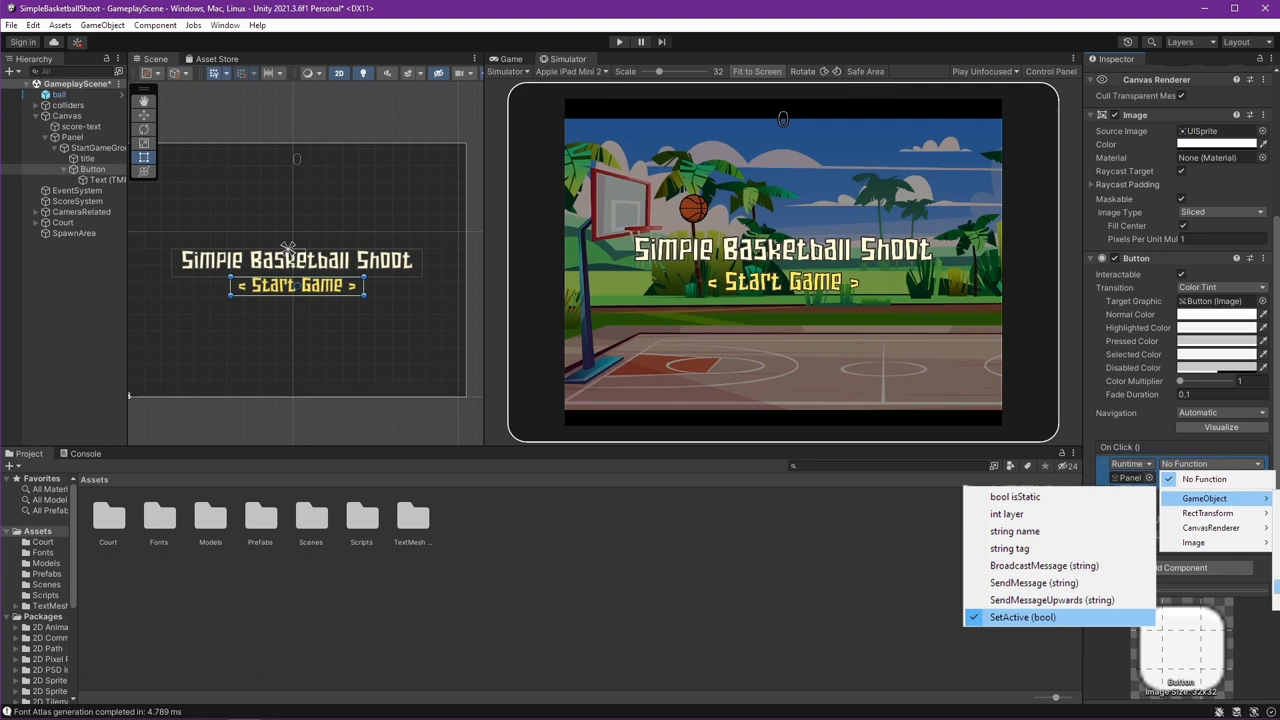
{"action": "left_click", "coordinate": [1021, 617]}
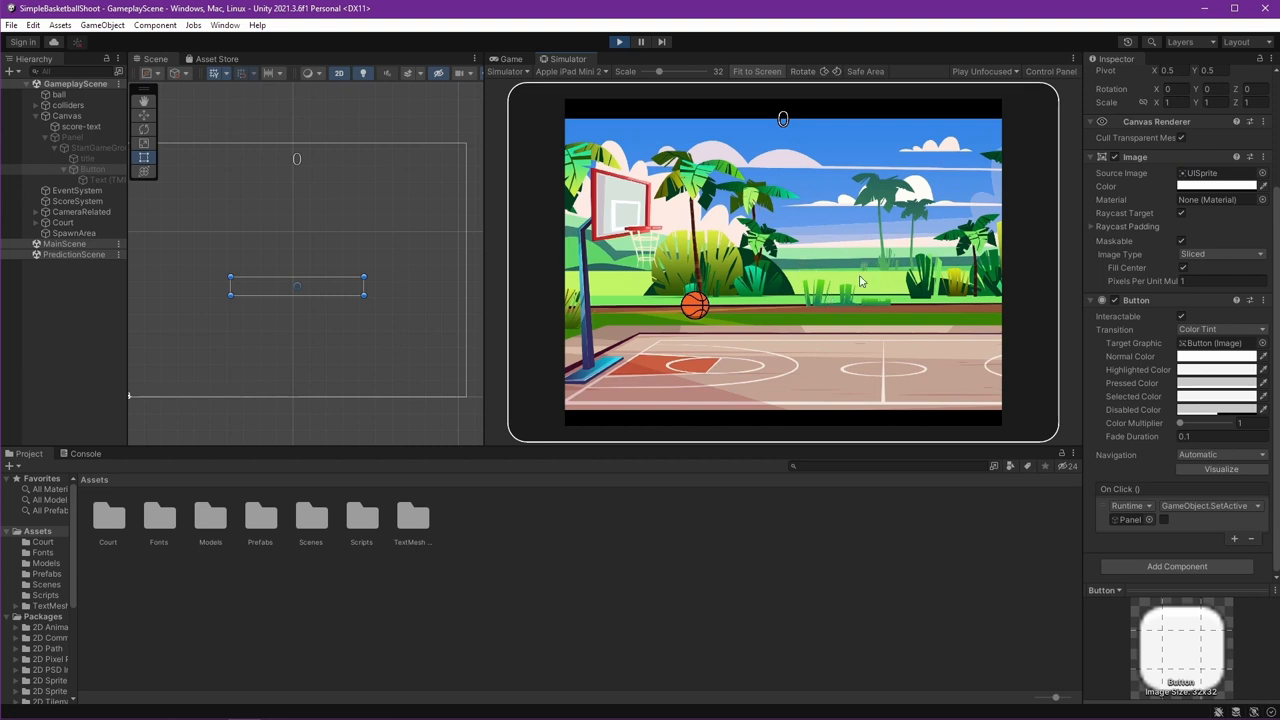
{"action": "mouse_move", "coordinate": [930, 295]}
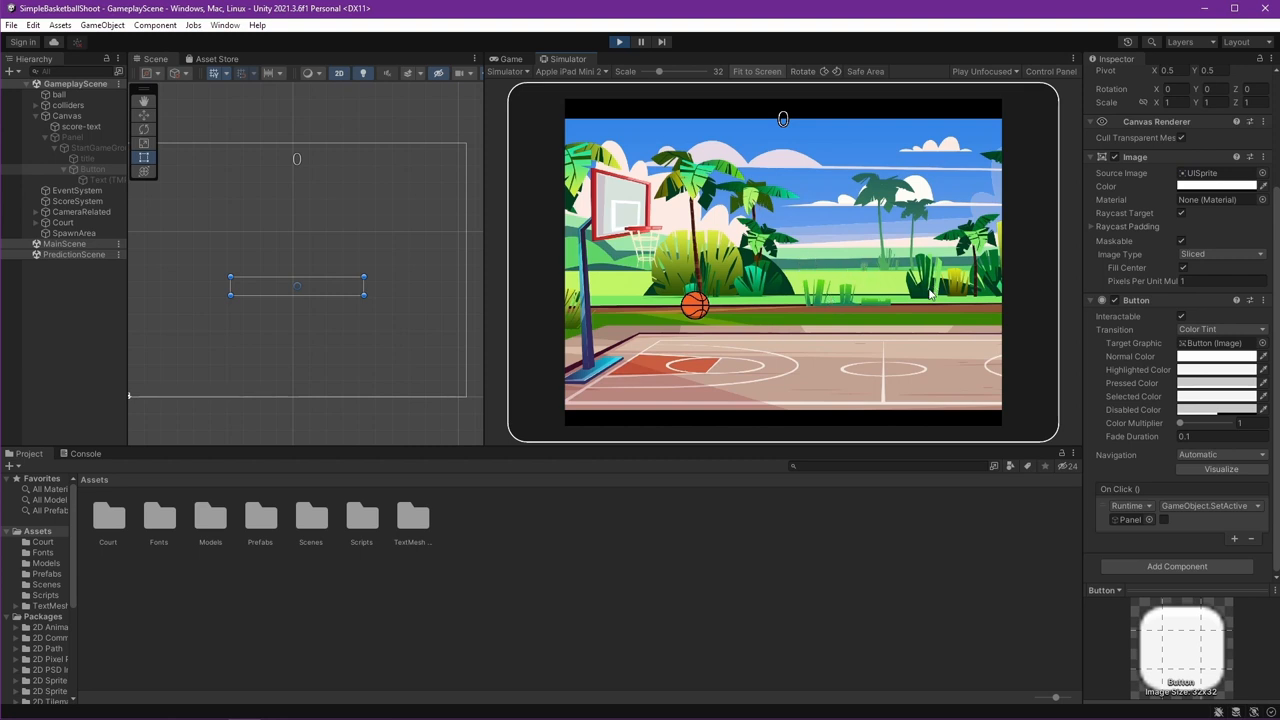